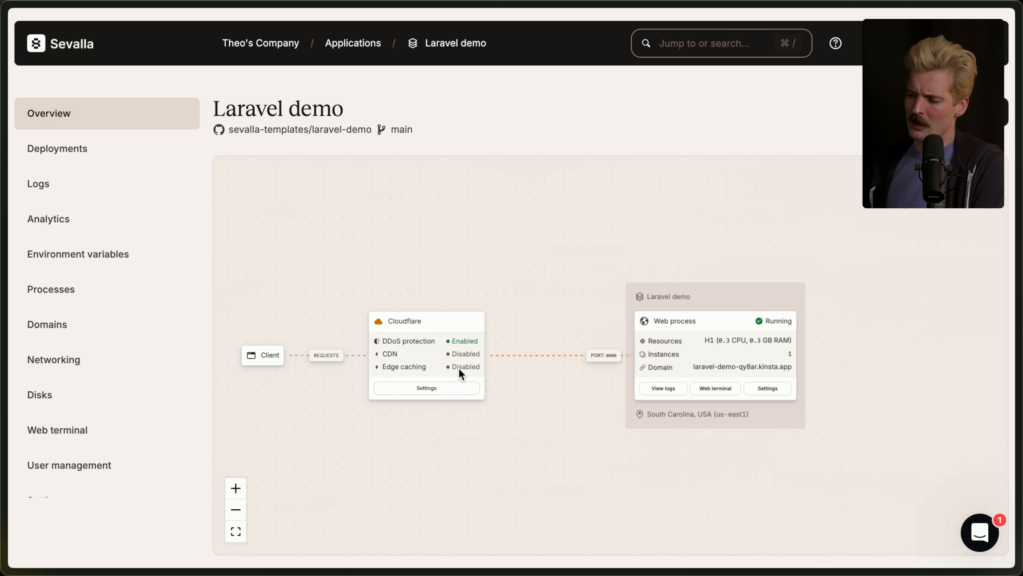
Step: Go to the Applications list and start adding a new application
click(353, 43)
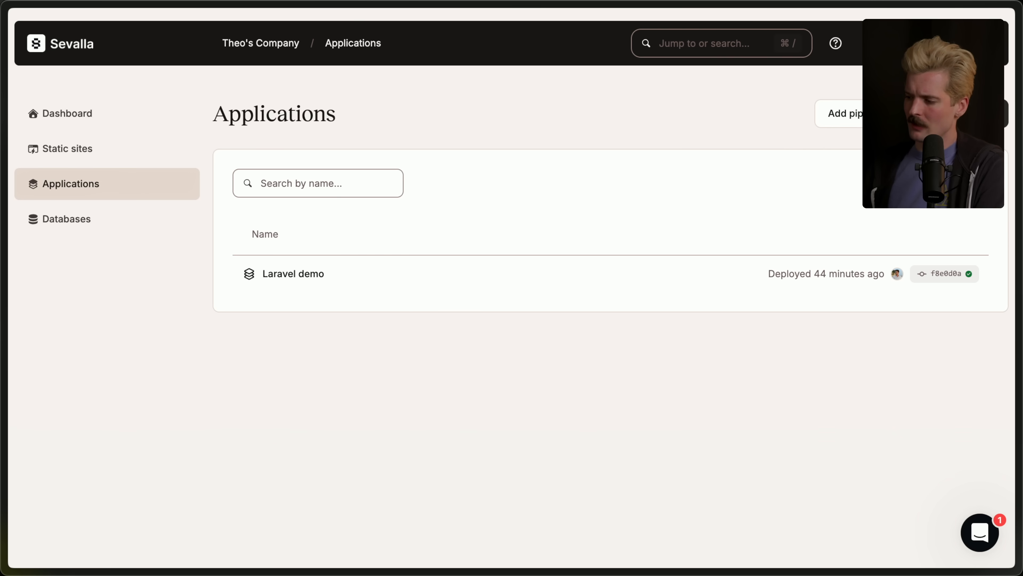
click(845, 113)
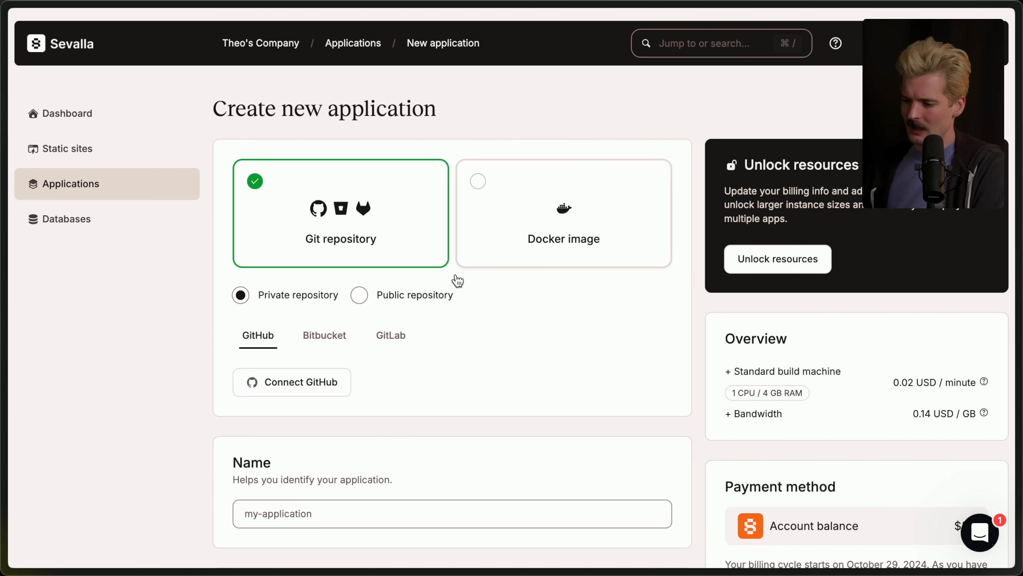
mouse_move(586, 387)
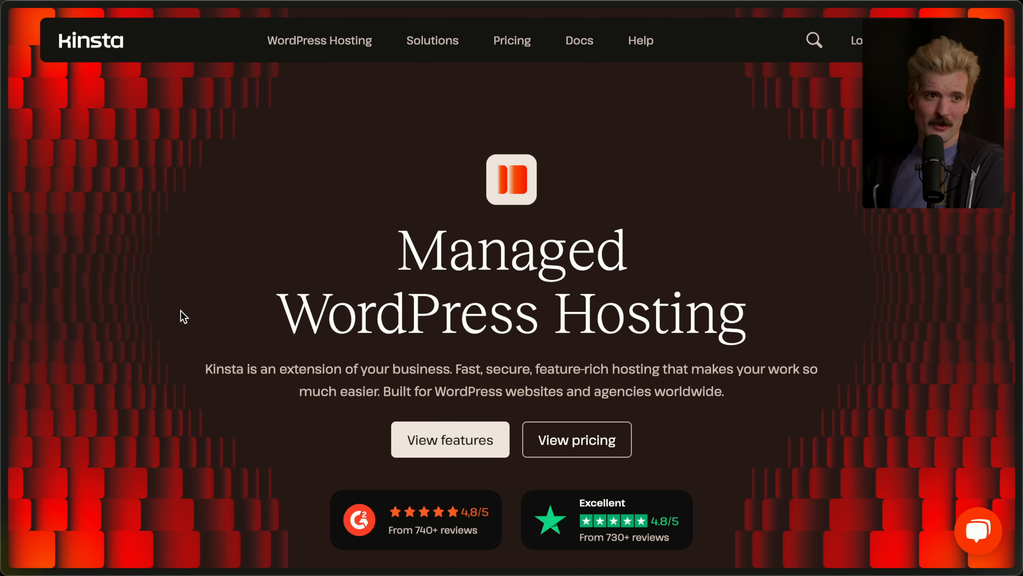
mouse_move(186, 314)
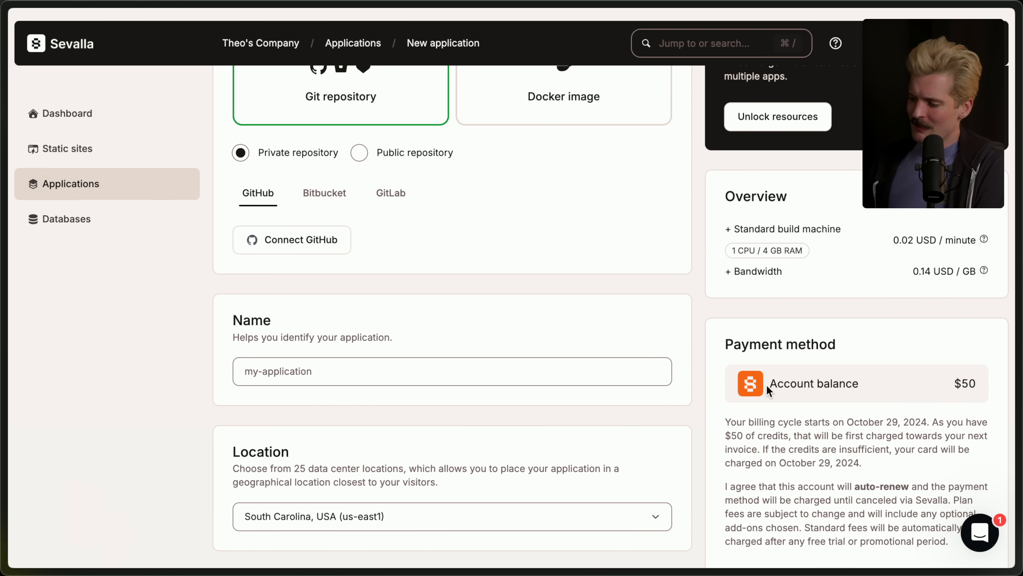
mouse_move(916, 347)
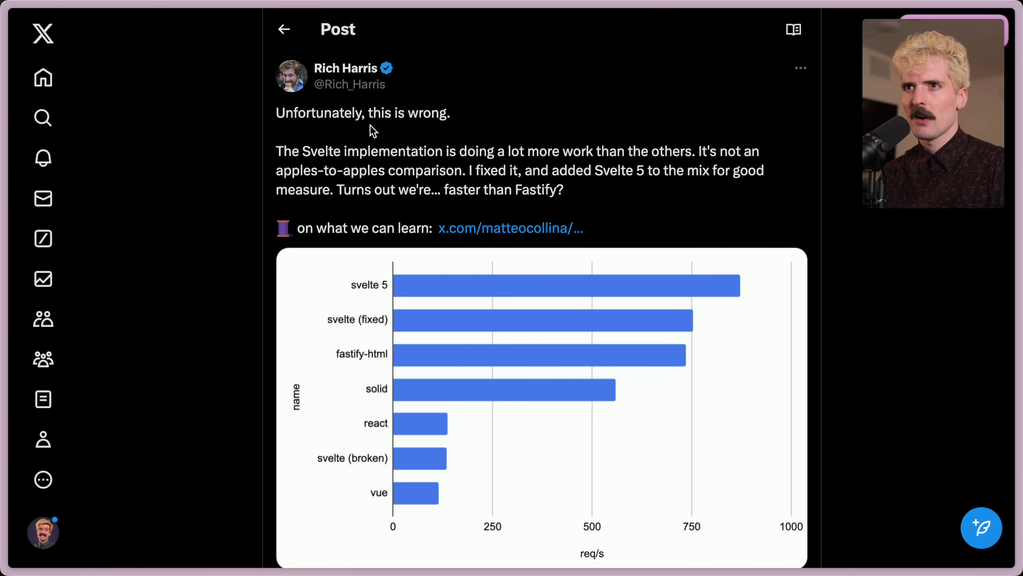
mouse_move(355, 147)
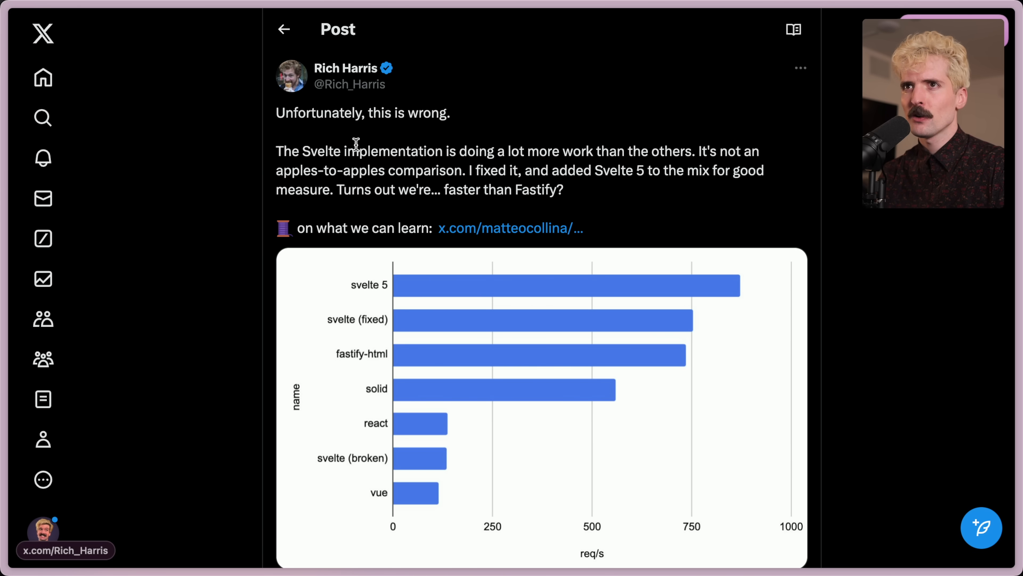
mouse_move(394, 152)
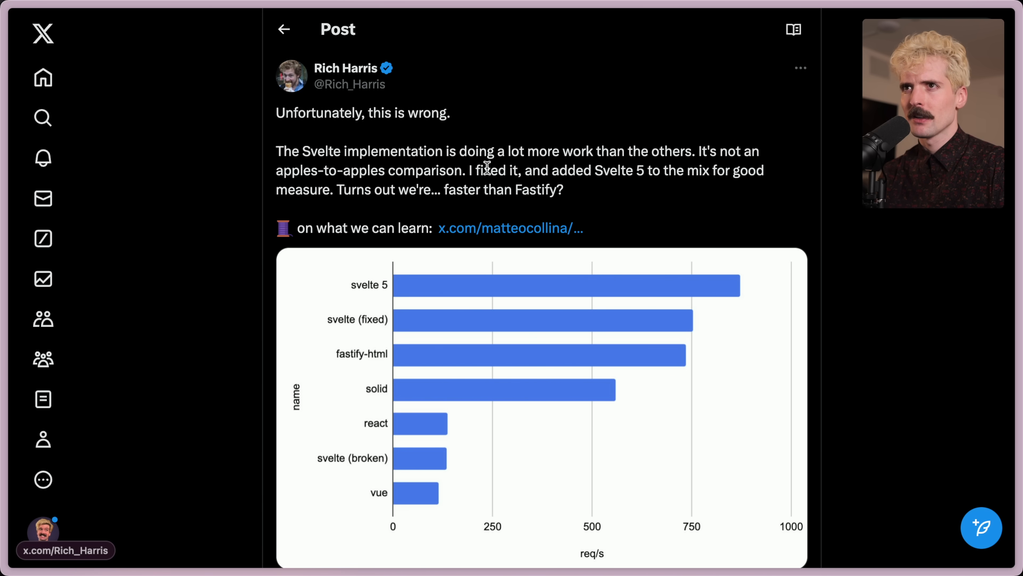
mouse_move(656, 171)
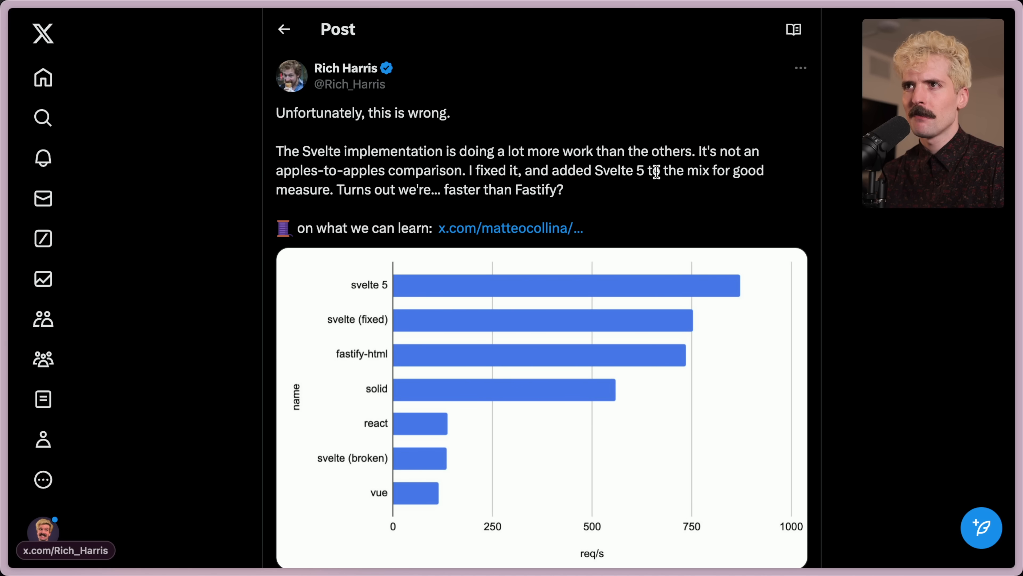
mouse_move(339, 190)
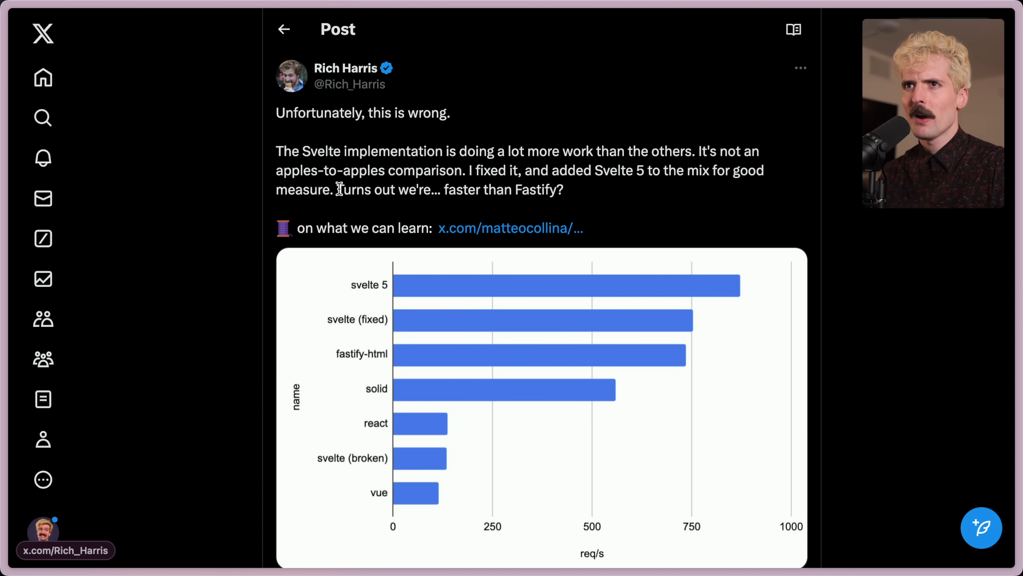
mouse_move(600, 191)
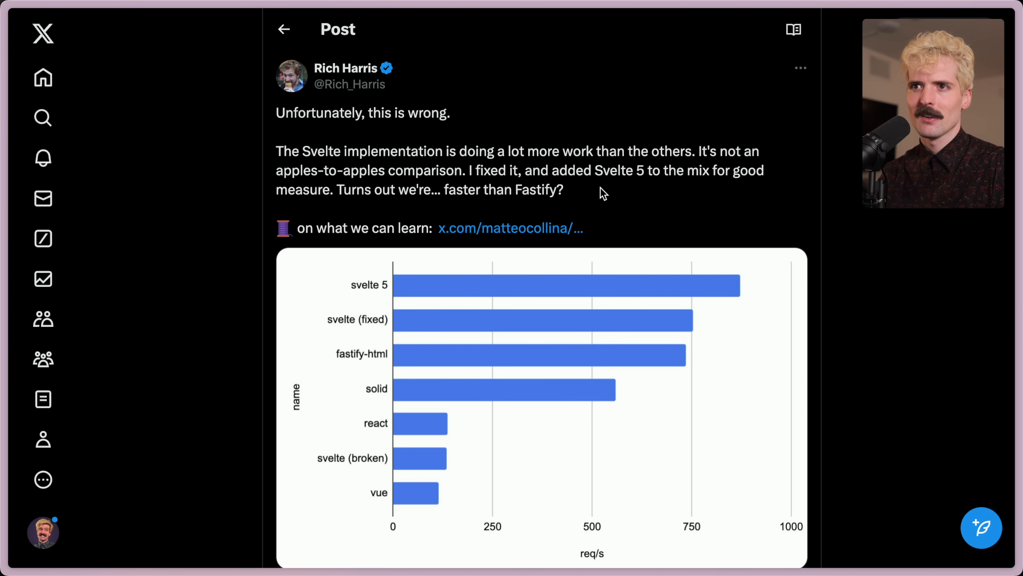
Step: Follow the github.com/platformatic link to the merged Svelte-alignment pull request
scroll(down, 3)
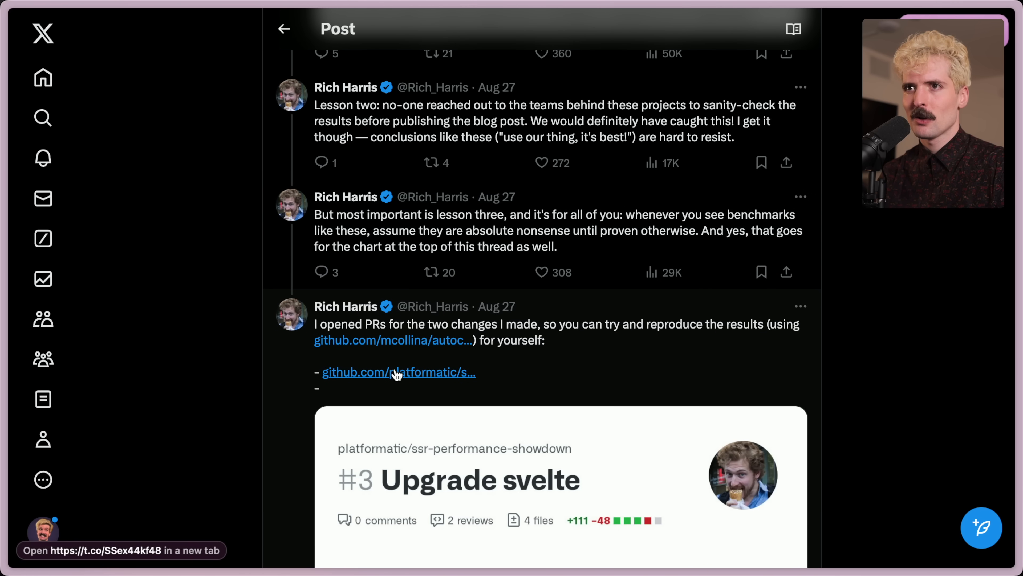
click(398, 372)
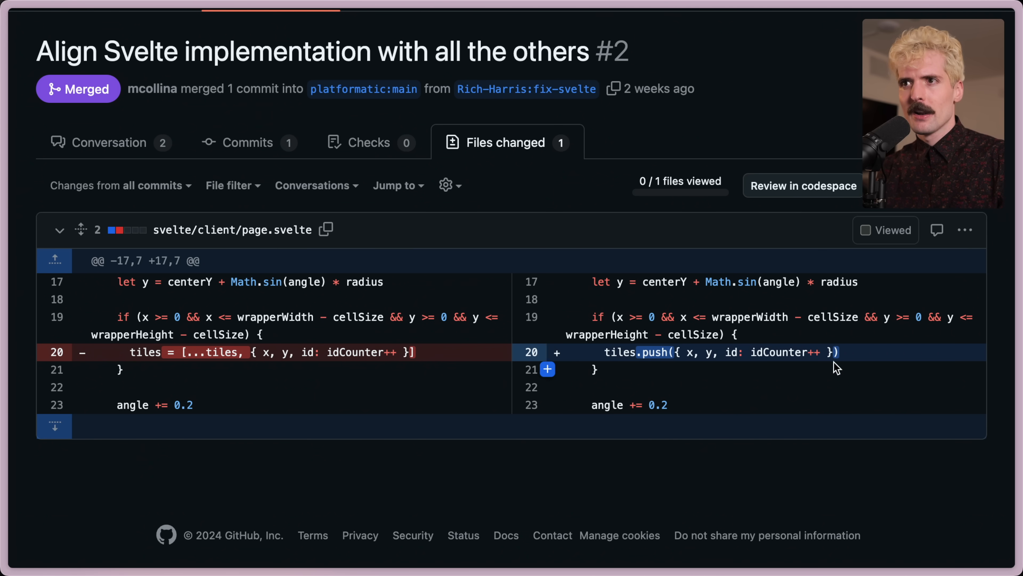
mouse_move(832, 356)
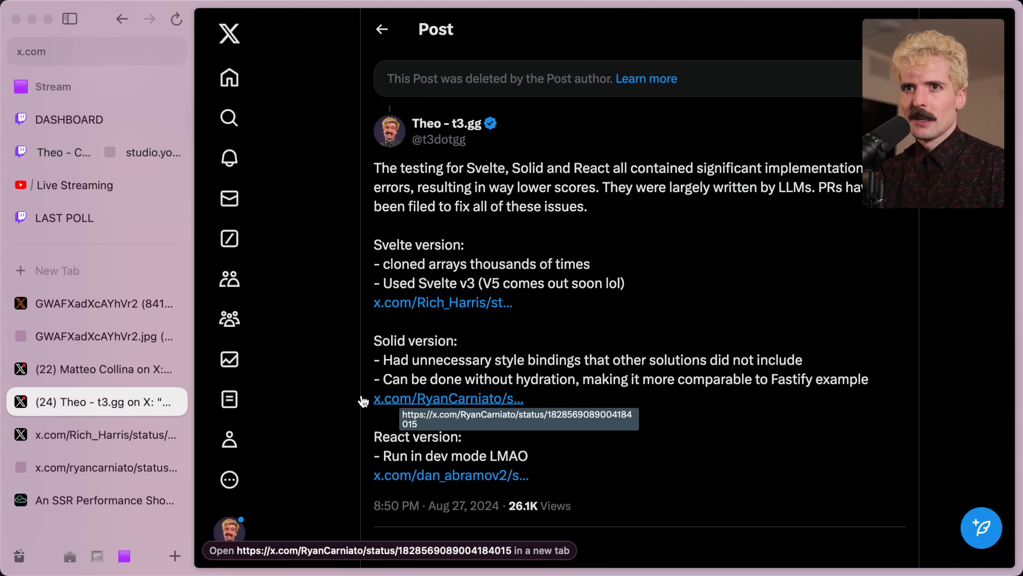
Step: Open Ryan Carniato's Solid benchmark post in a new tab and read down its result tables
click(449, 398)
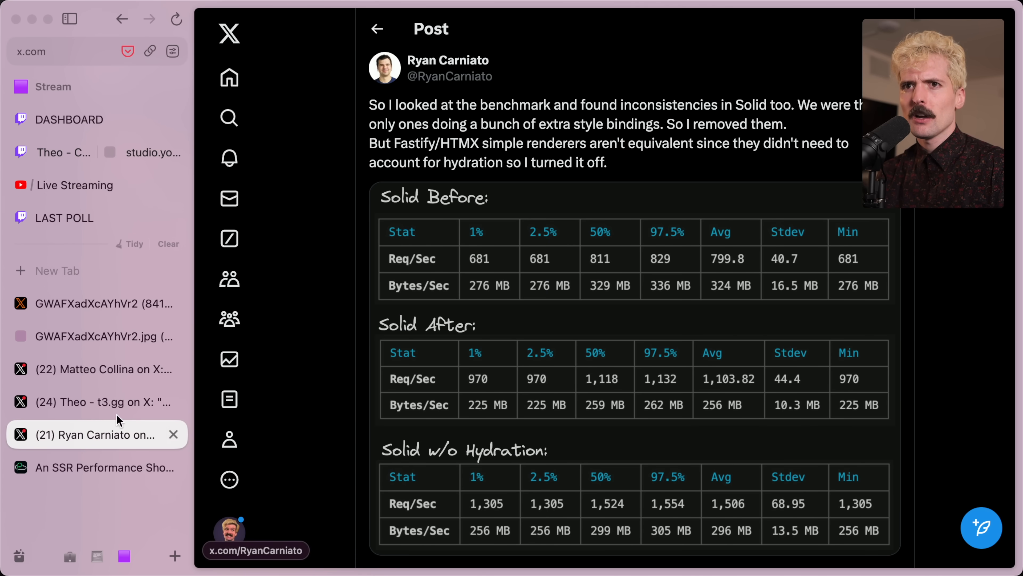
click(69, 18)
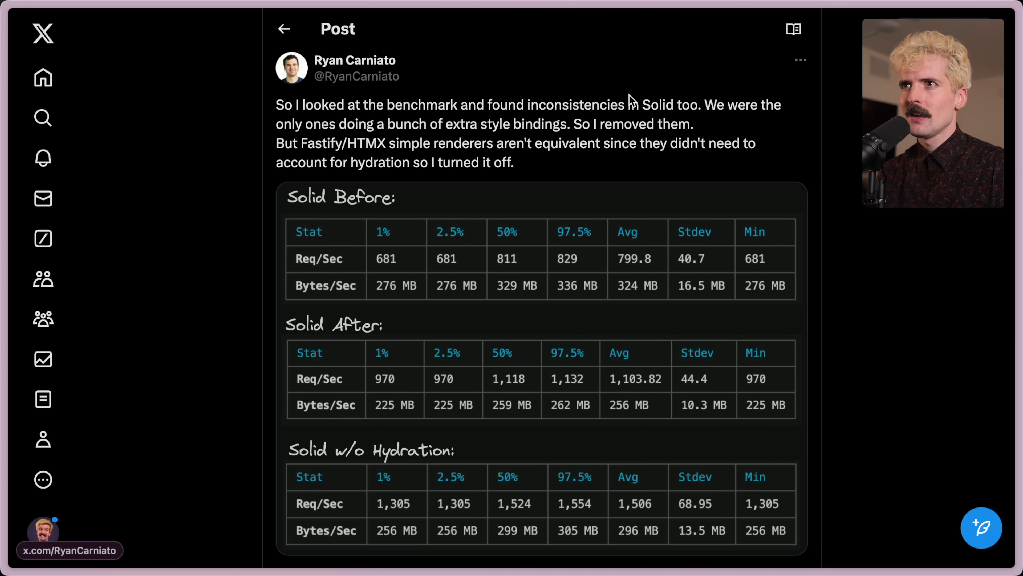
mouse_move(370, 123)
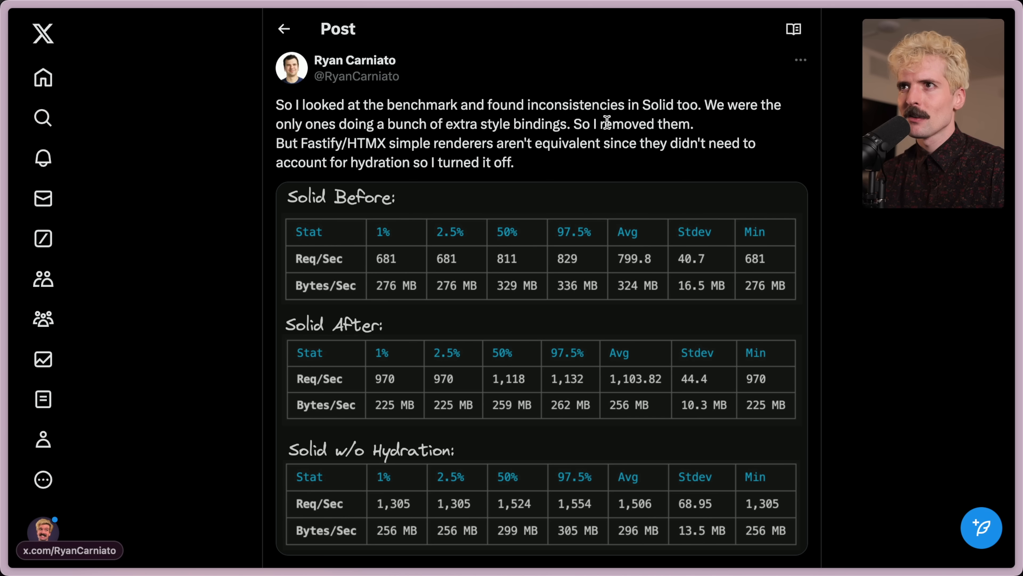
mouse_move(380, 143)
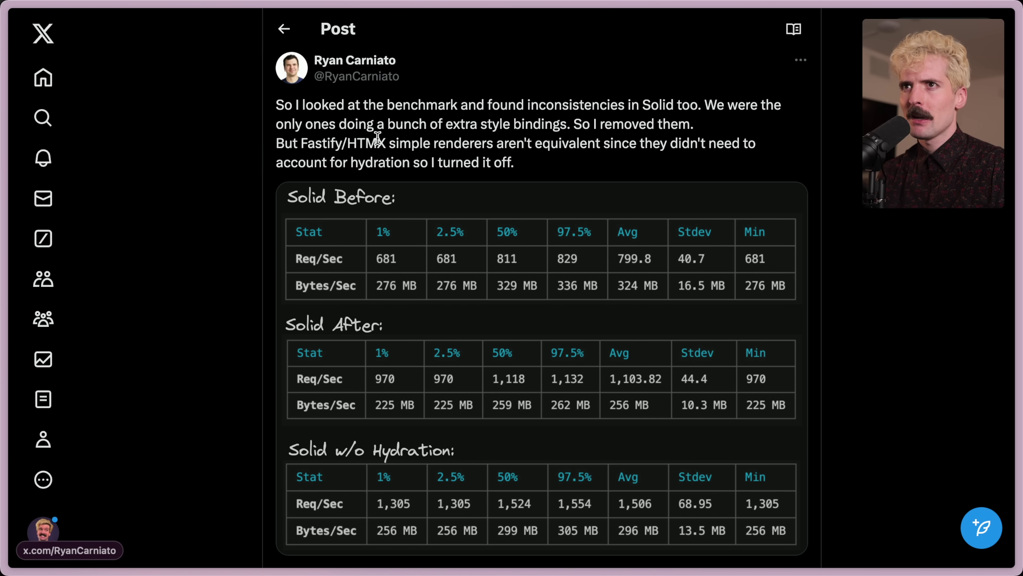
mouse_move(697, 123)
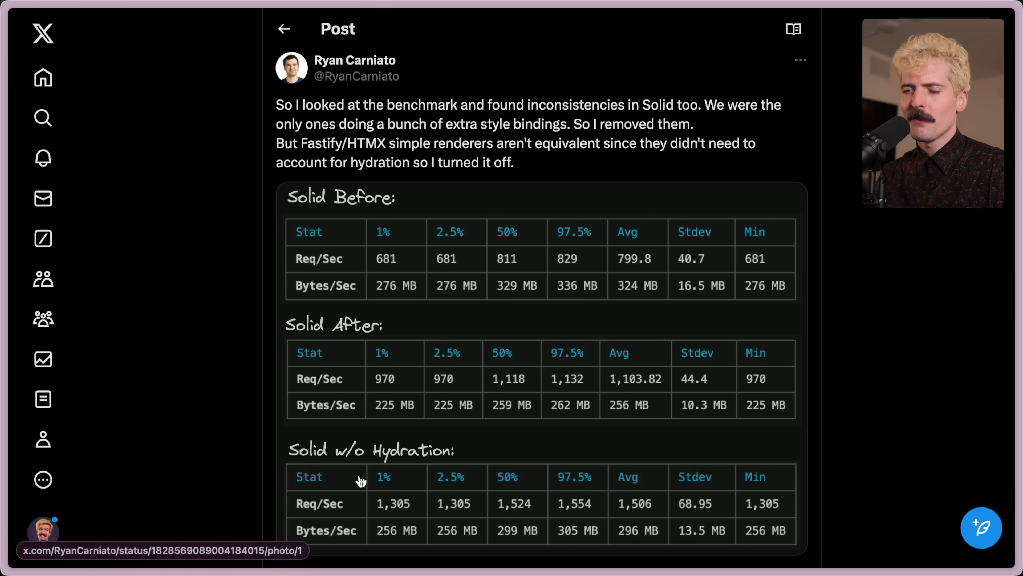
scroll(down, 3)
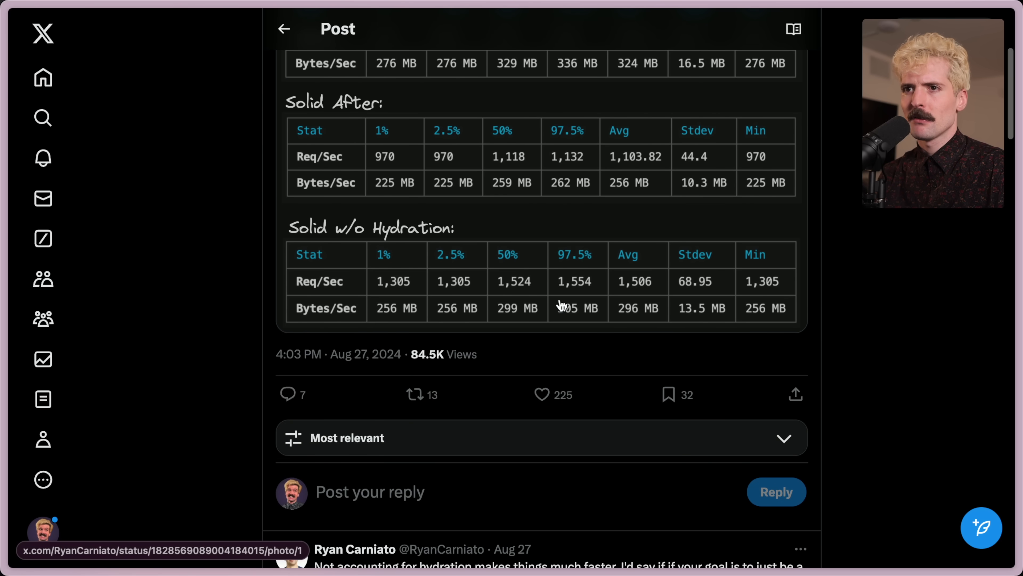
scroll(down, 3)
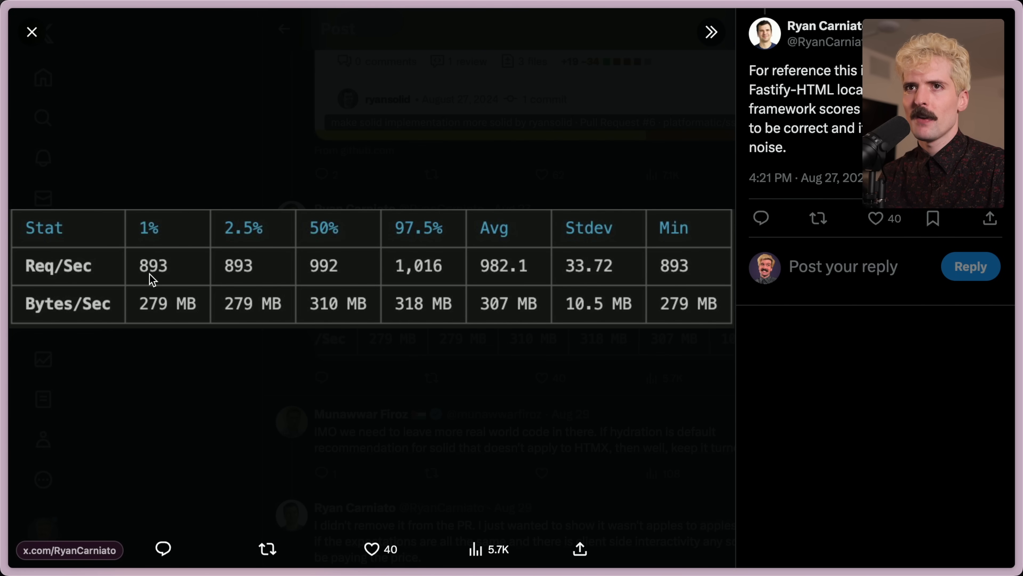
mouse_move(660, 273)
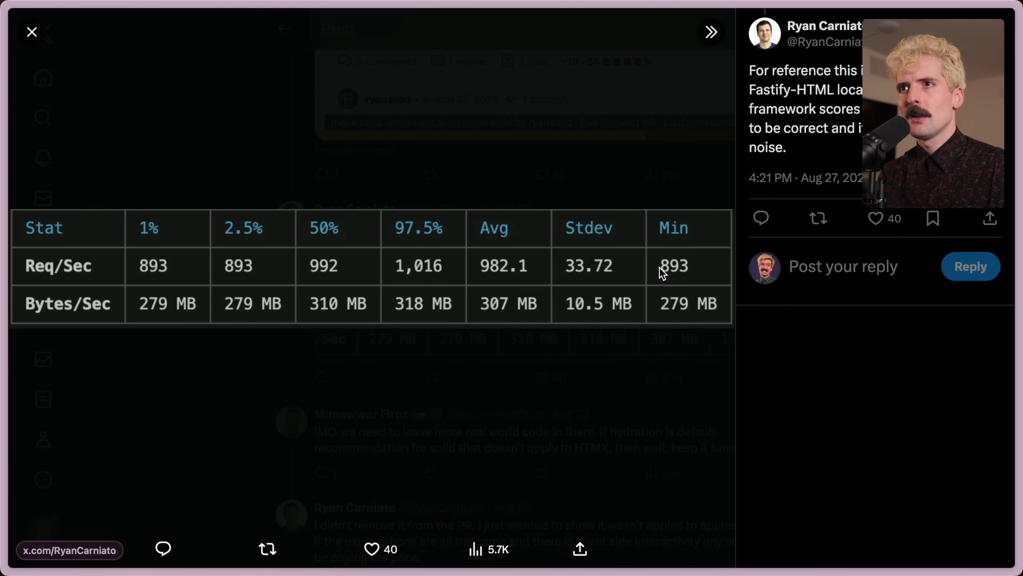
Step: Enlarge the before, after and no-hydration result table images, then close the viewer
click(32, 32)
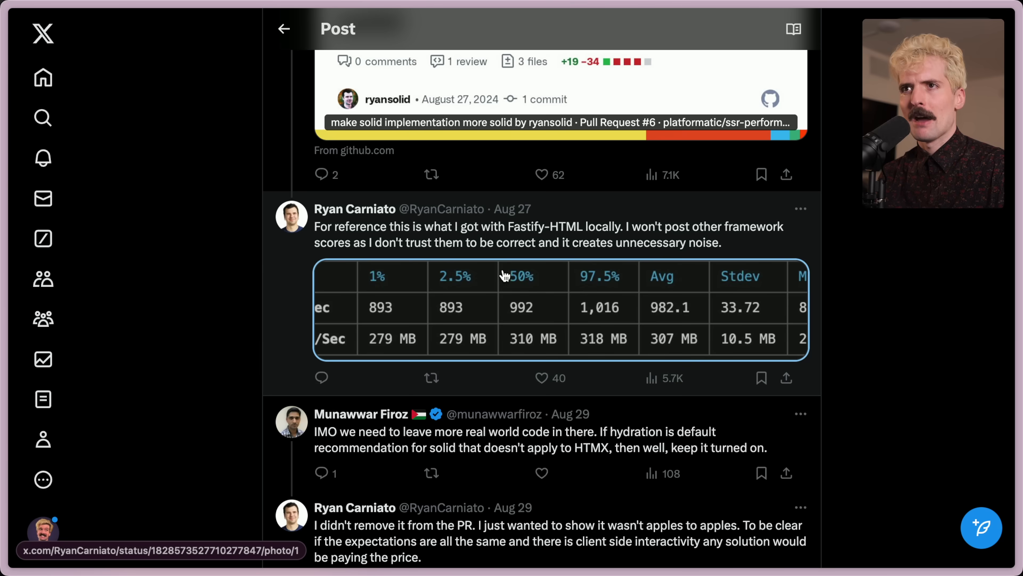
click(505, 279)
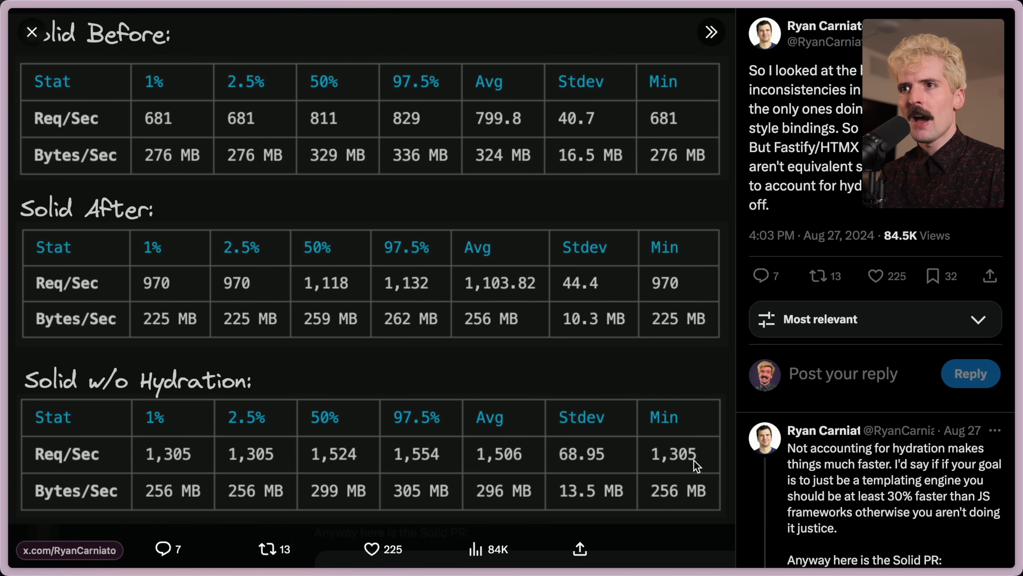
mouse_move(504, 468)
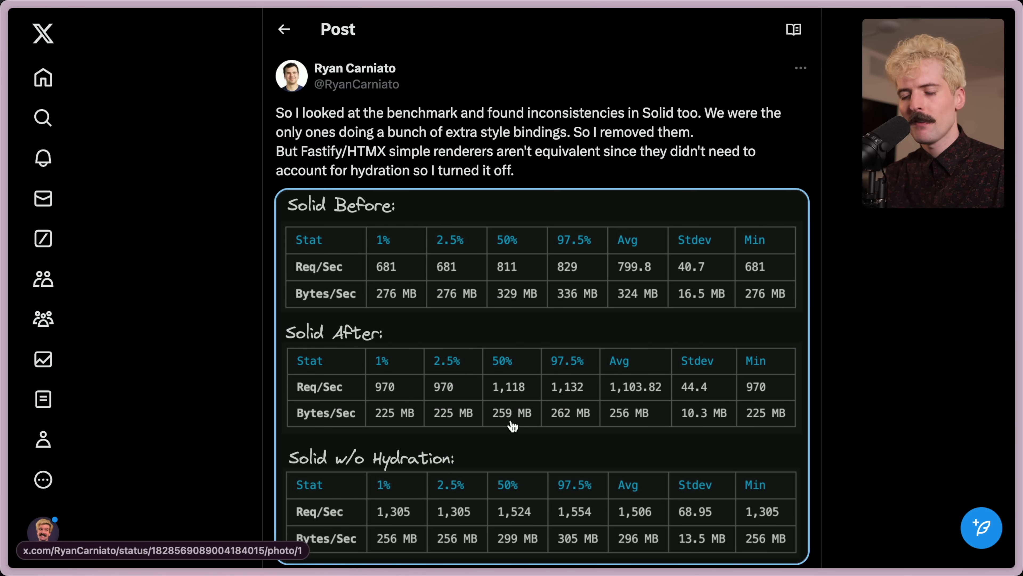
scroll(down, 3)
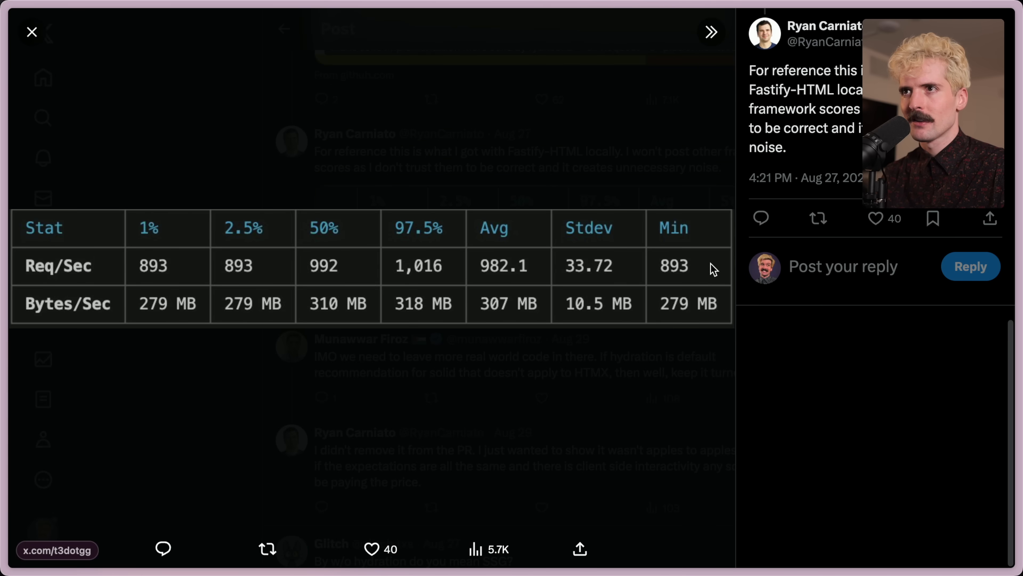
click(32, 32)
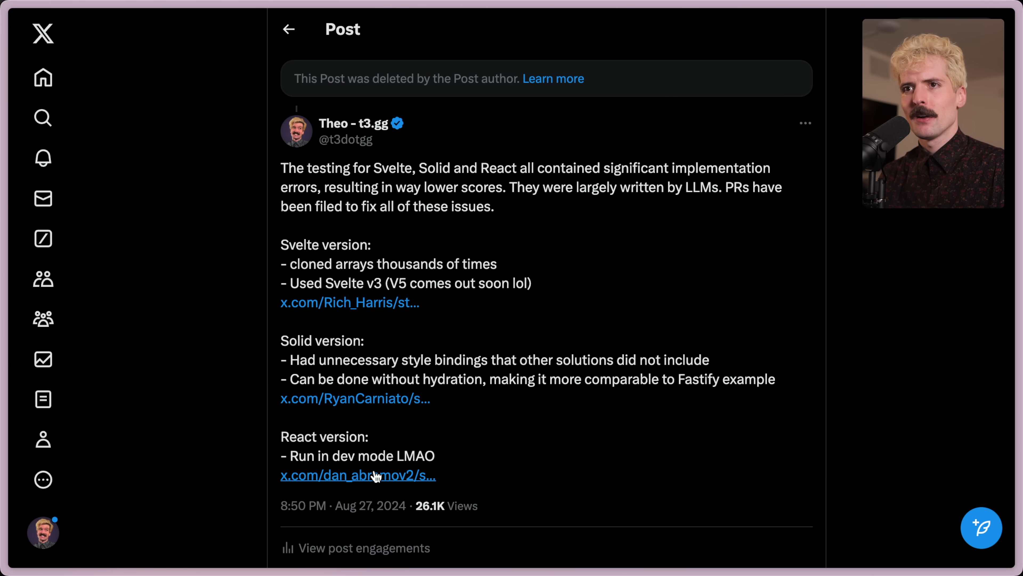
Step: Follow the React dev-mode link to PR #7 and review its package.json diff adding NODE_ENV=production
click(358, 476)
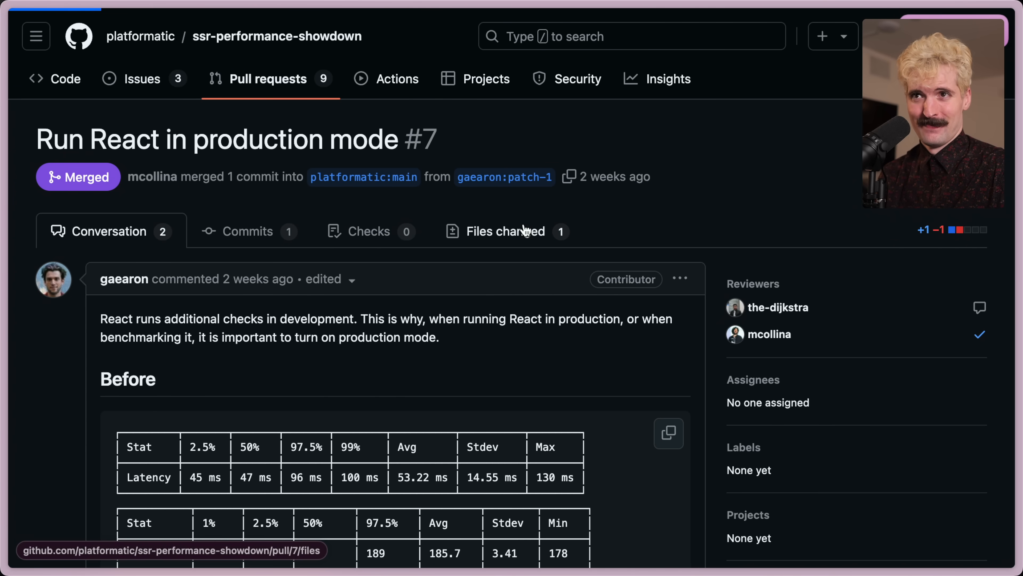
click(510, 231)
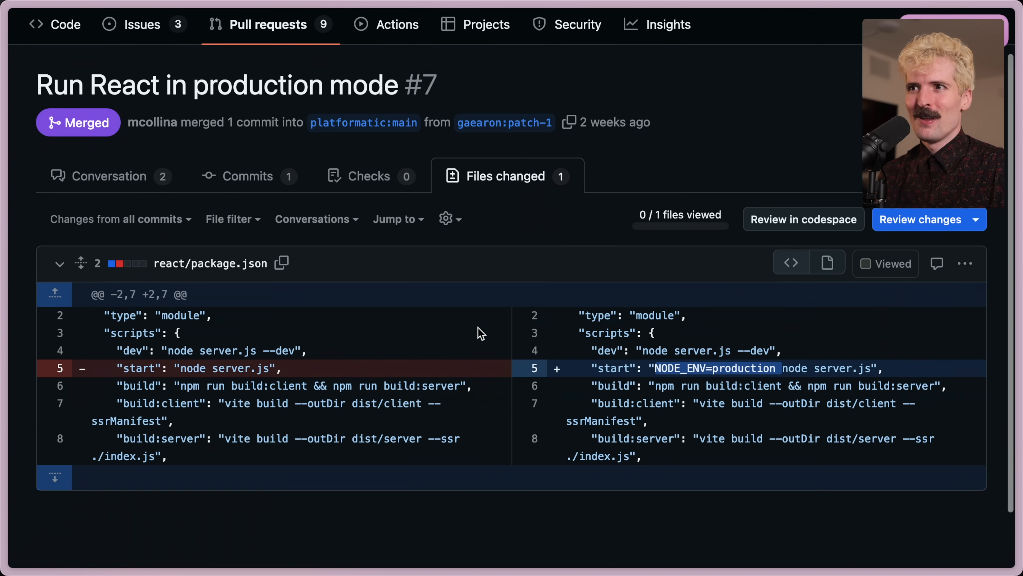
scroll(down, 3)
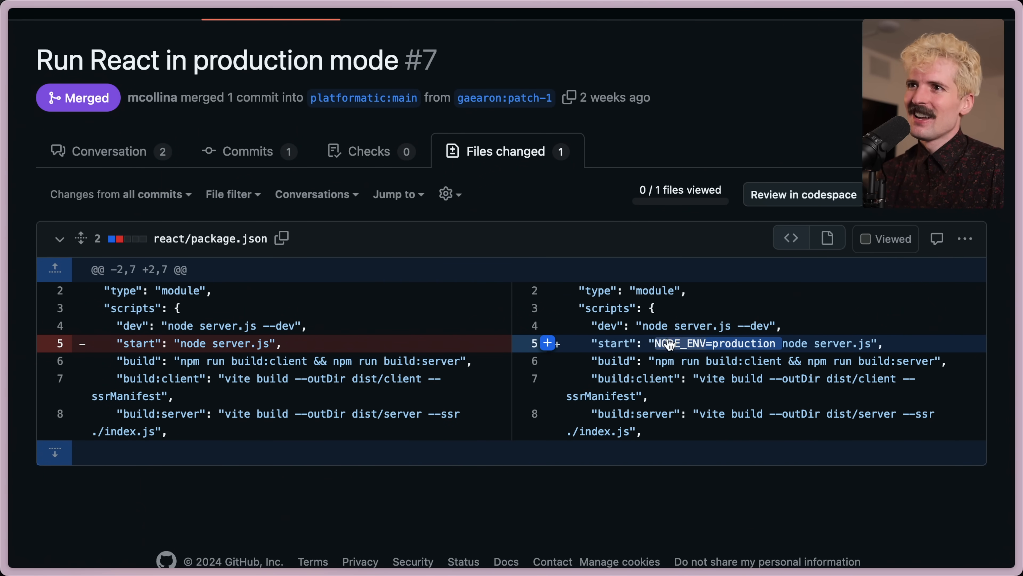
mouse_move(759, 339)
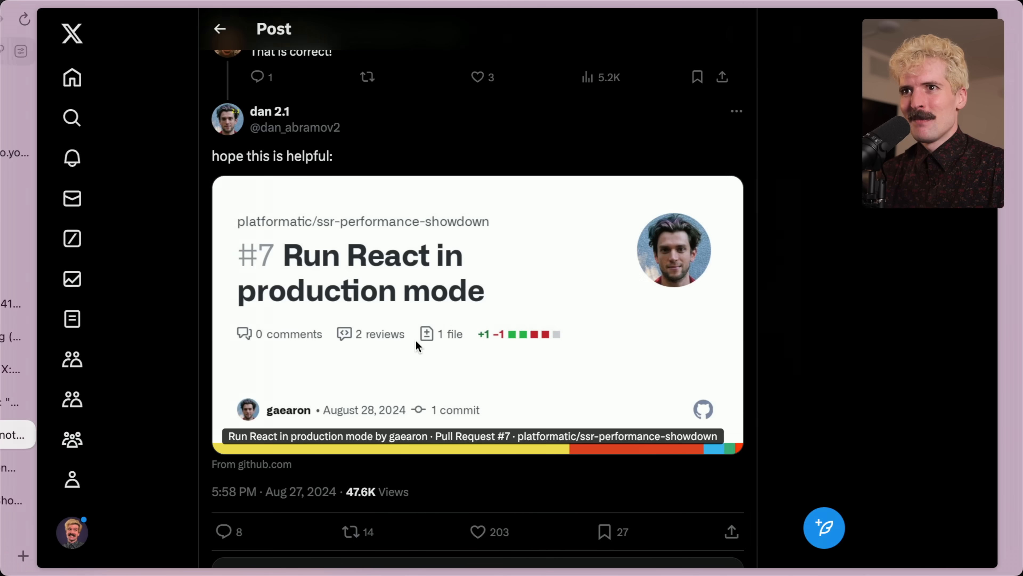
Step: Read the React production-mode replies, then select and deselect the text of Theo's implementation-errors post
scroll(down, 3)
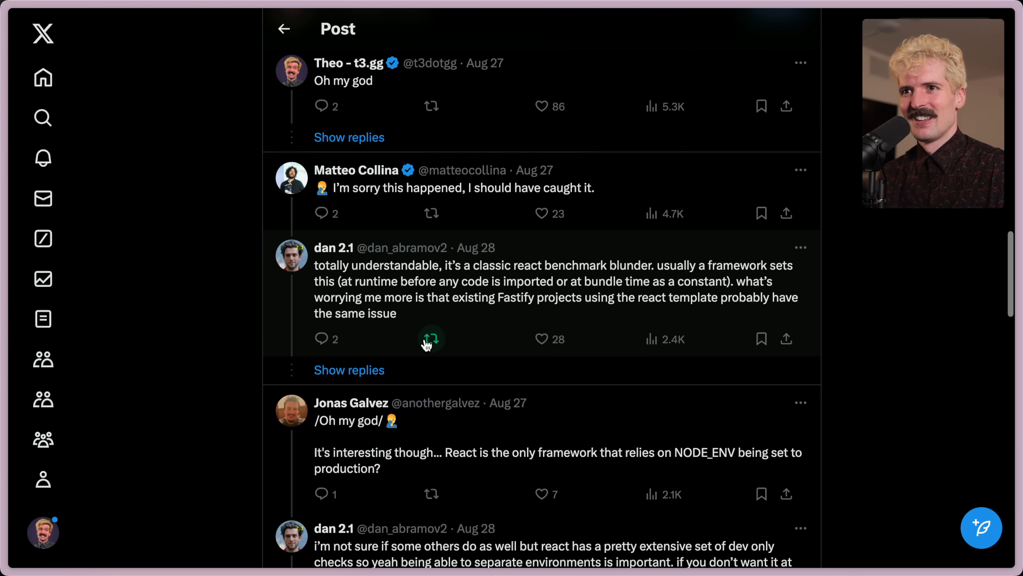
scroll(down, 3)
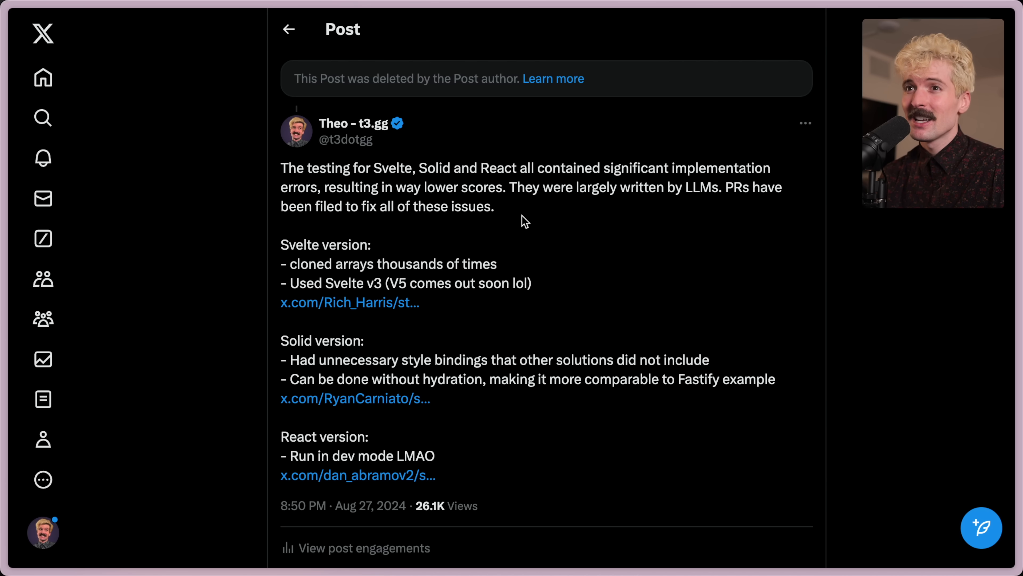
drag(280, 244, 432, 398)
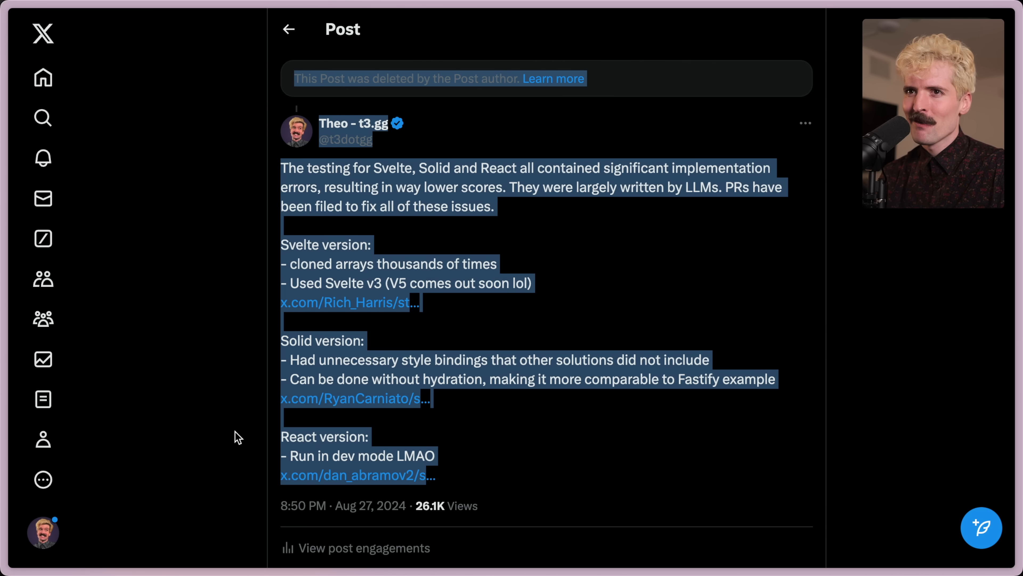
click(418, 438)
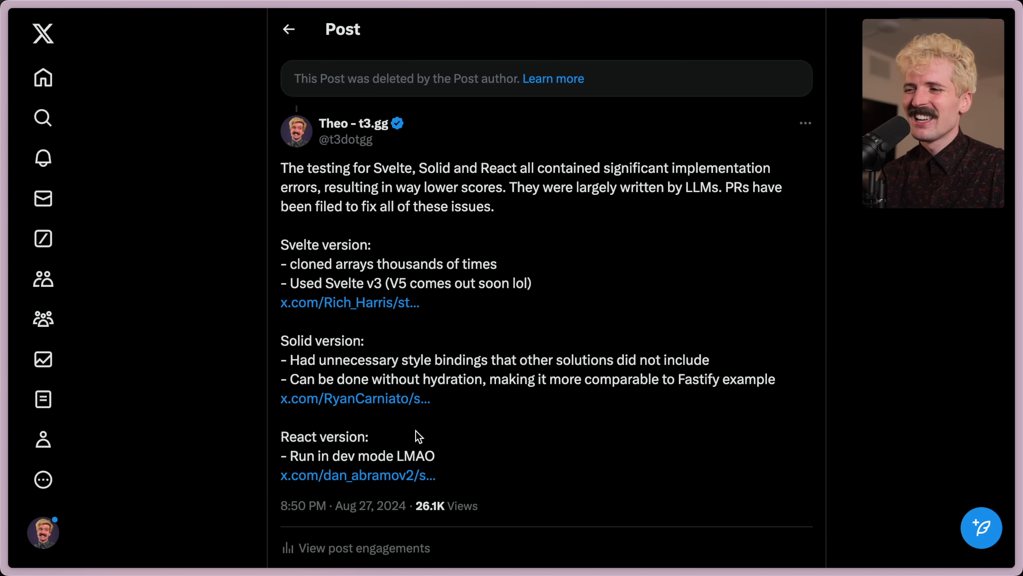
mouse_move(413, 110)
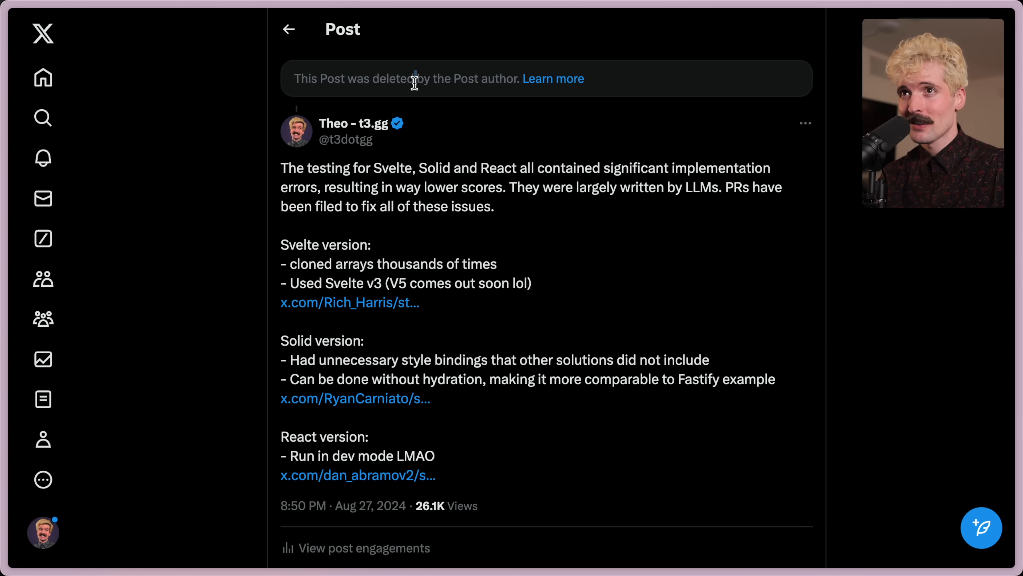
mouse_move(471, 133)
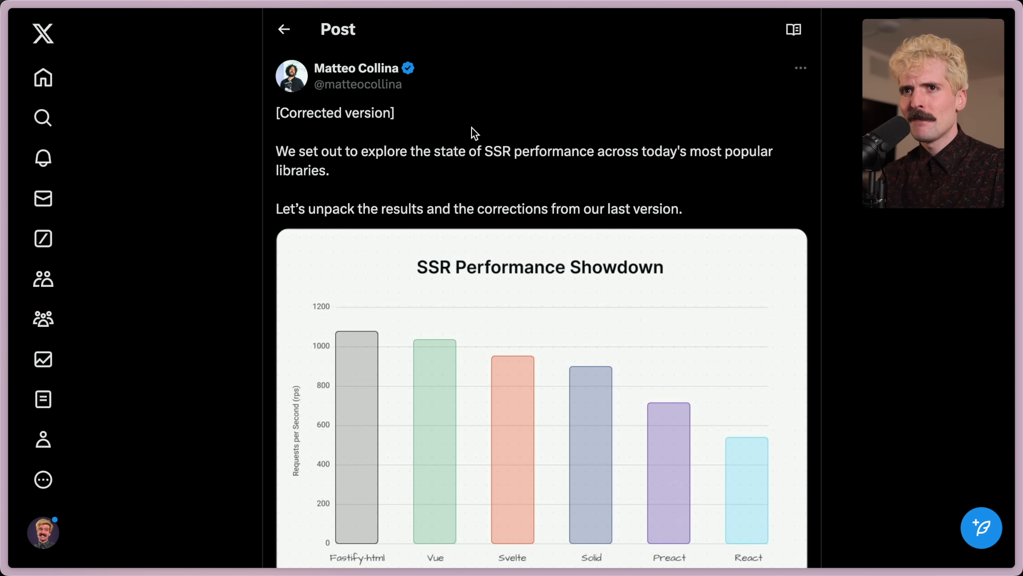
Step: Read down the corrected SSR Performance Showdown thread past the chart to the apology reply
scroll(down, 3)
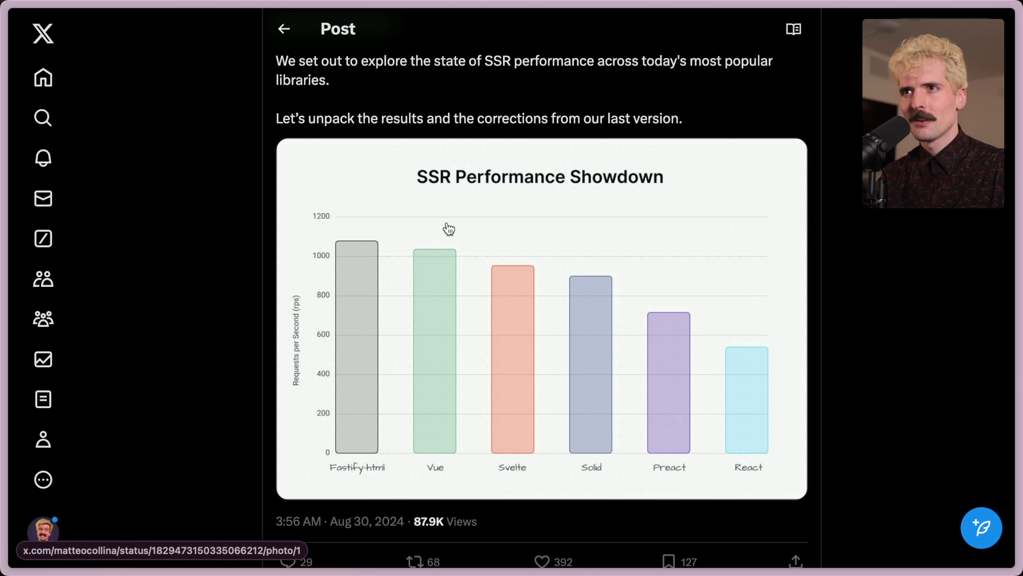
mouse_move(496, 275)
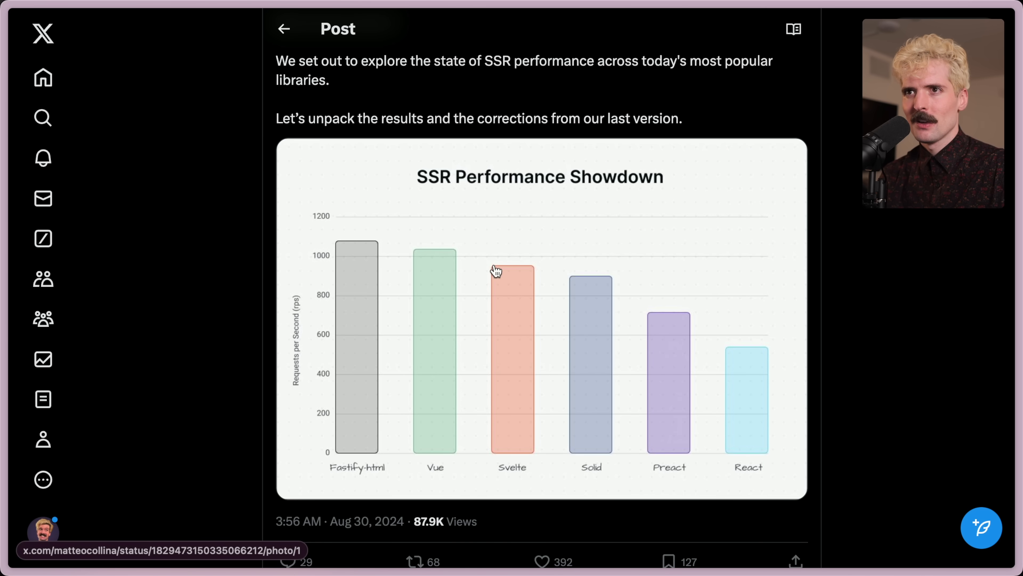
mouse_move(419, 281)
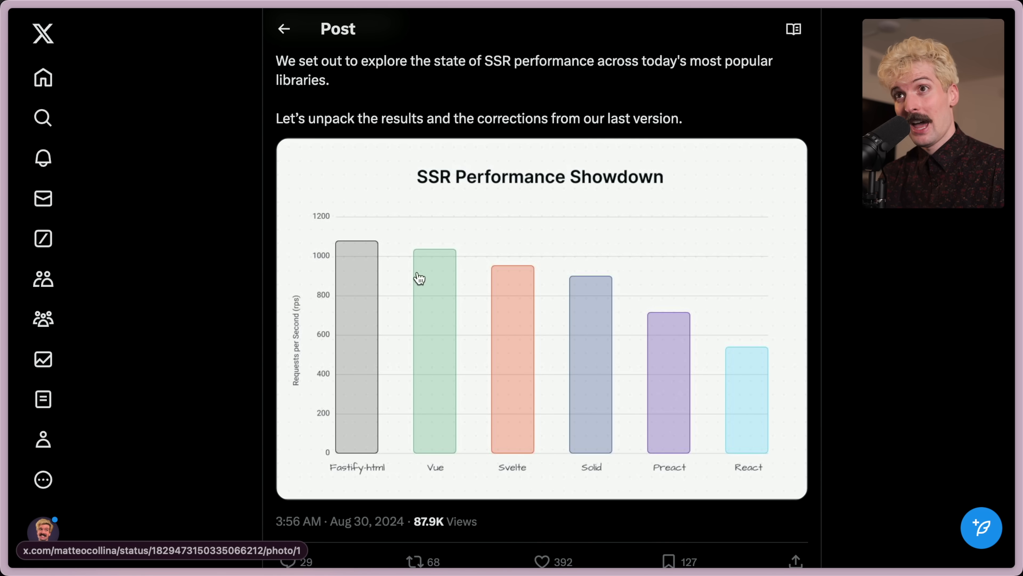
scroll(down, 3)
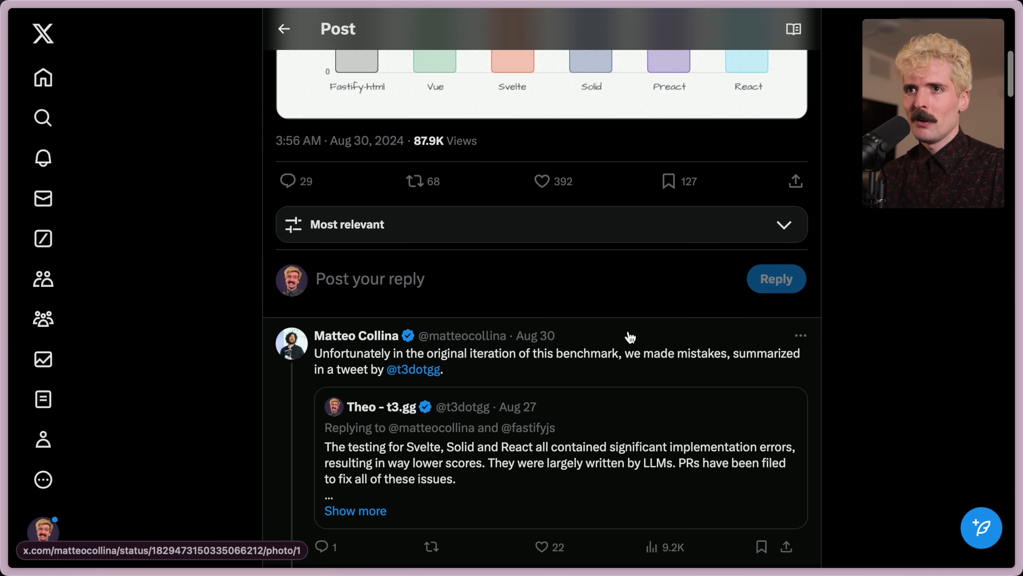
scroll(down, 3)
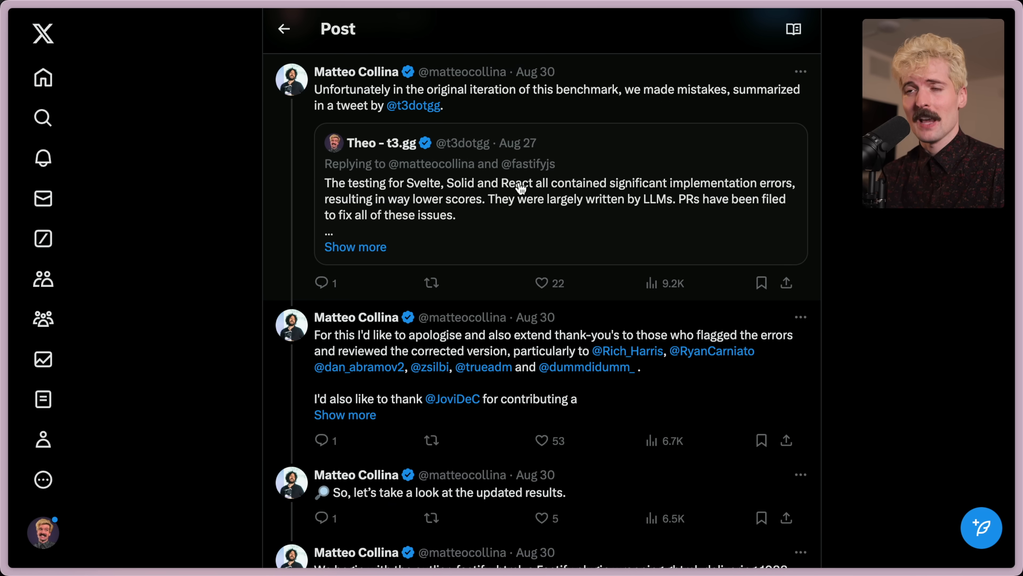
mouse_move(432, 238)
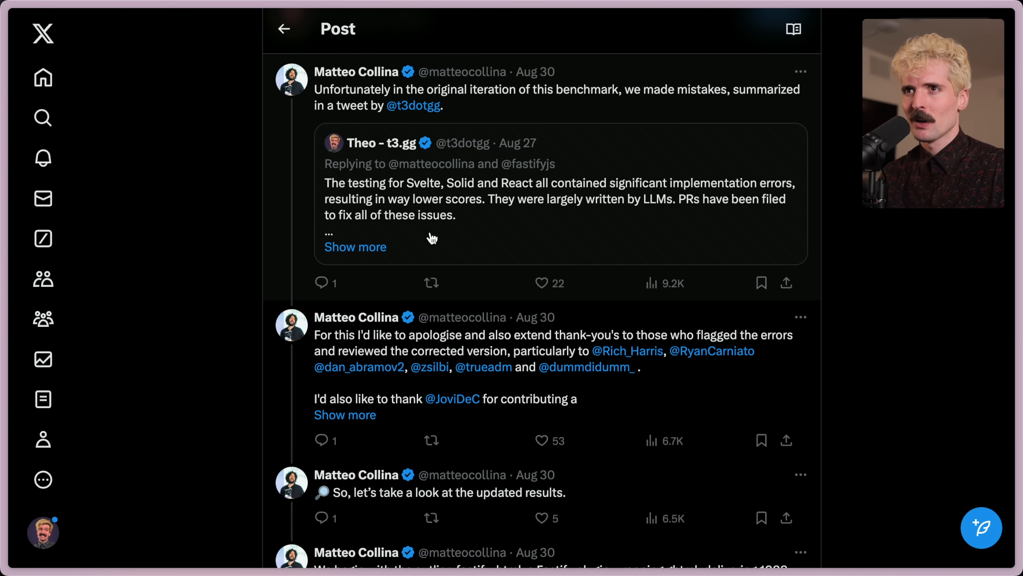
mouse_move(472, 219)
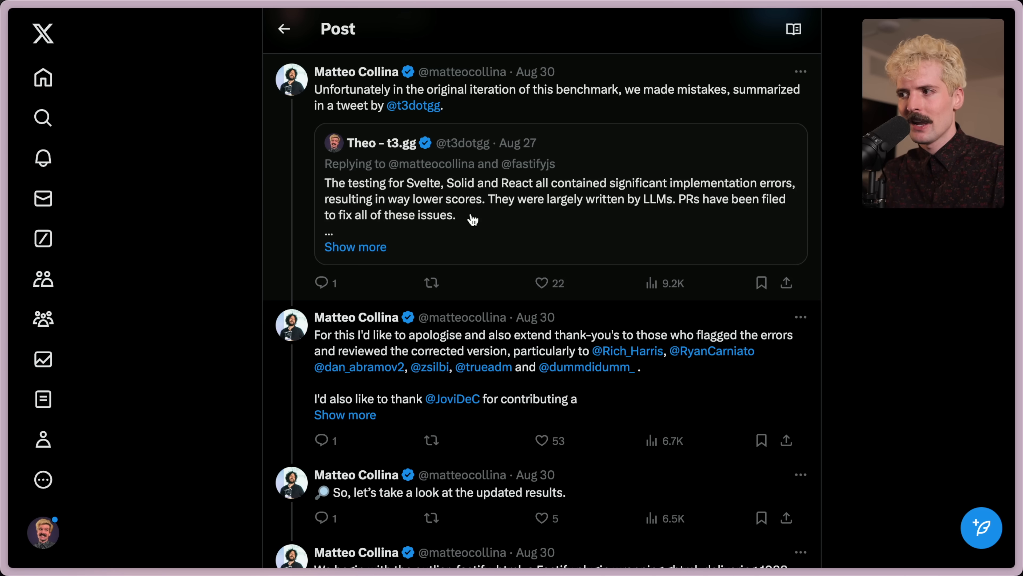
scroll(down, 3)
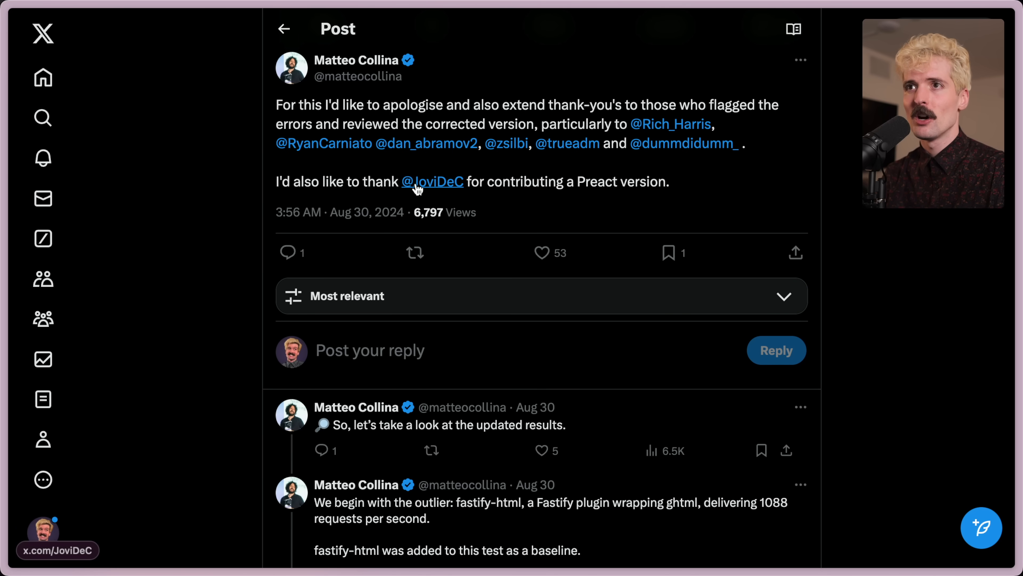
mouse_move(532, 391)
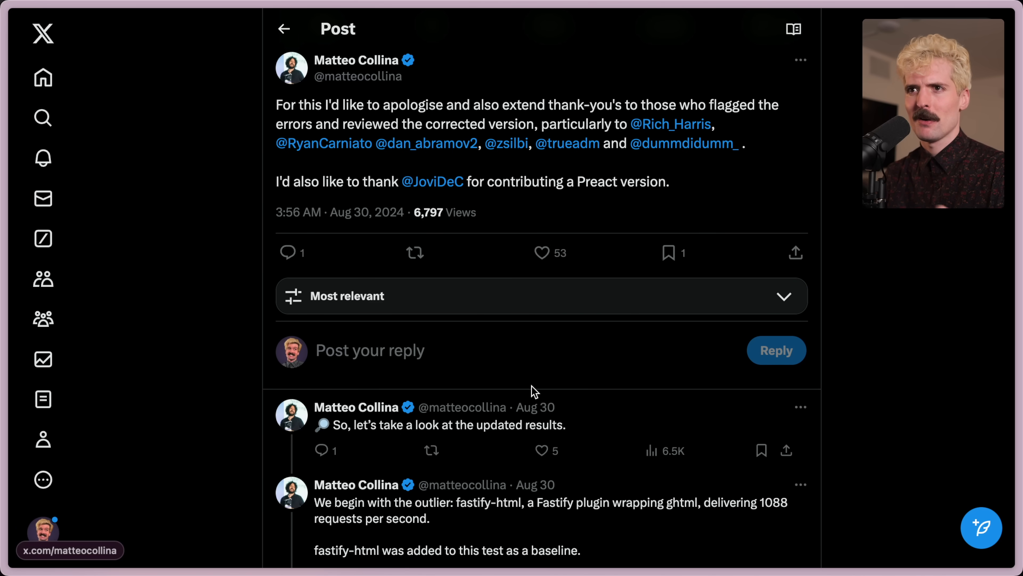
scroll(down, 3)
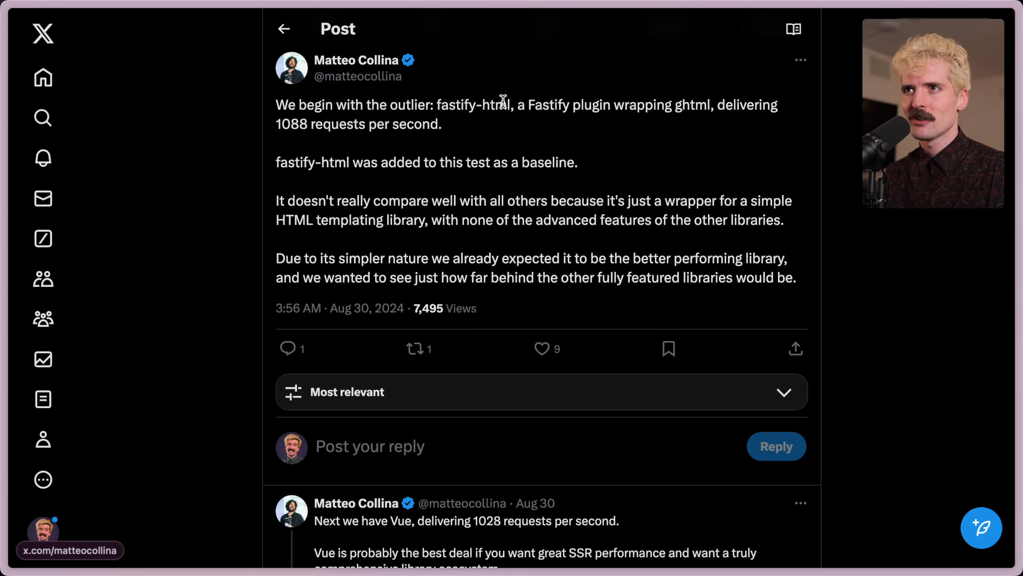
mouse_move(698, 105)
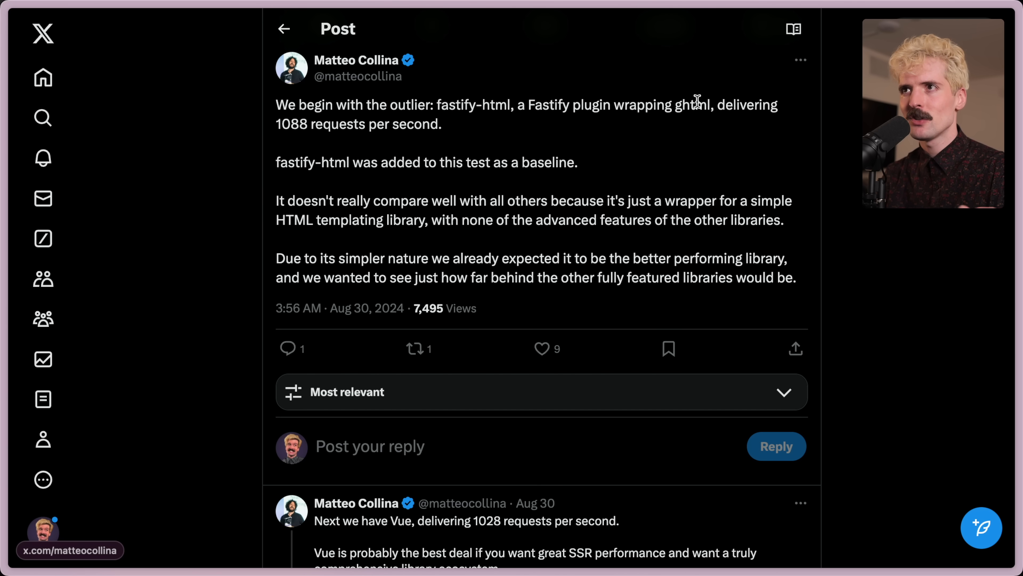
mouse_move(361, 129)
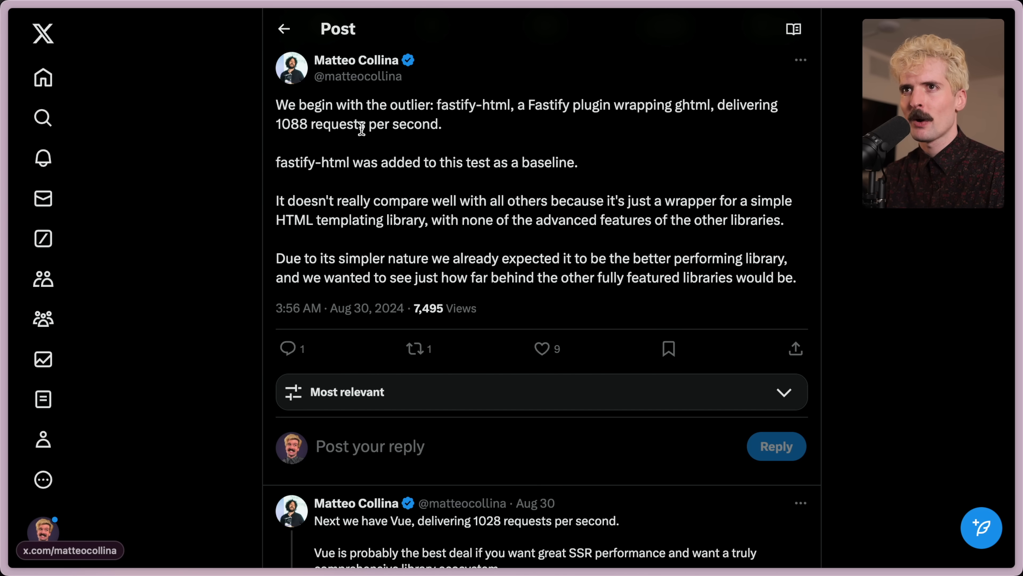
mouse_move(588, 154)
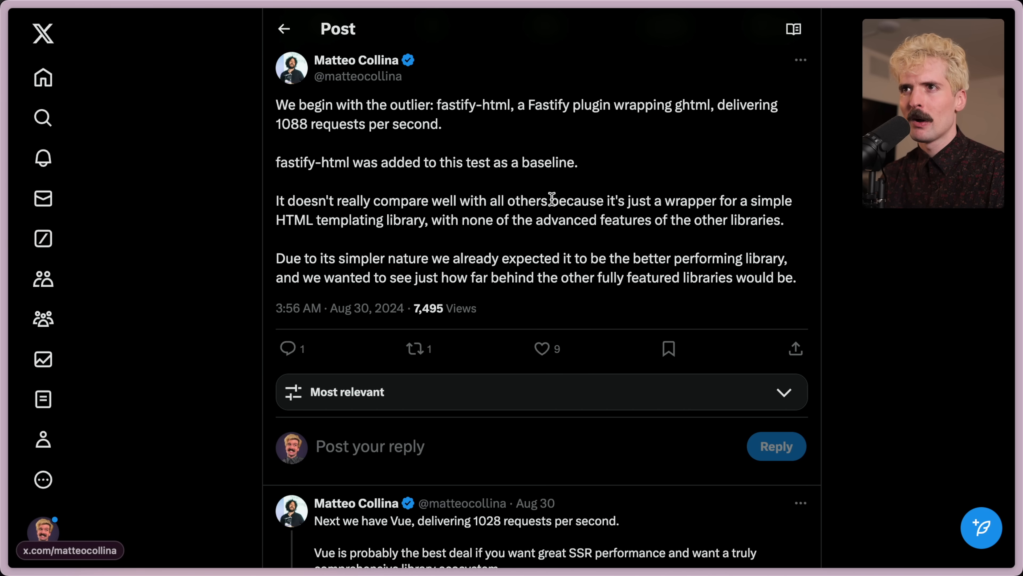
Step: Select passages of the fastify-html baseline post (1088 requests per second) and read on to the Vue reply
drag(423, 200, 604, 200)
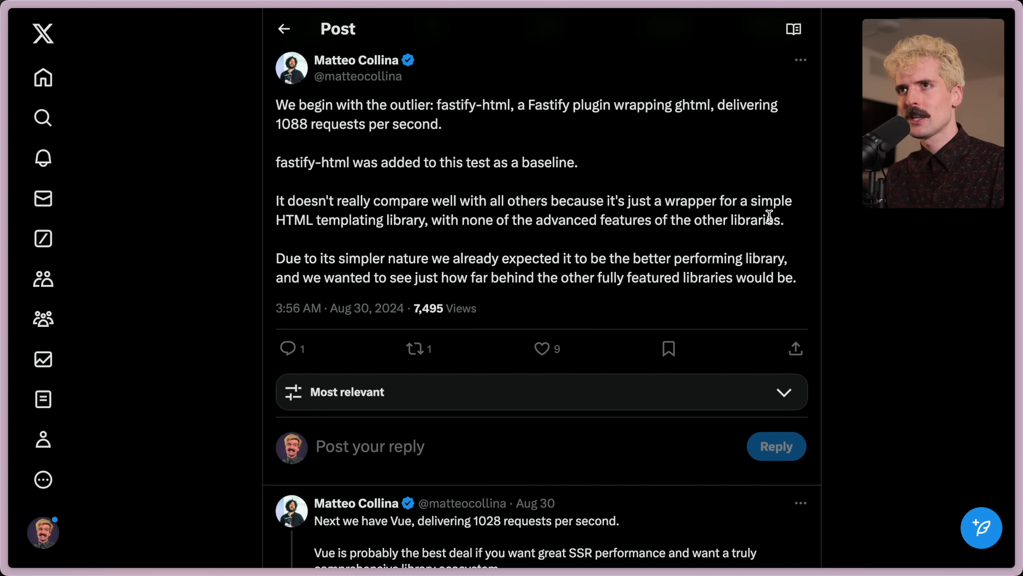
drag(314, 59, 441, 124)
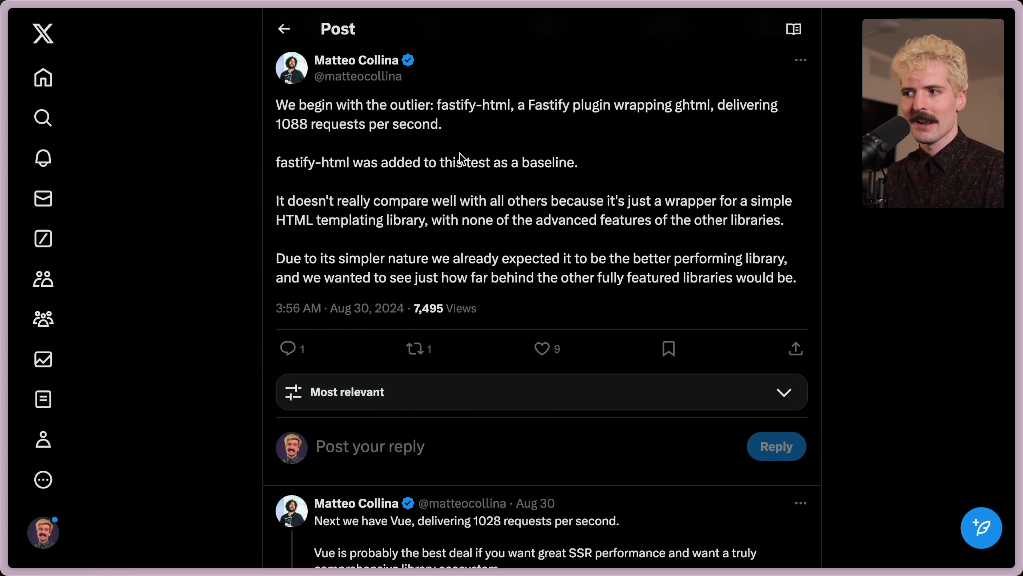
scroll(down, 3)
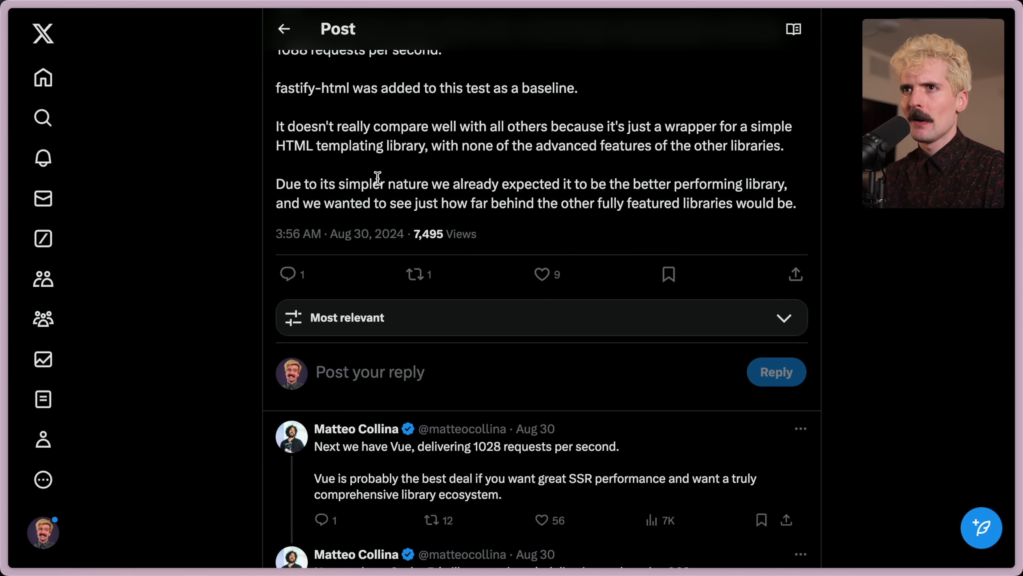
mouse_move(561, 208)
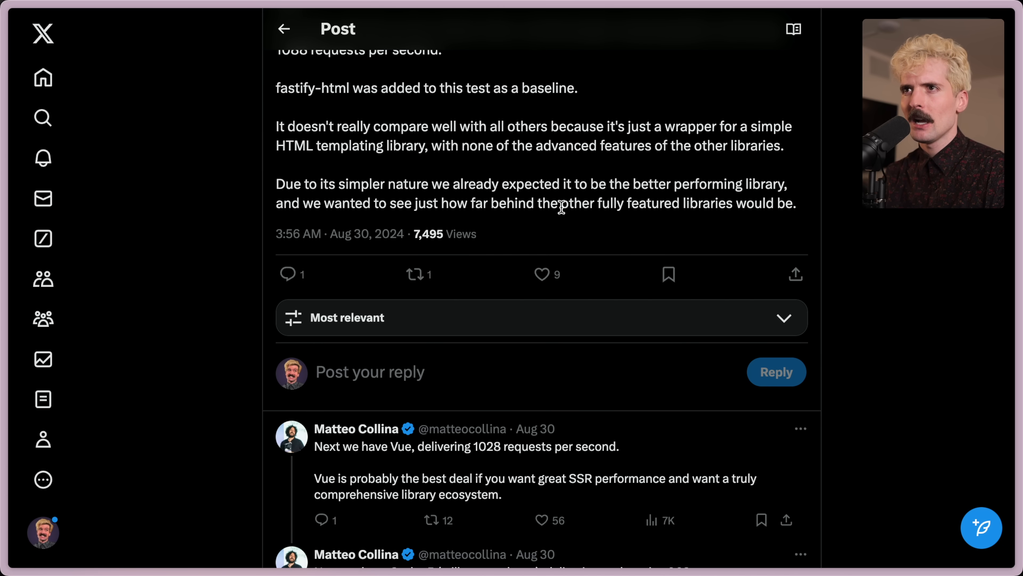
mouse_move(804, 209)
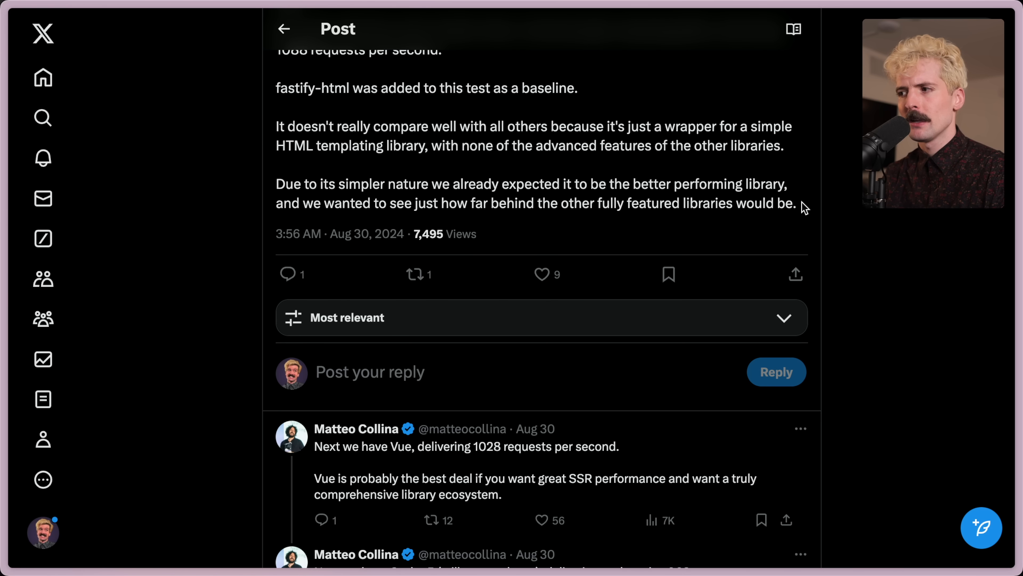
Step: Read past the Svelte and SolidJS replies to the Preact, React 19 RC and 'So what do these results mean?' posts
scroll(down, 3)
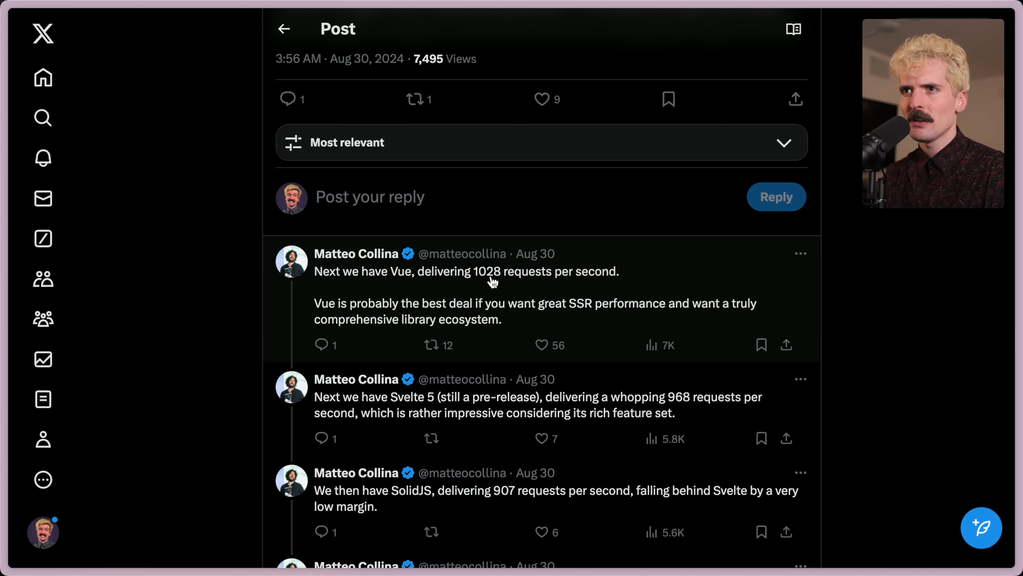
mouse_move(471, 312)
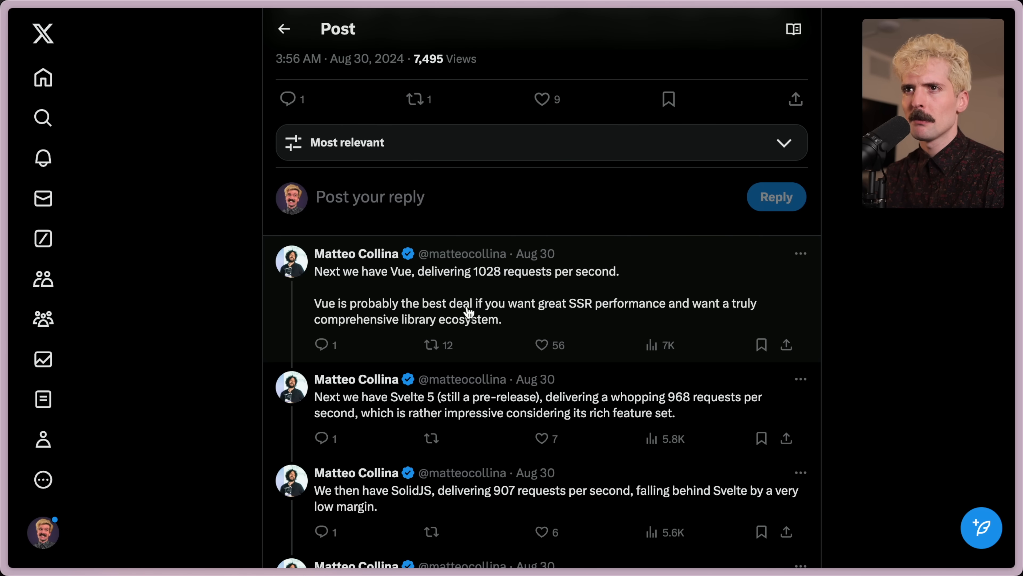
mouse_move(651, 317)
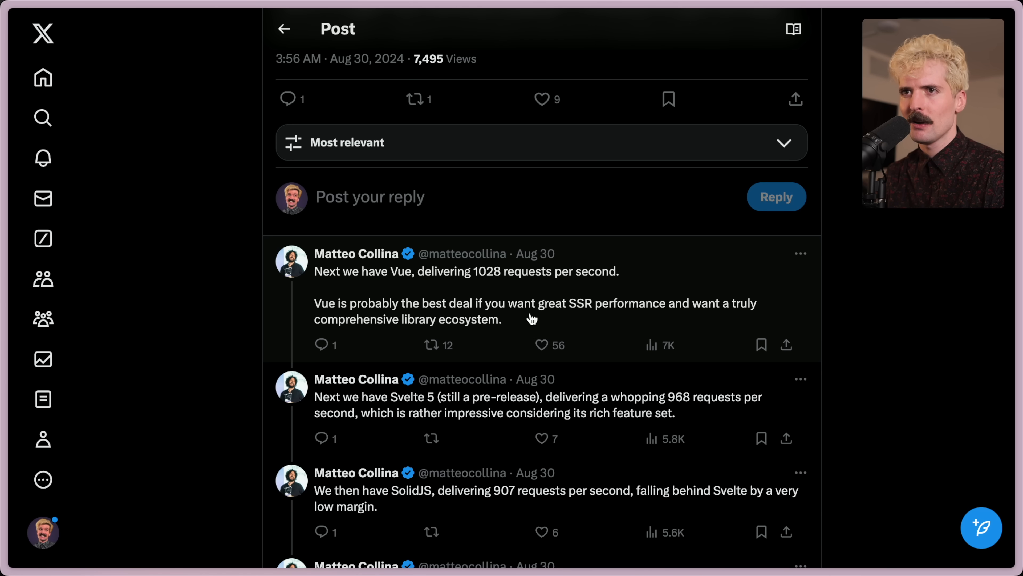
mouse_move(498, 413)
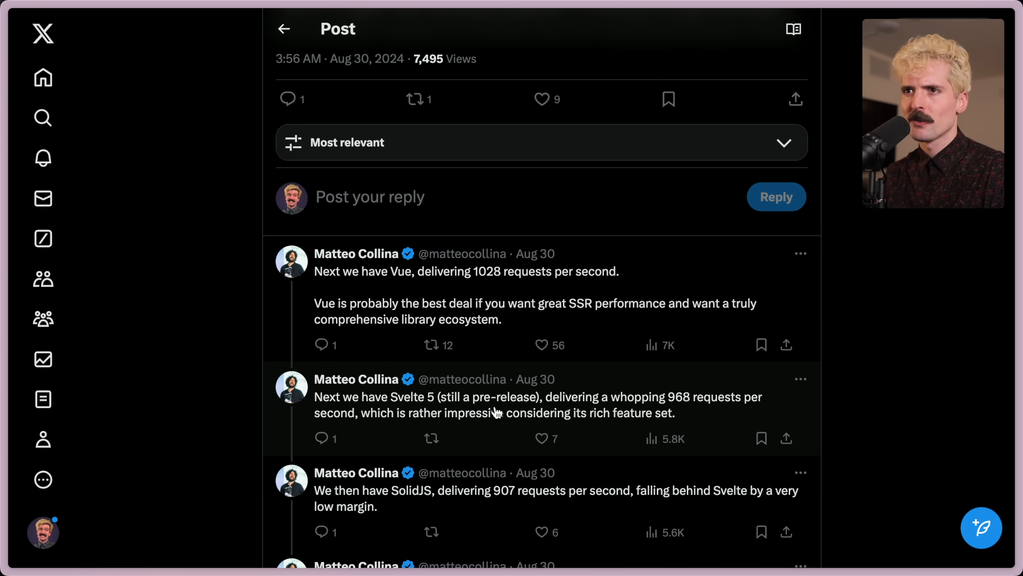
mouse_move(727, 402)
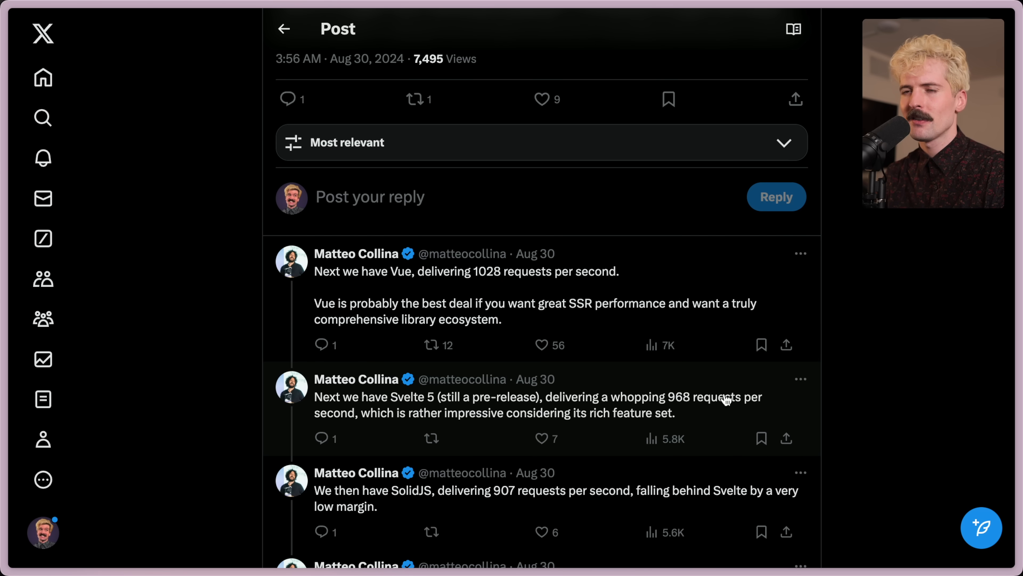
scroll(down, 3)
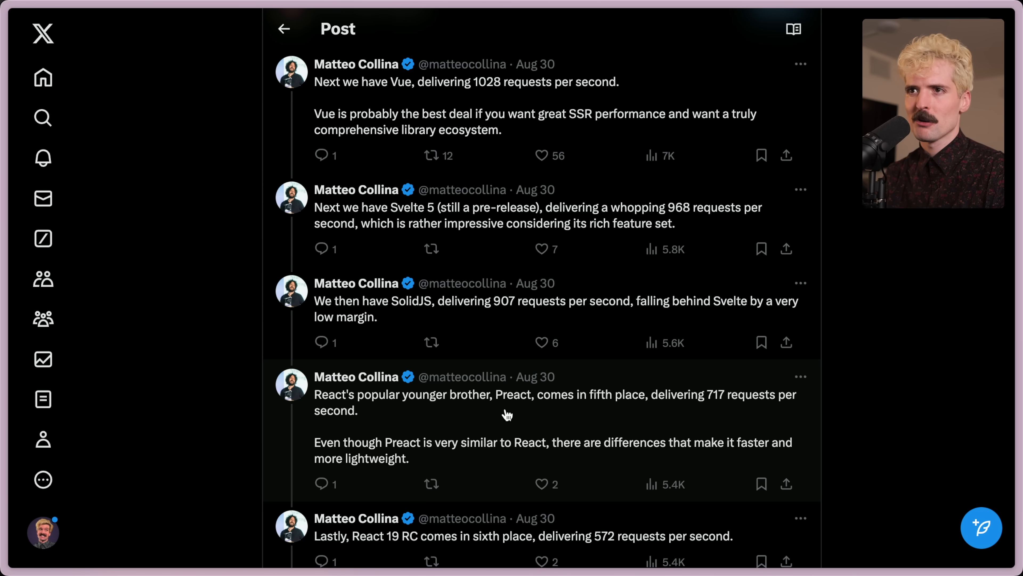
scroll(down, 3)
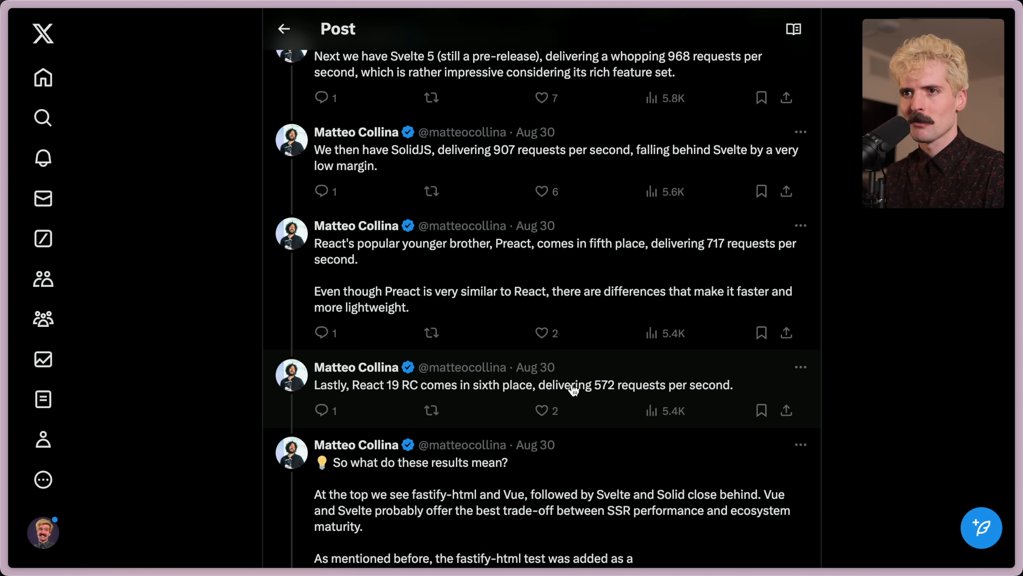
Step: Bring the results post and its 'Read the comparison here' link card into view
scroll(down, 3)
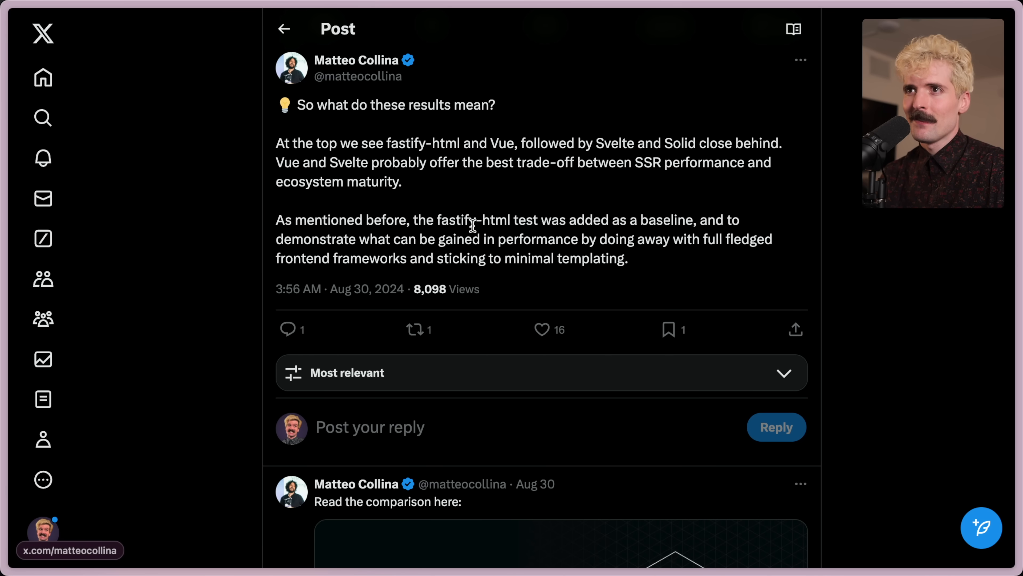
mouse_move(684, 217)
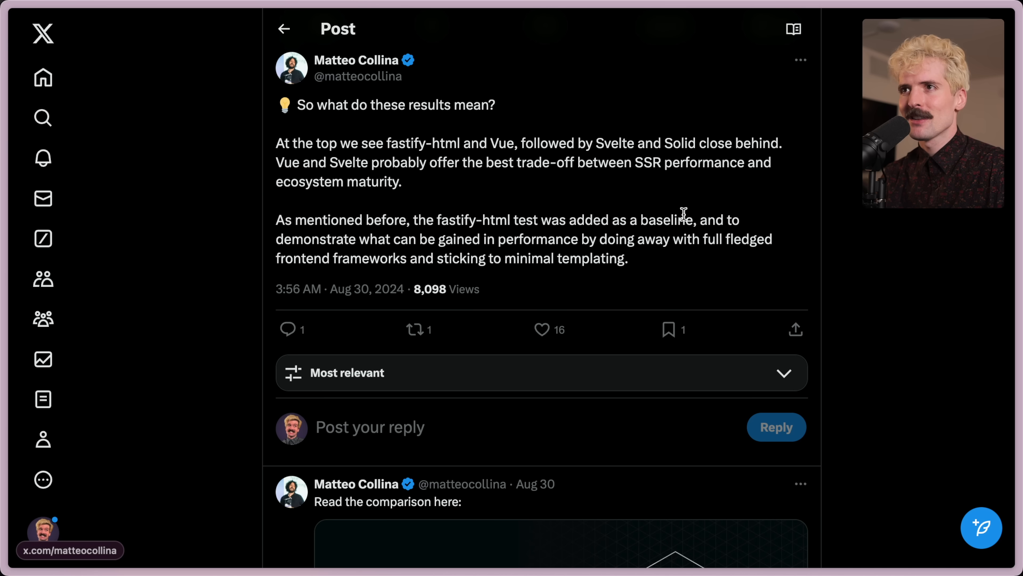
mouse_move(535, 239)
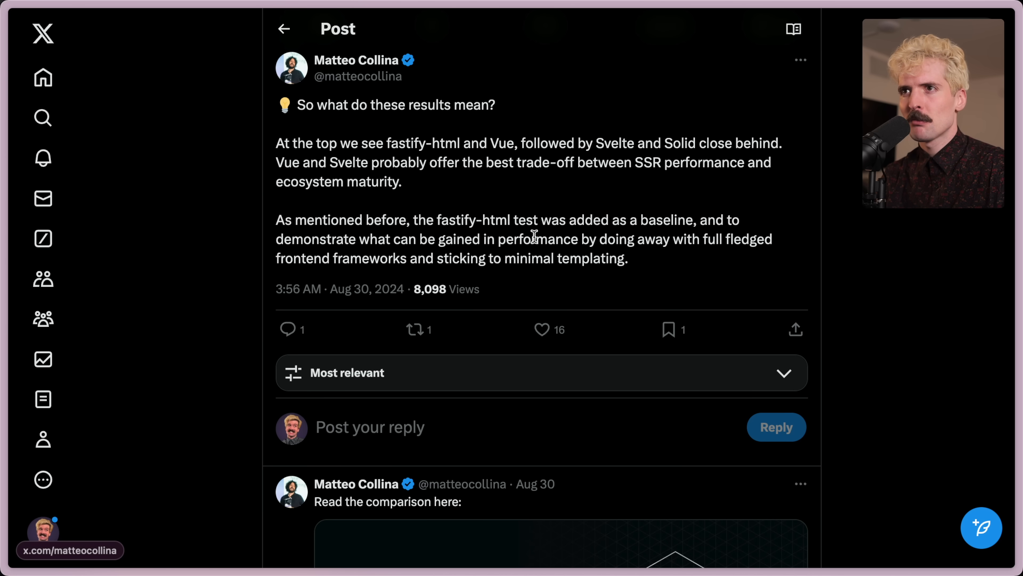
mouse_move(394, 220)
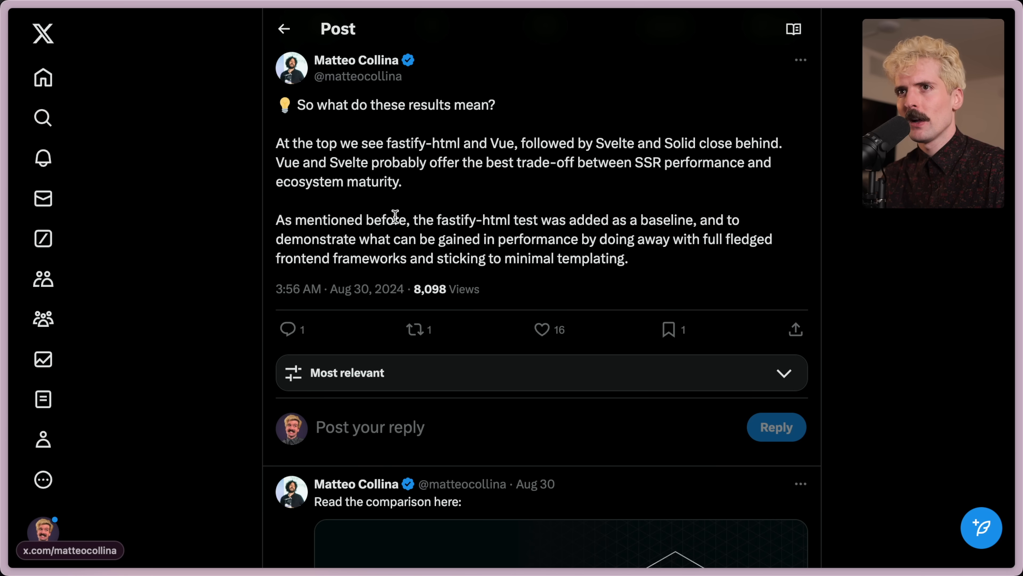
mouse_move(629, 242)
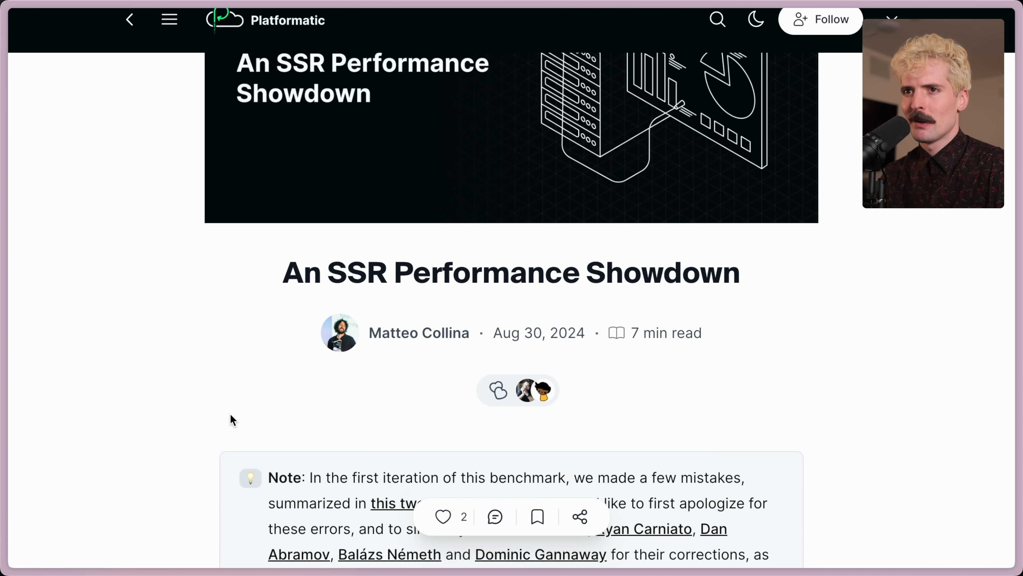
Step: Read past the article's corrections note, clearing the text selection, into the Server-Side Rendering introduction
scroll(down, 3)
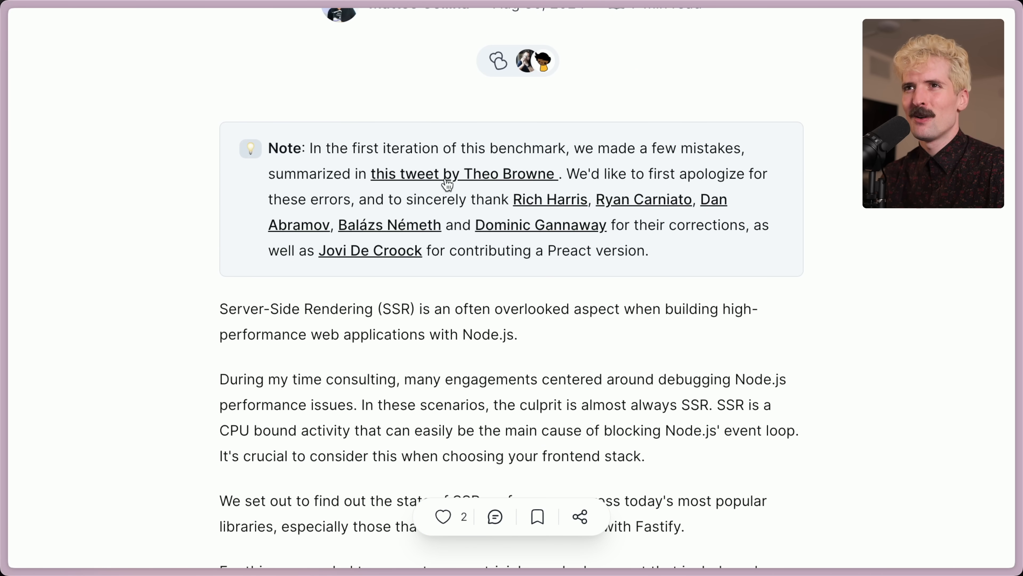
scroll(up, 3)
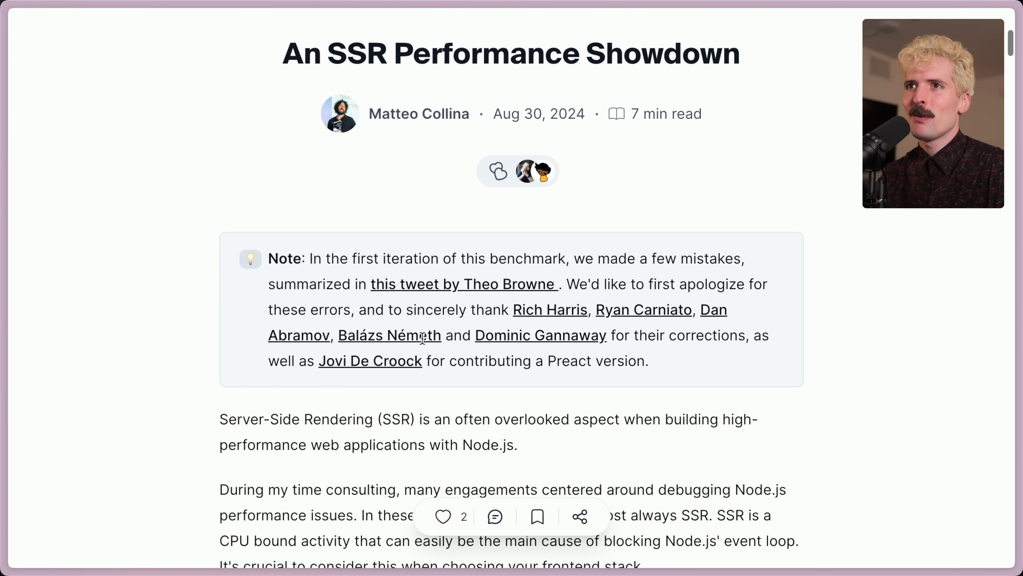
scroll(down, 3)
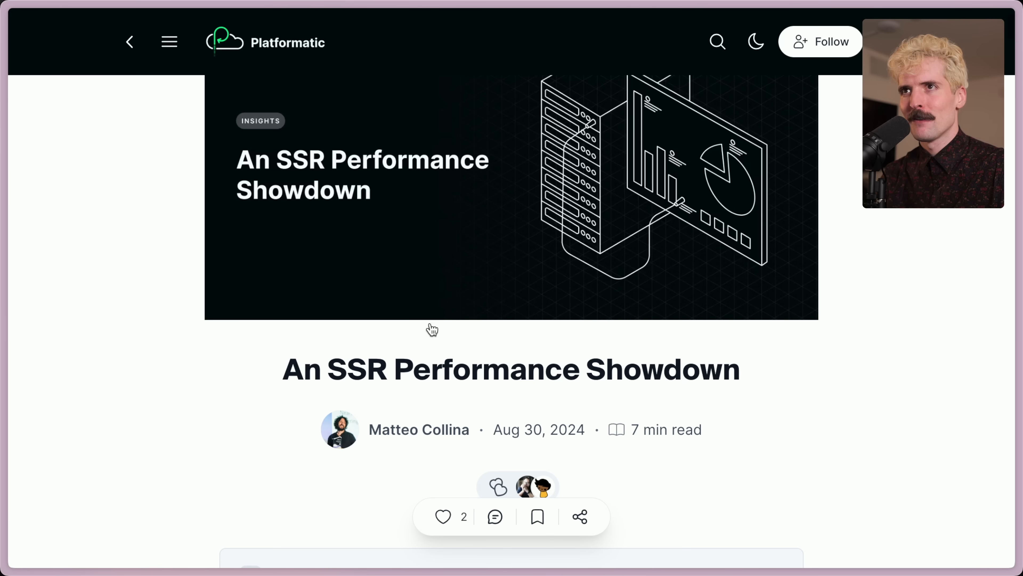
scroll(down, 3)
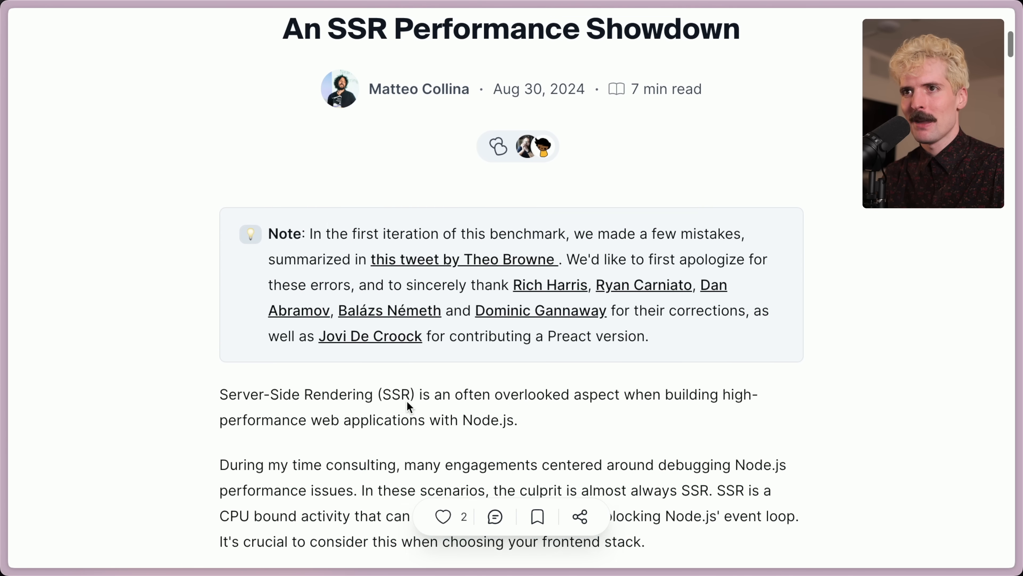
scroll(down, 3)
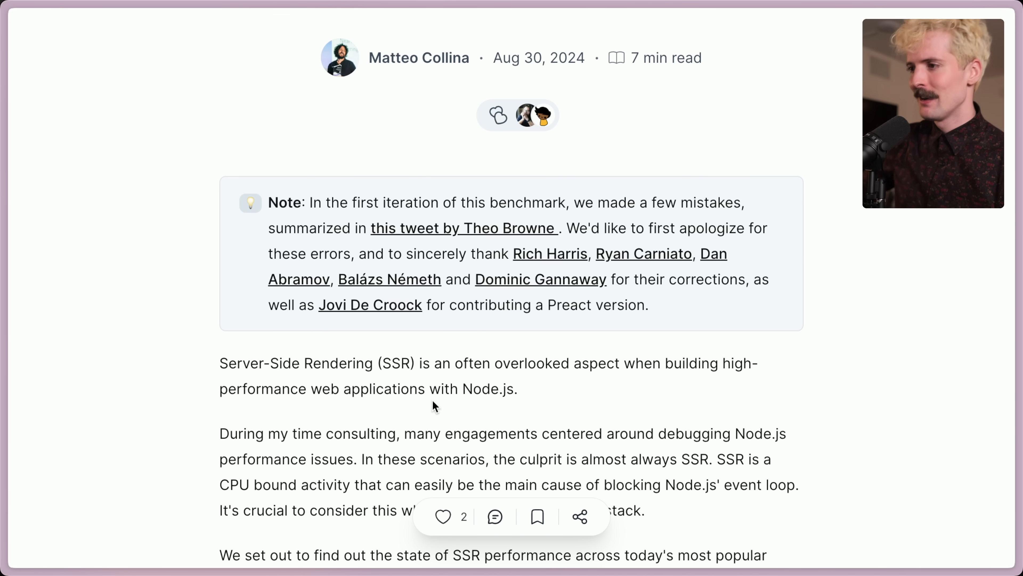
mouse_move(490, 330)
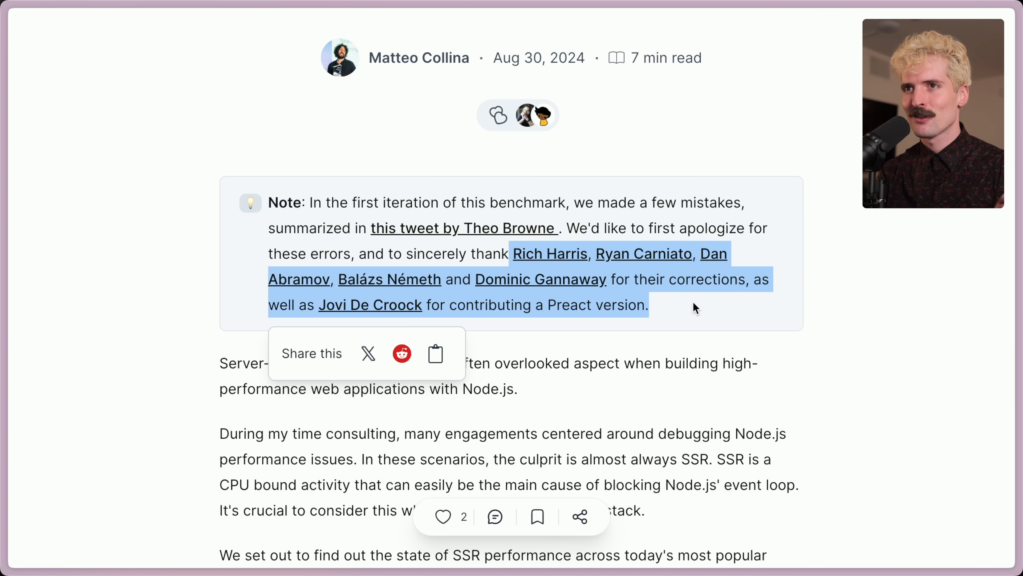
click(694, 308)
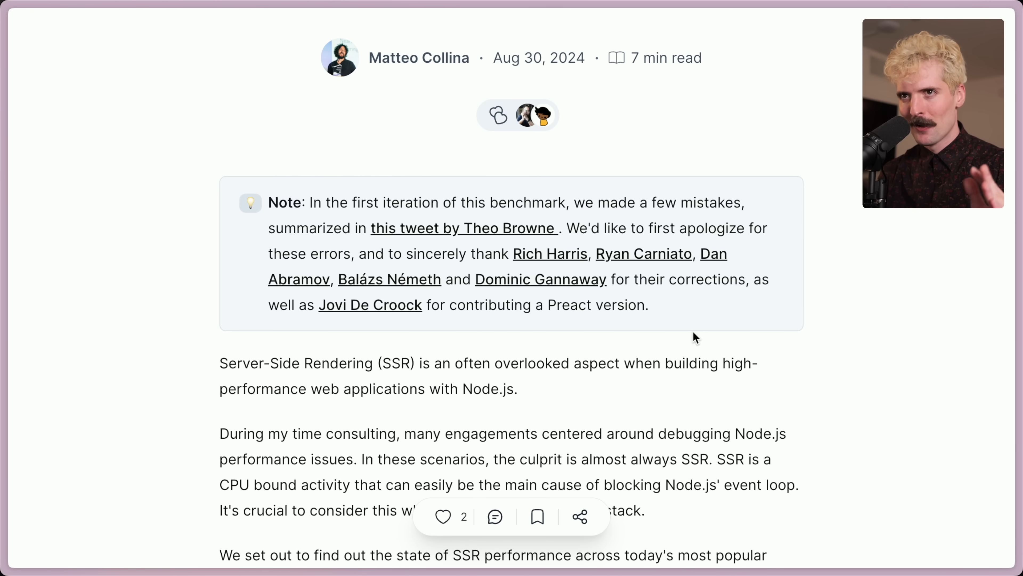
scroll(down, 3)
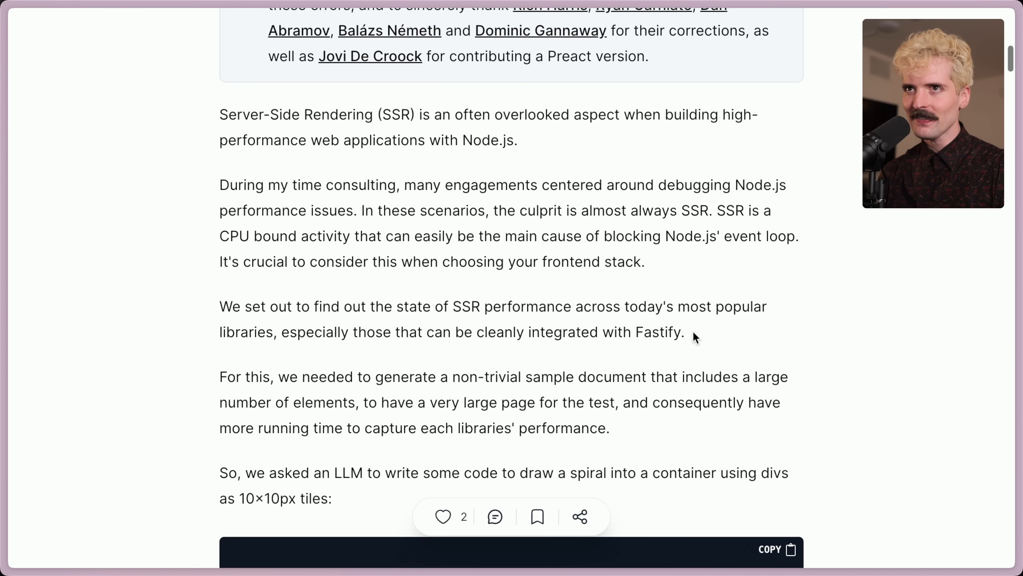
Step: Read down the SSR benchmark post past the spiral-drawing code to the 2398-div sample document
scroll(down, 3)
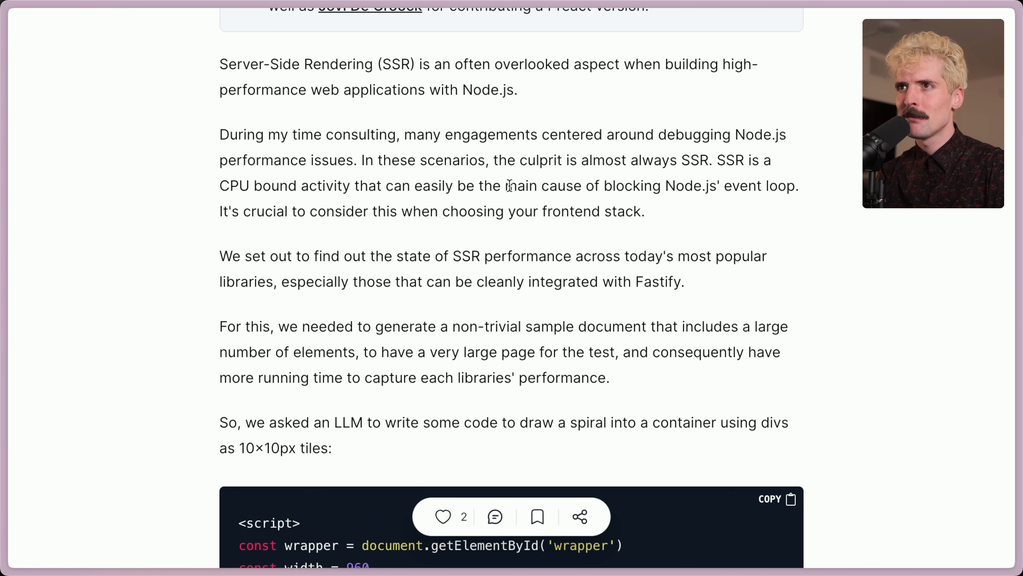
mouse_move(788, 182)
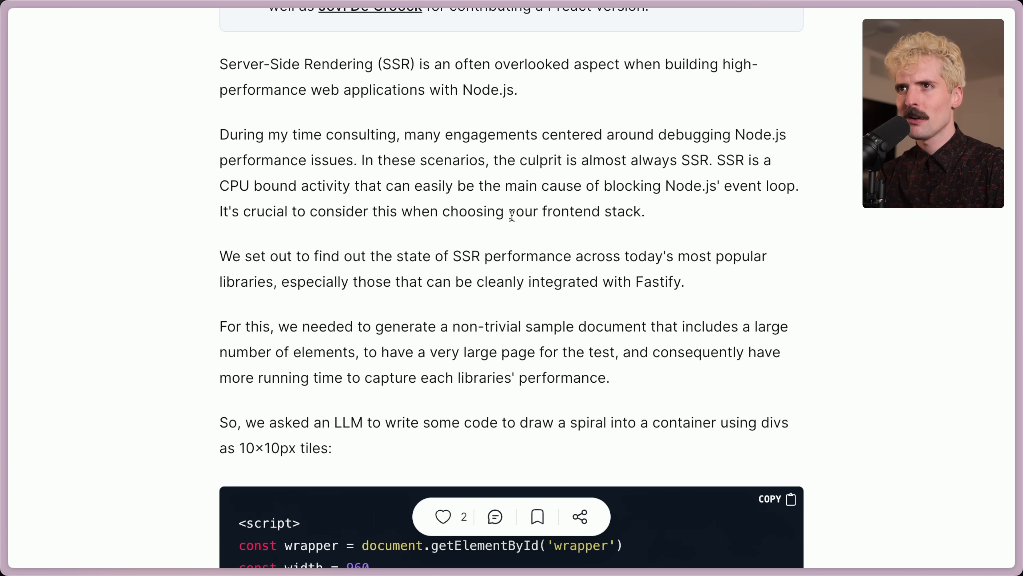
scroll(down, 3)
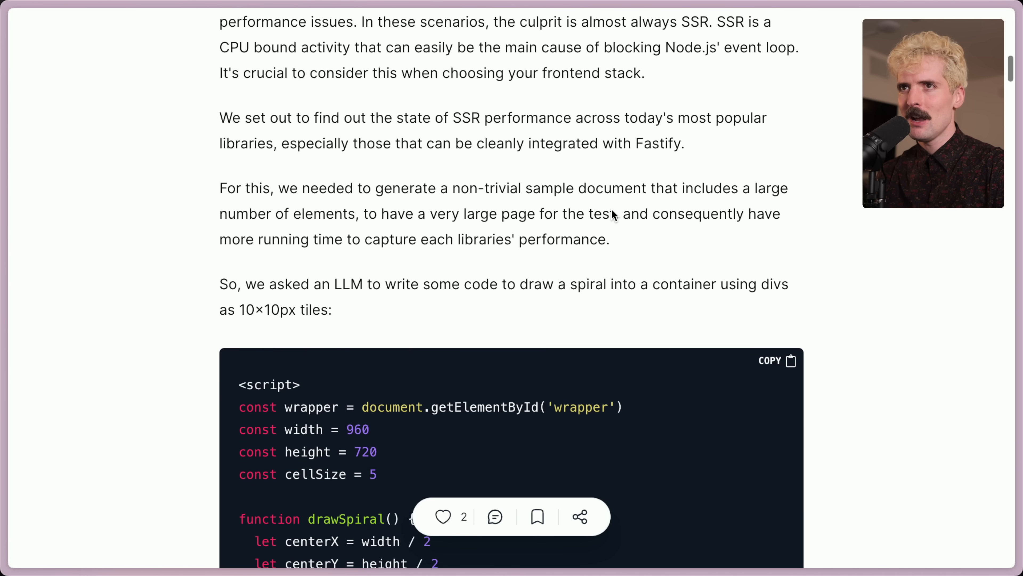
scroll(down, 3)
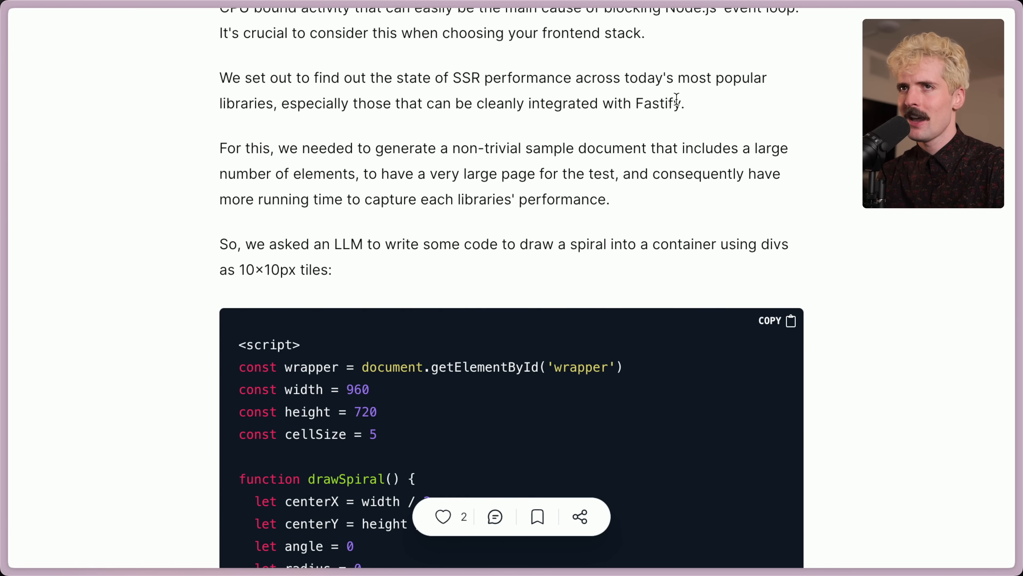
mouse_move(503, 144)
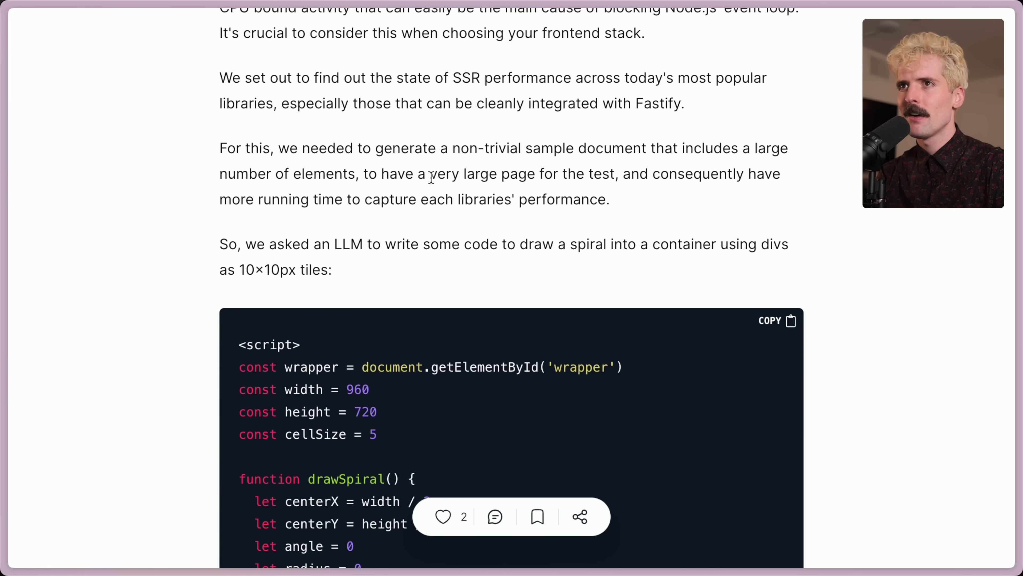
mouse_move(628, 174)
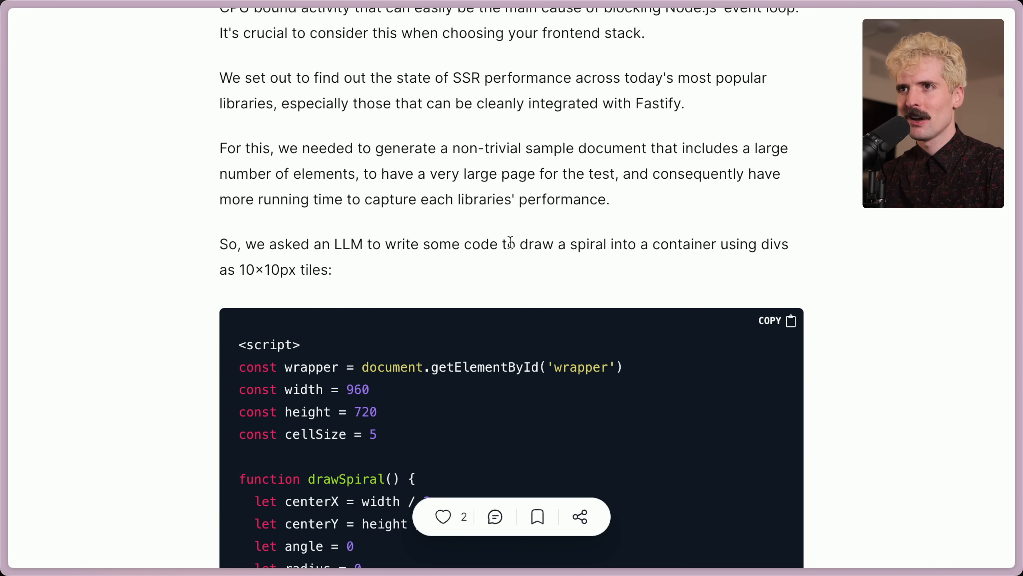
mouse_move(304, 276)
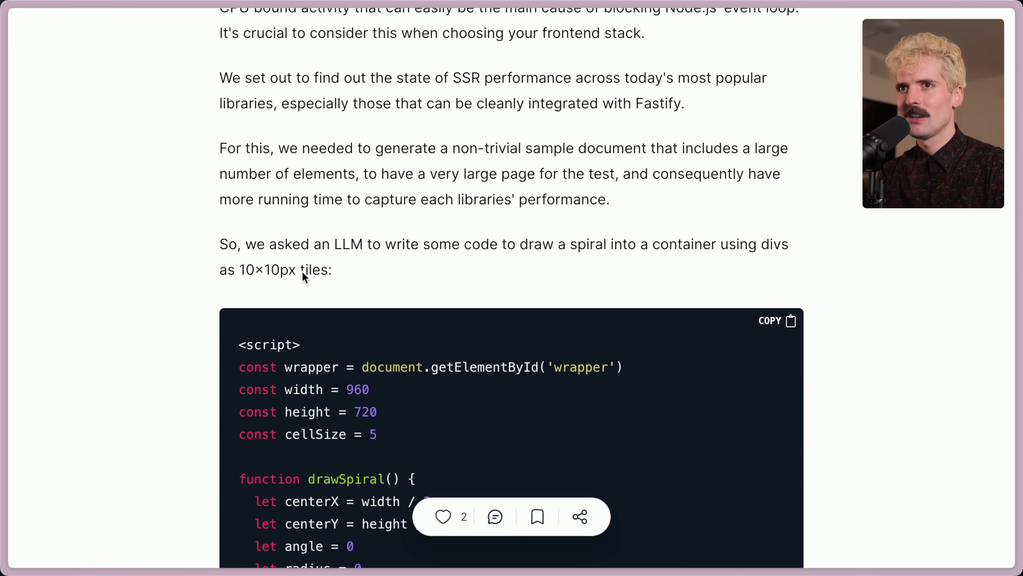
scroll(down, 3)
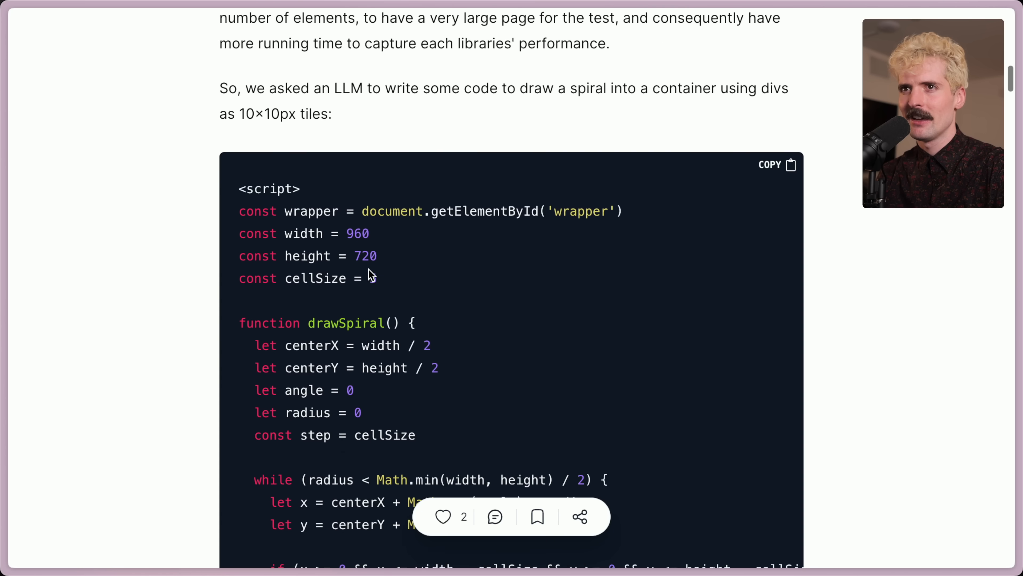
scroll(down, 3)
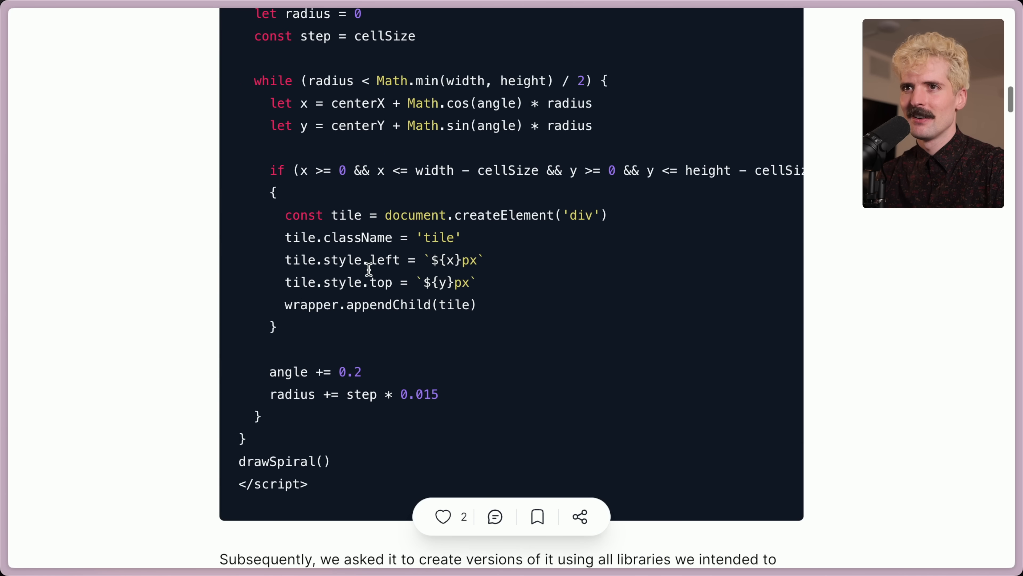
scroll(down, 3)
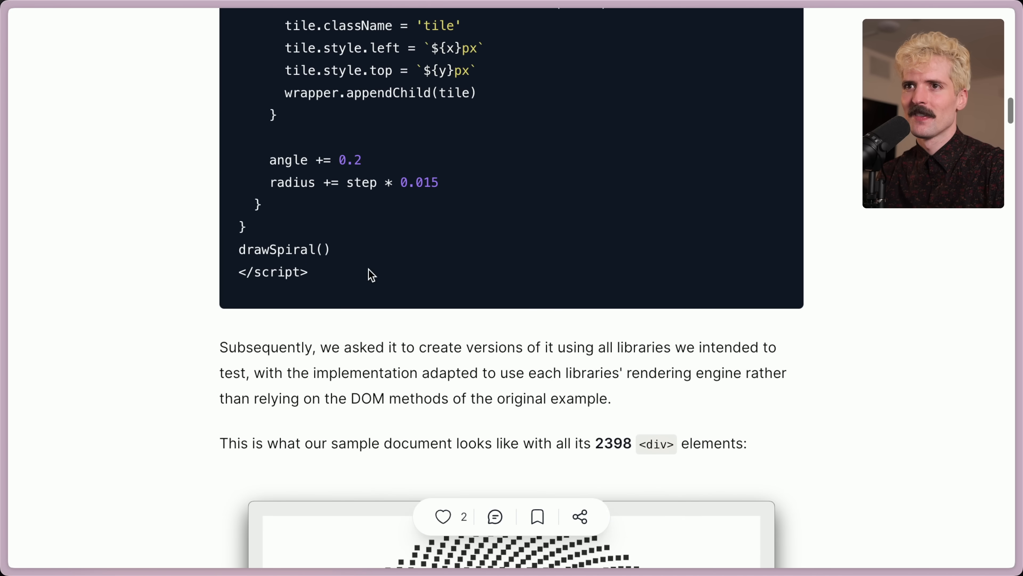
scroll(down, 3)
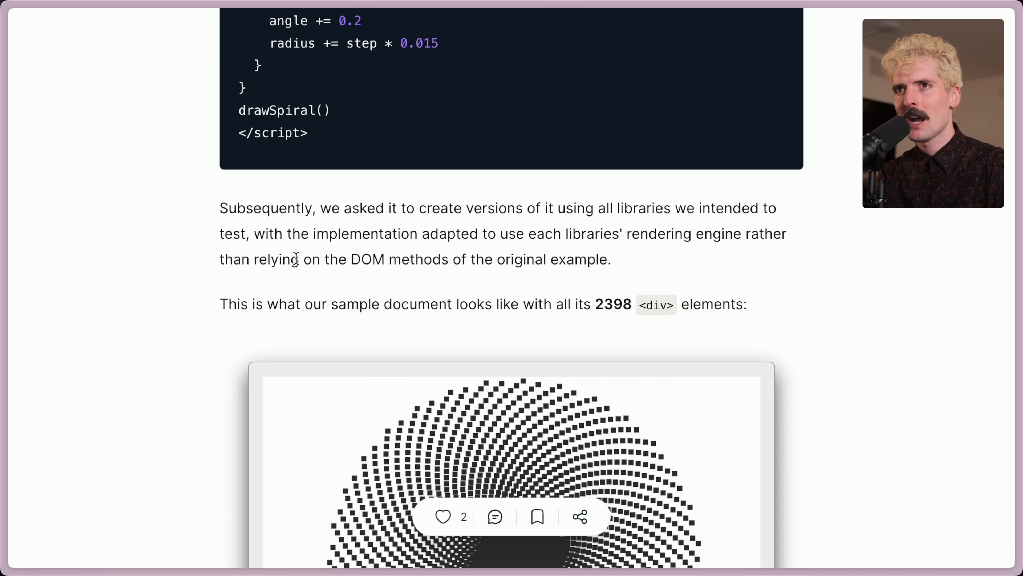
scroll(down, 3)
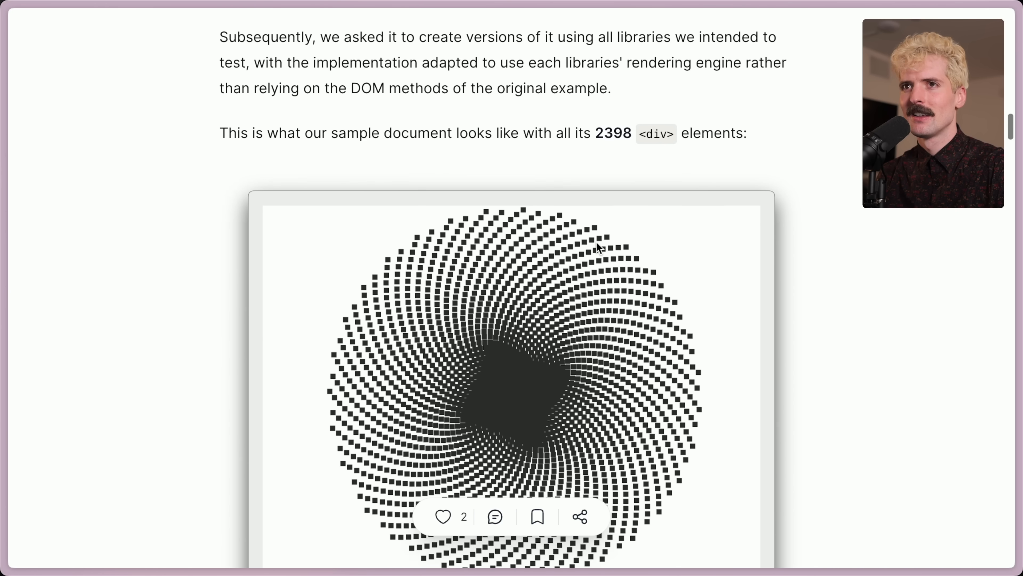
scroll(down, 3)
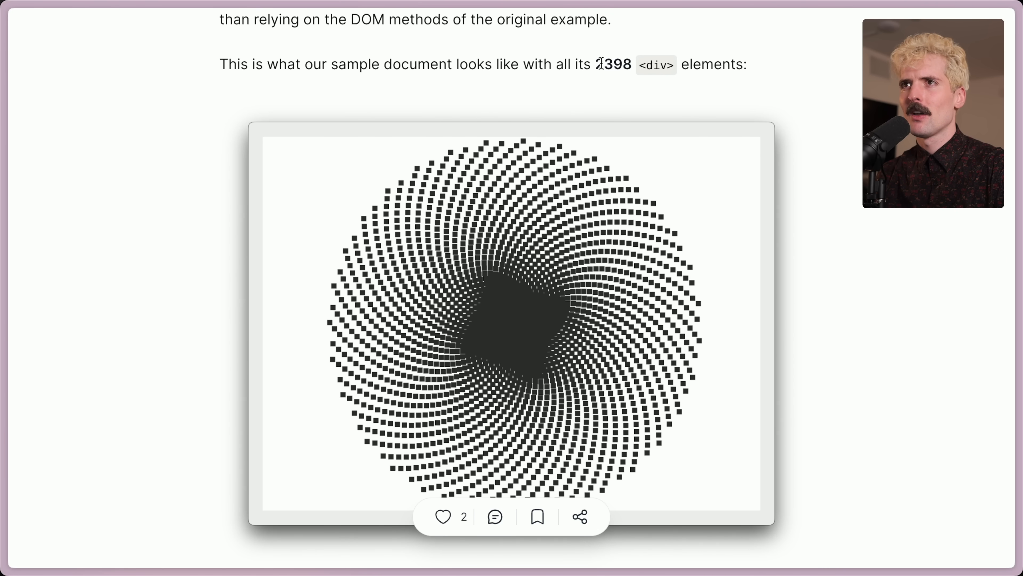
Step: Show the Share this popup from the floating action bar below the article image
click(580, 518)
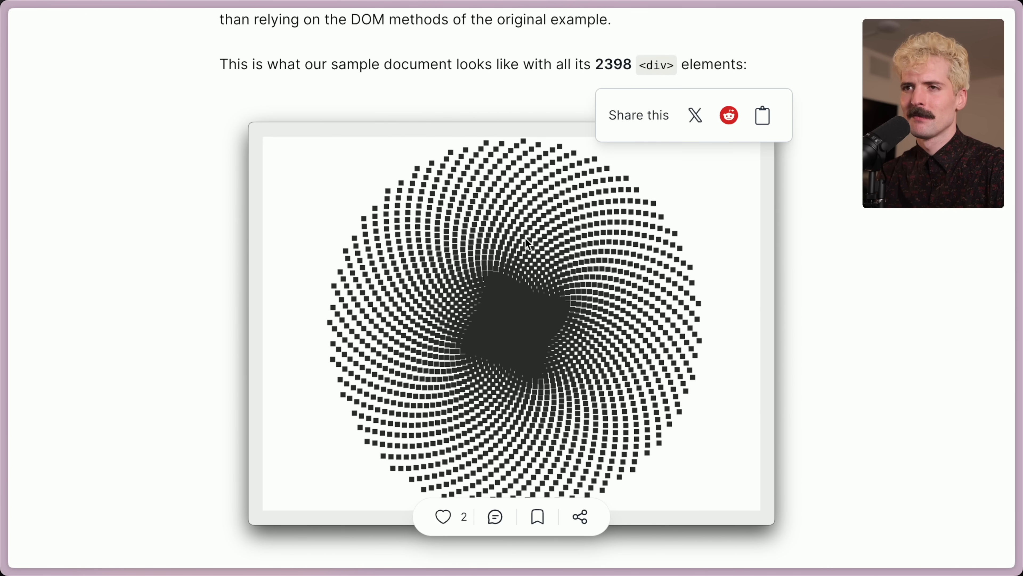
Step: Read on and highlight the paragraph about excluded frameworks Next.js, Astro and Qwik, then deselect it
scroll(down, 3)
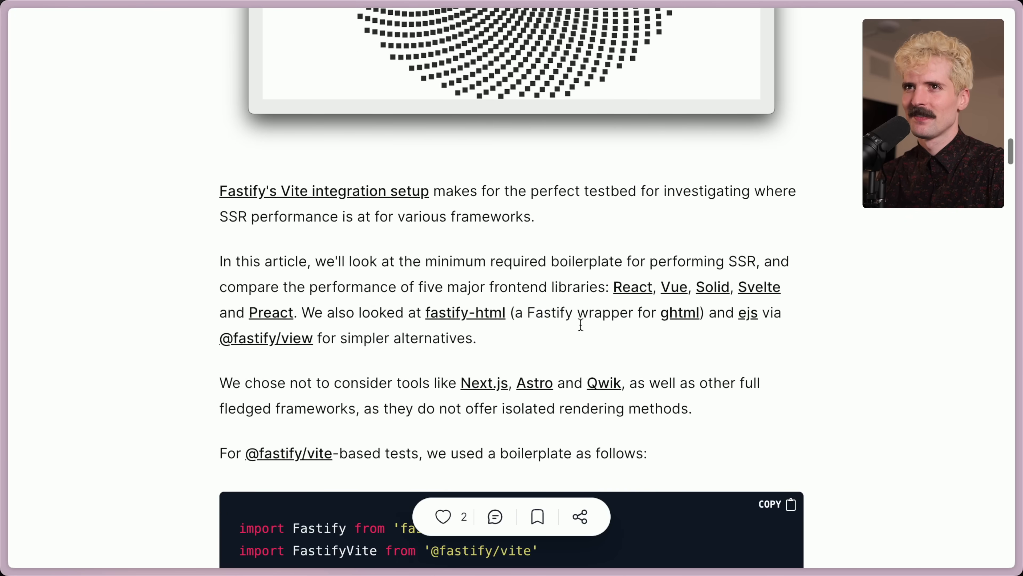
scroll(down, 3)
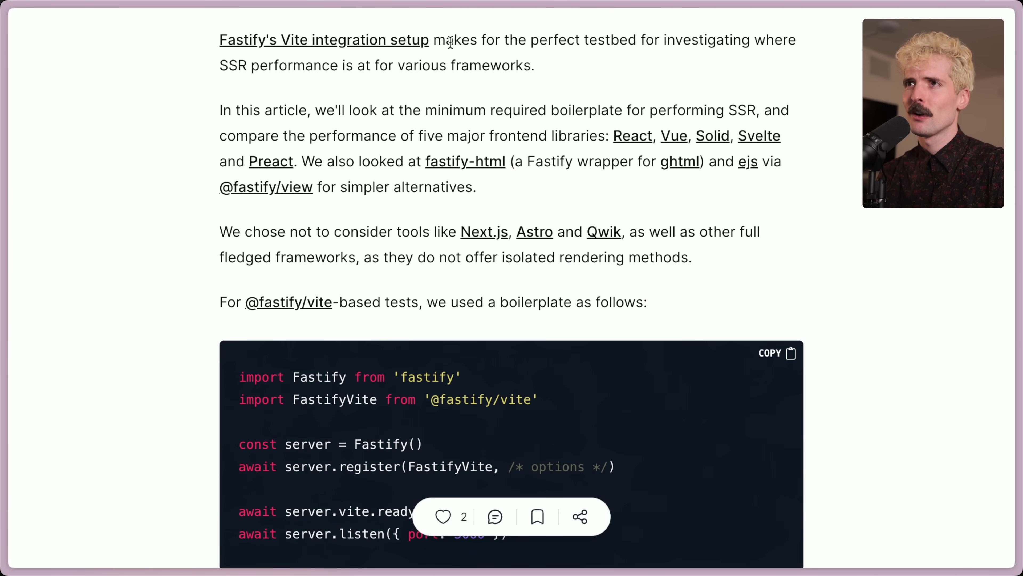
mouse_move(182, 79)
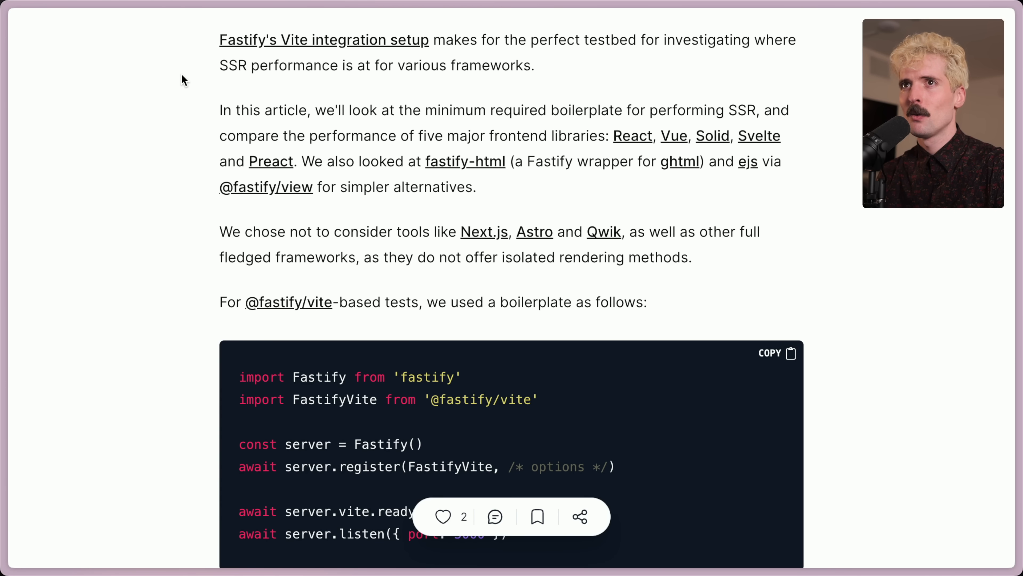
mouse_move(540, 63)
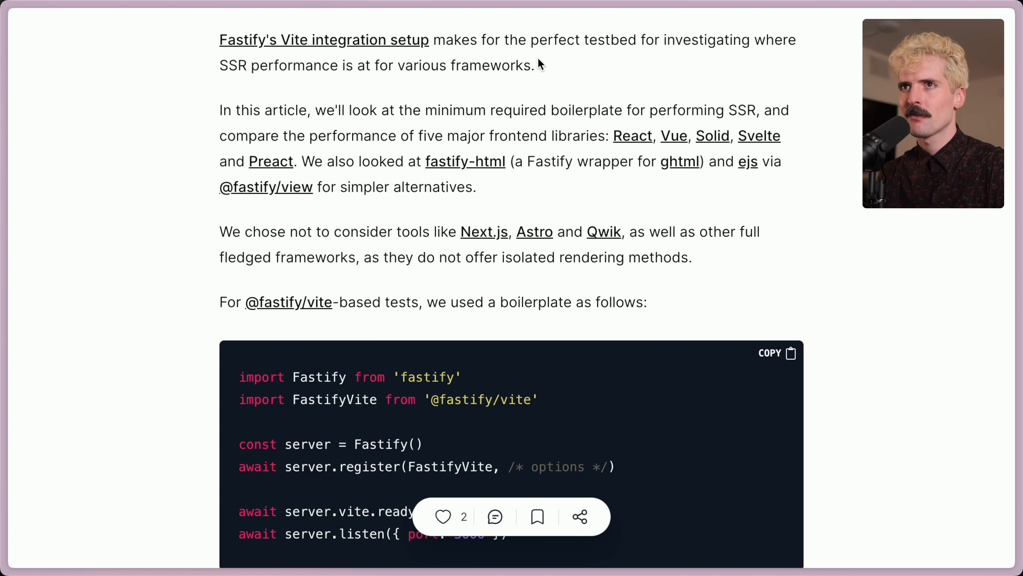
mouse_move(598, 131)
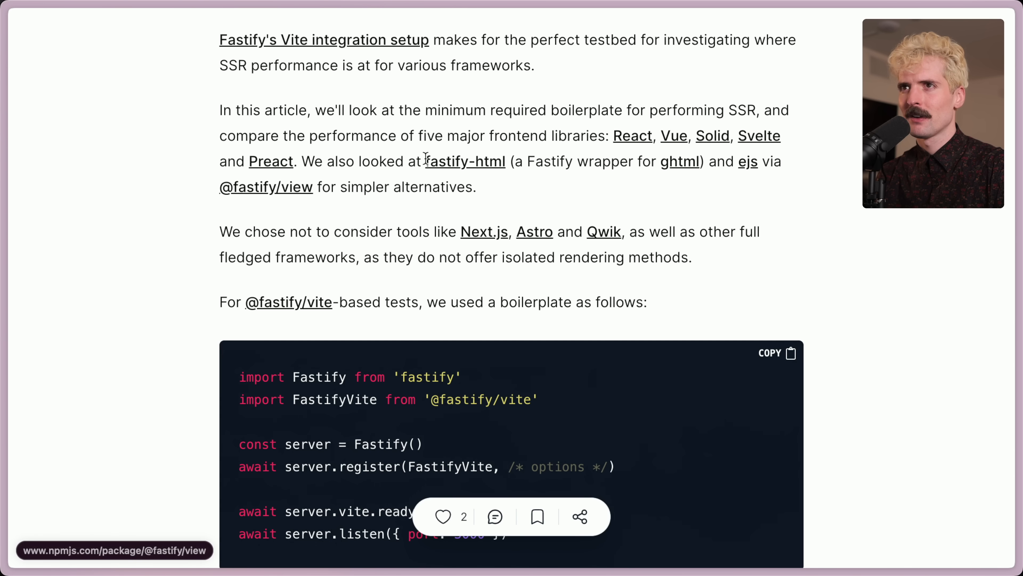
mouse_move(382, 223)
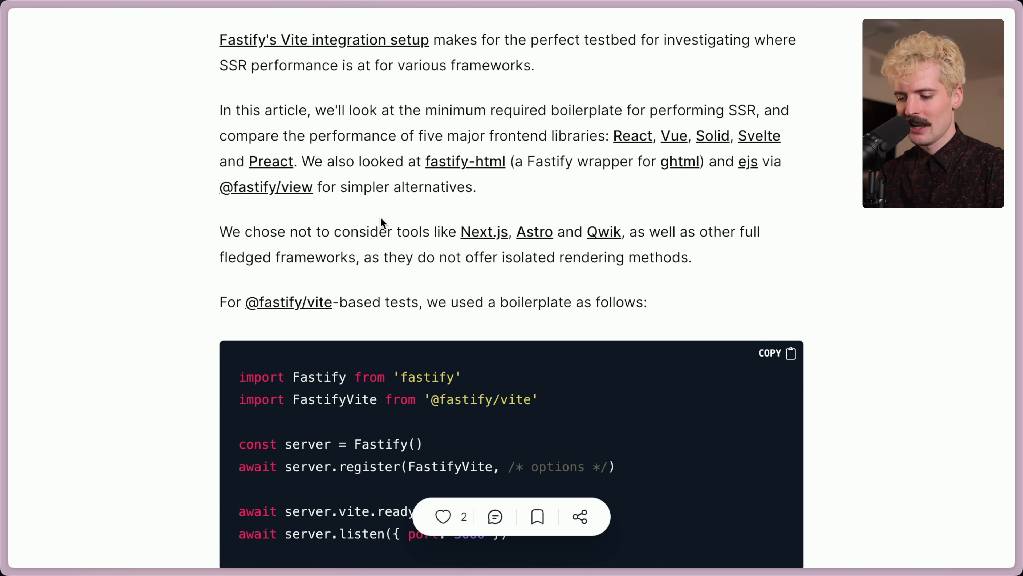
scroll(down, 3)
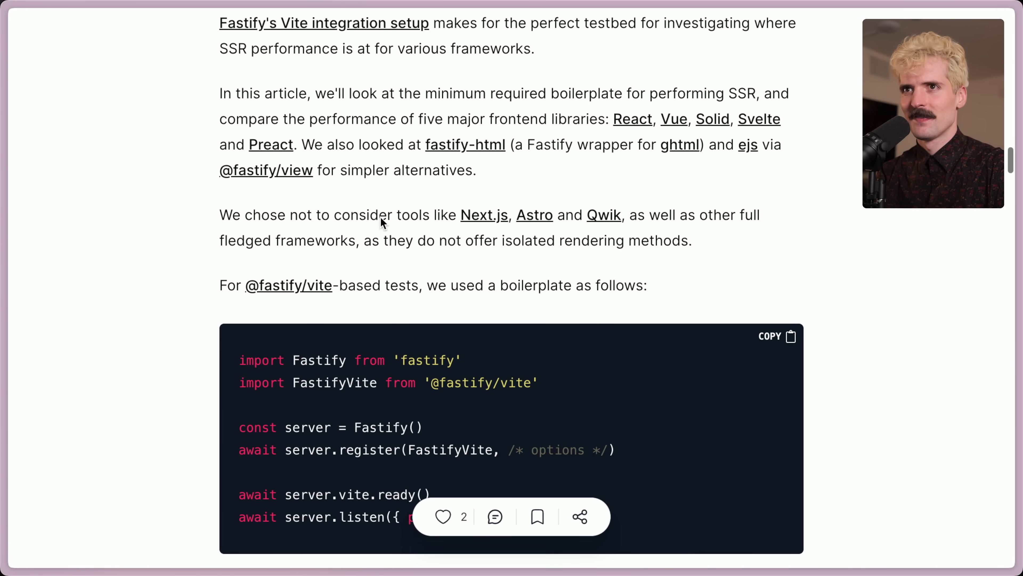
scroll(down, 3)
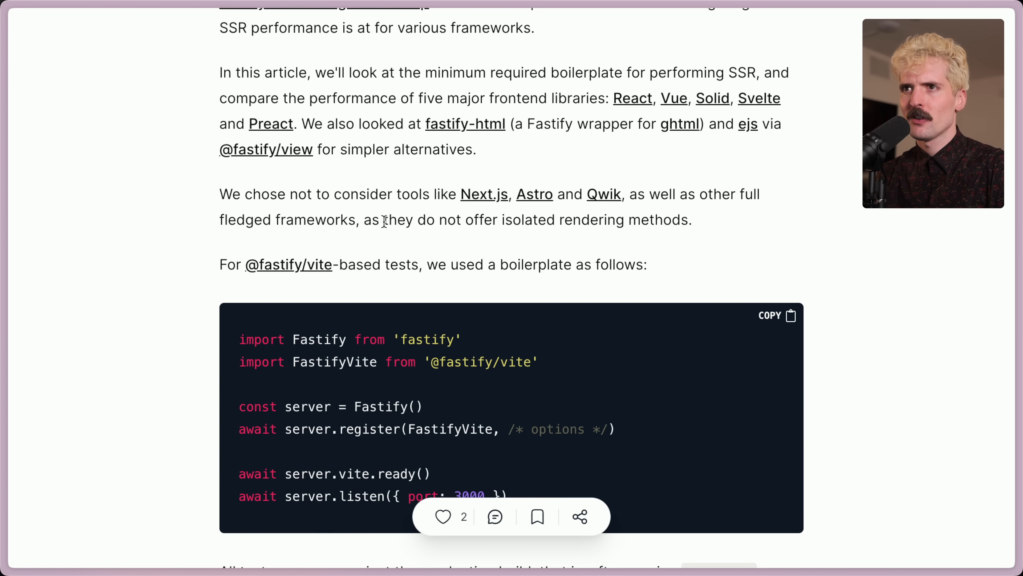
mouse_move(630, 213)
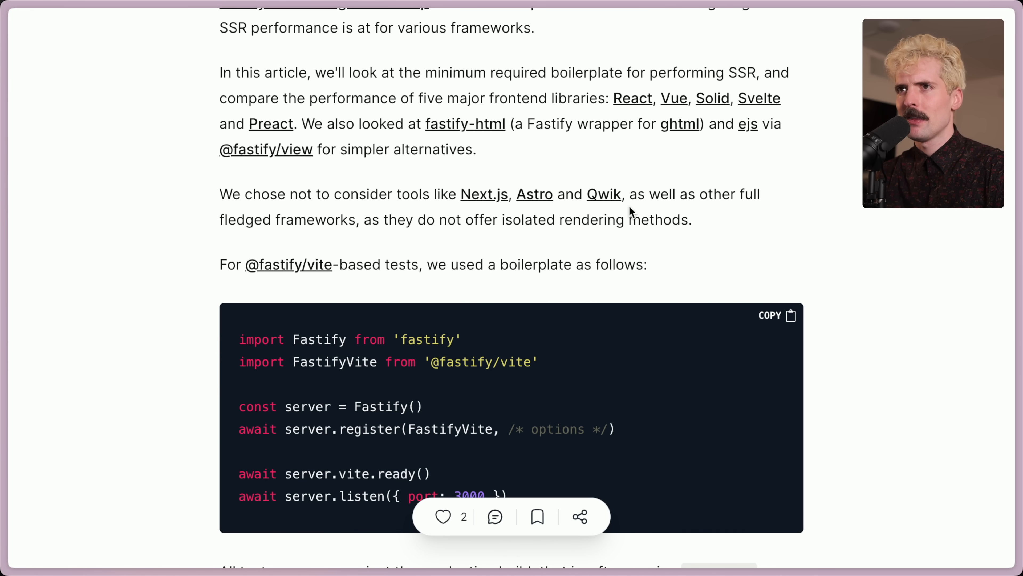
drag(221, 194, 691, 219)
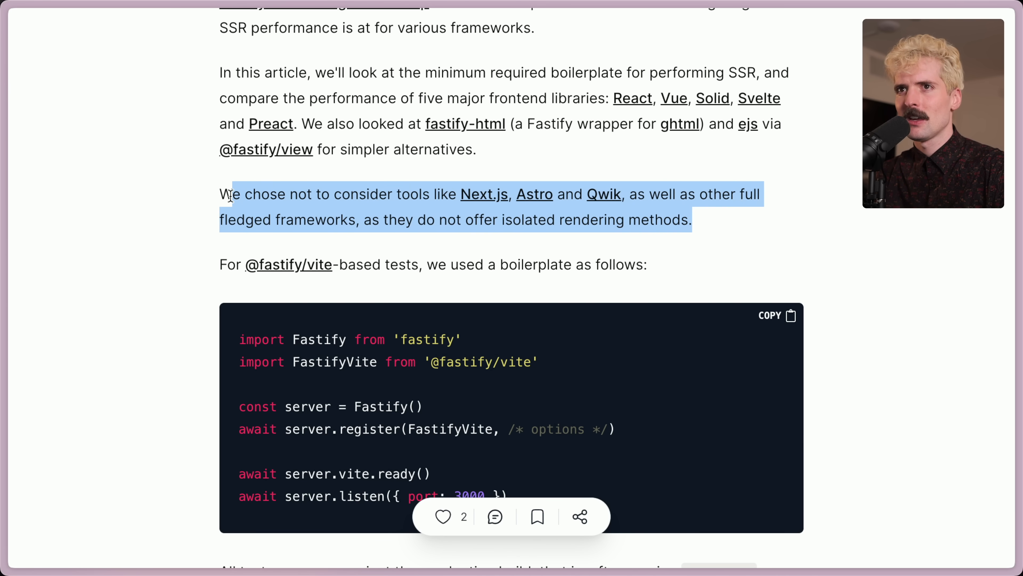
click(466, 265)
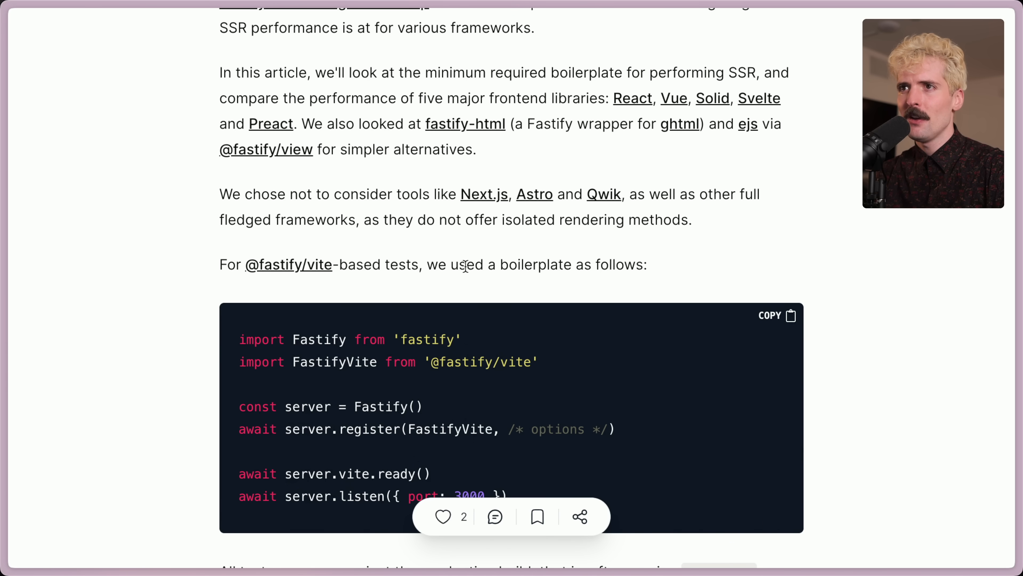
Step: Continue past the Fastify Vite boilerplate code to the Ensuring consistency section
scroll(down, 3)
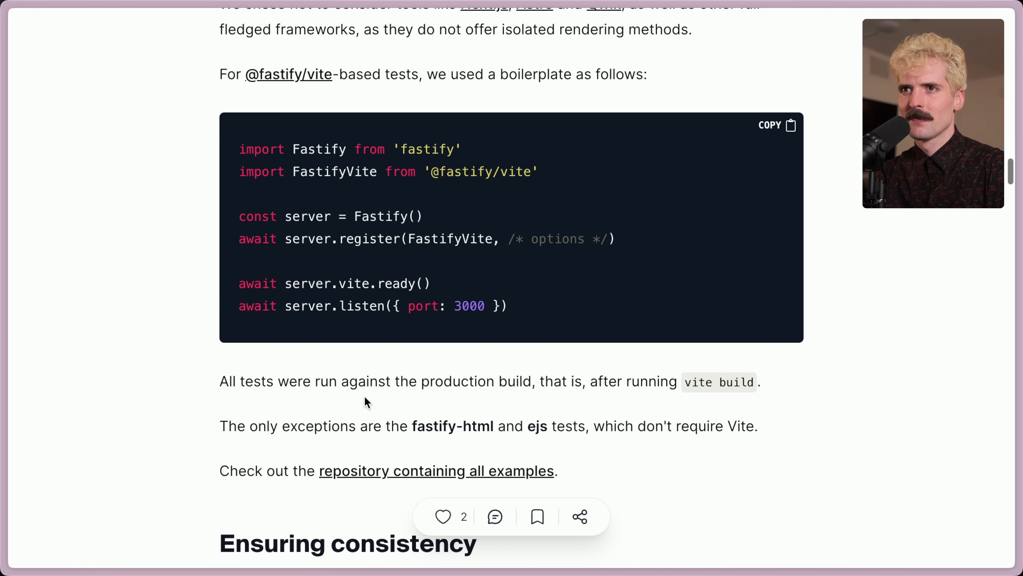
scroll(down, 3)
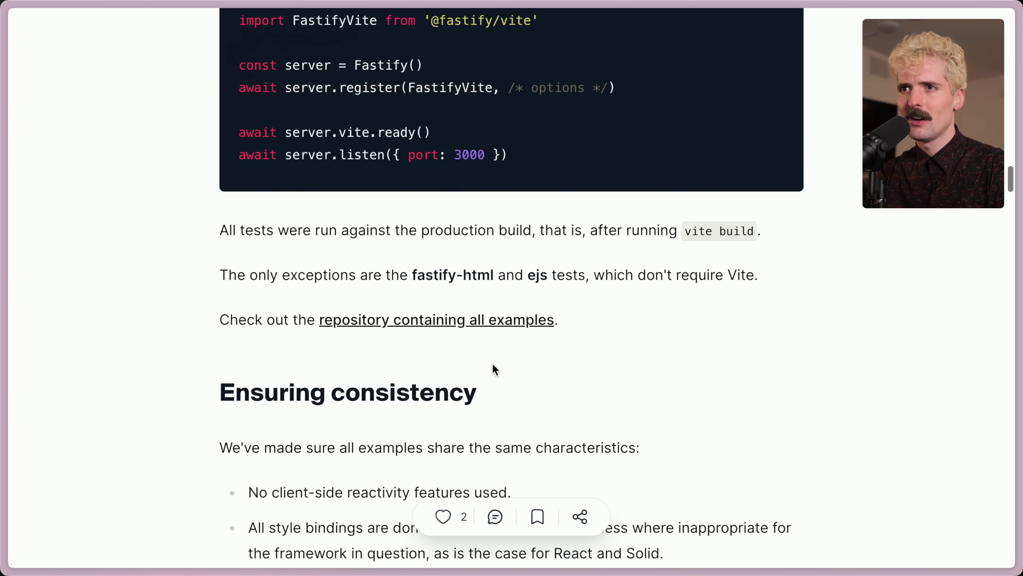
scroll(down, 3)
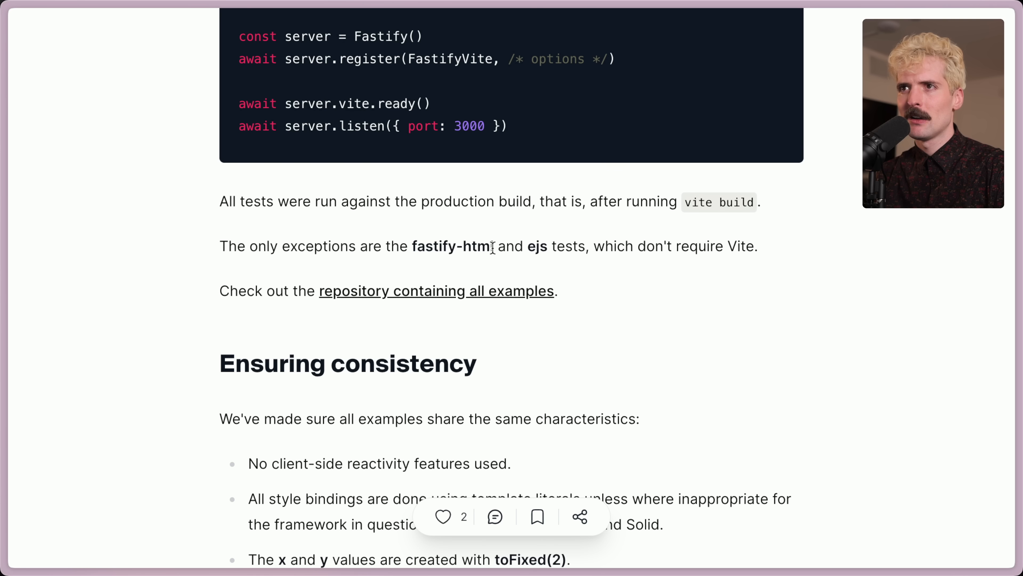
mouse_move(773, 227)
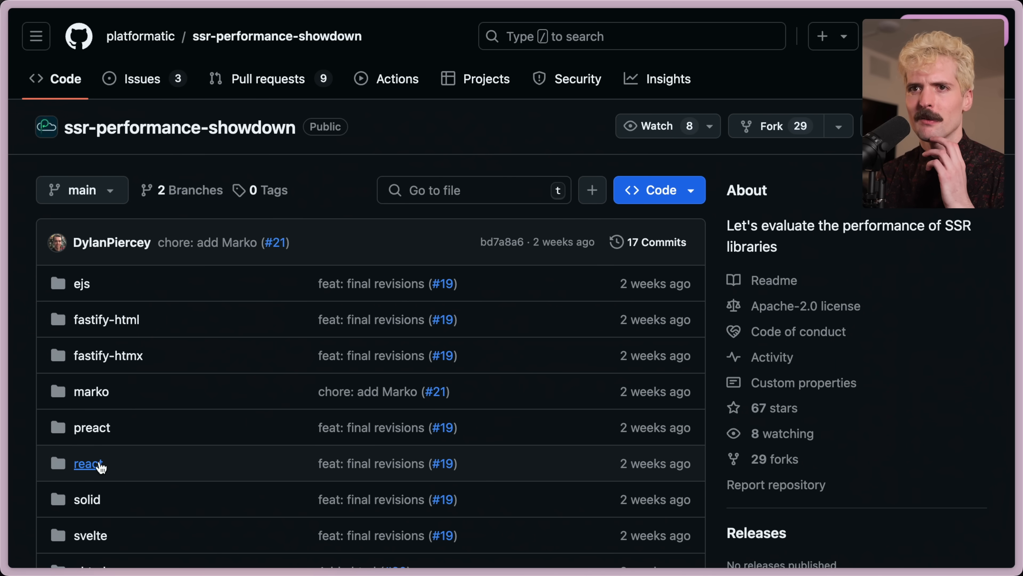
Step: Navigate the repo to react/client/base.jsx and view its source
click(88, 463)
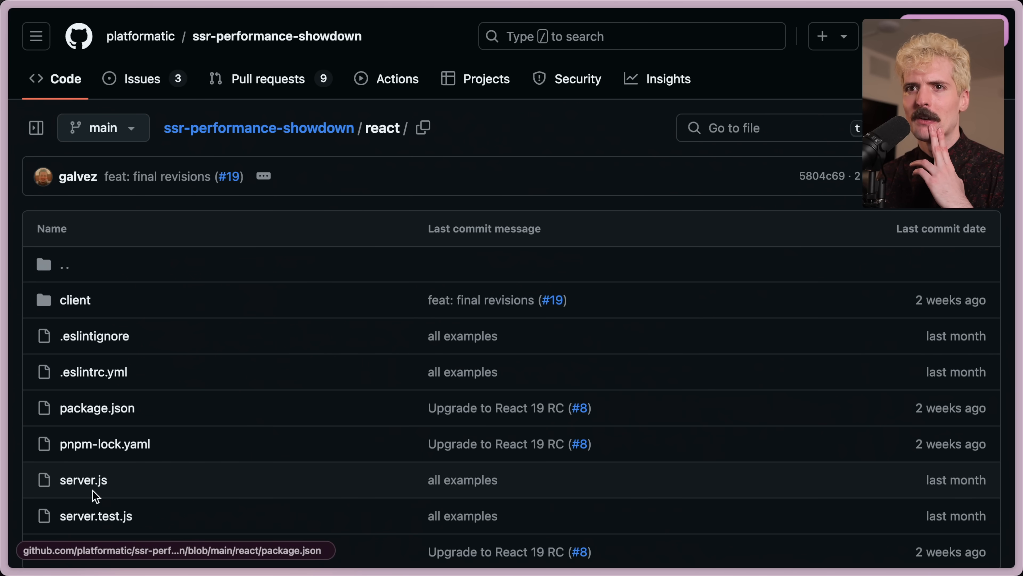
click(74, 299)
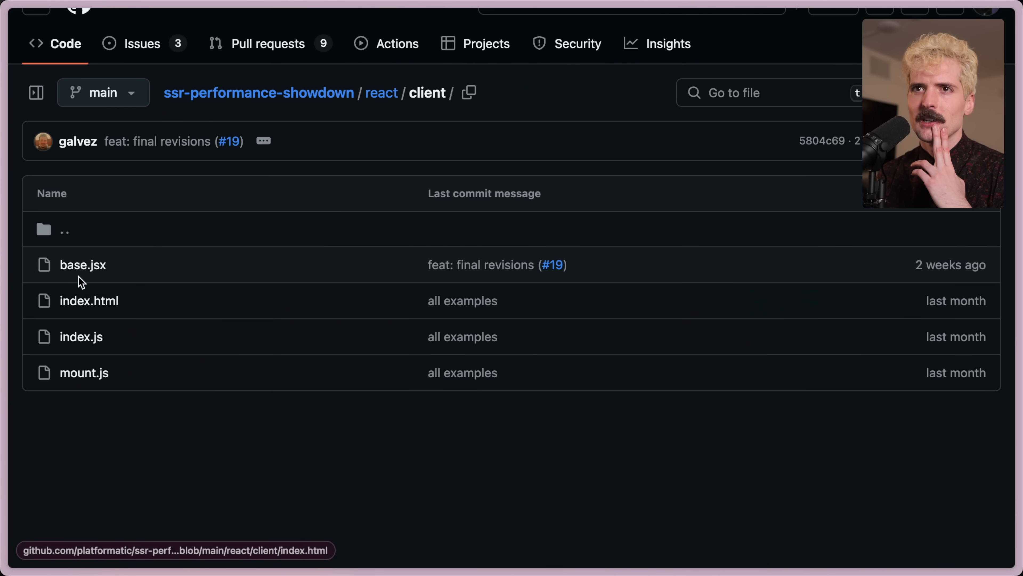
click(83, 265)
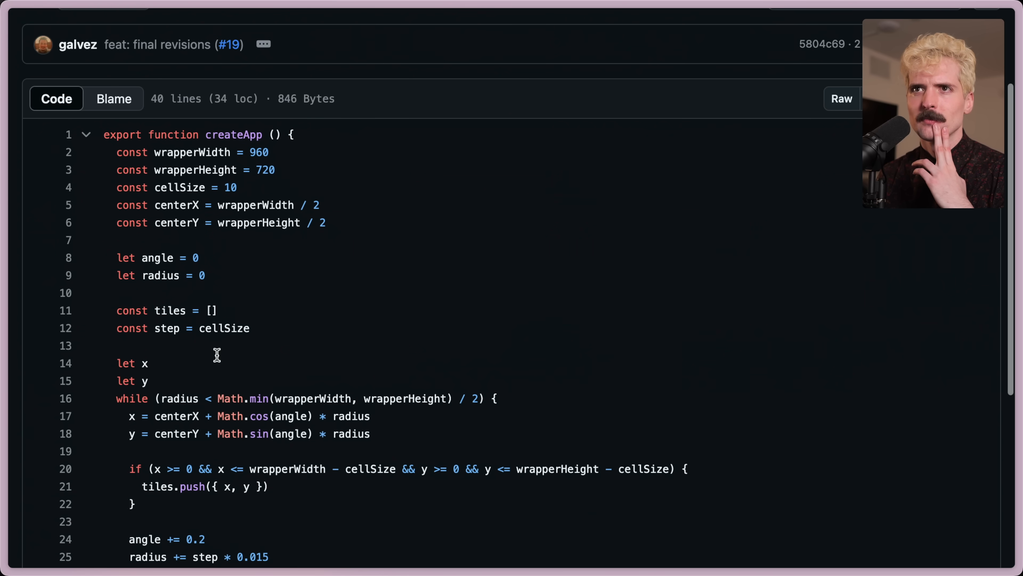
Step: Read through the base.jsx createApp code to the end of the file
scroll(down, 3)
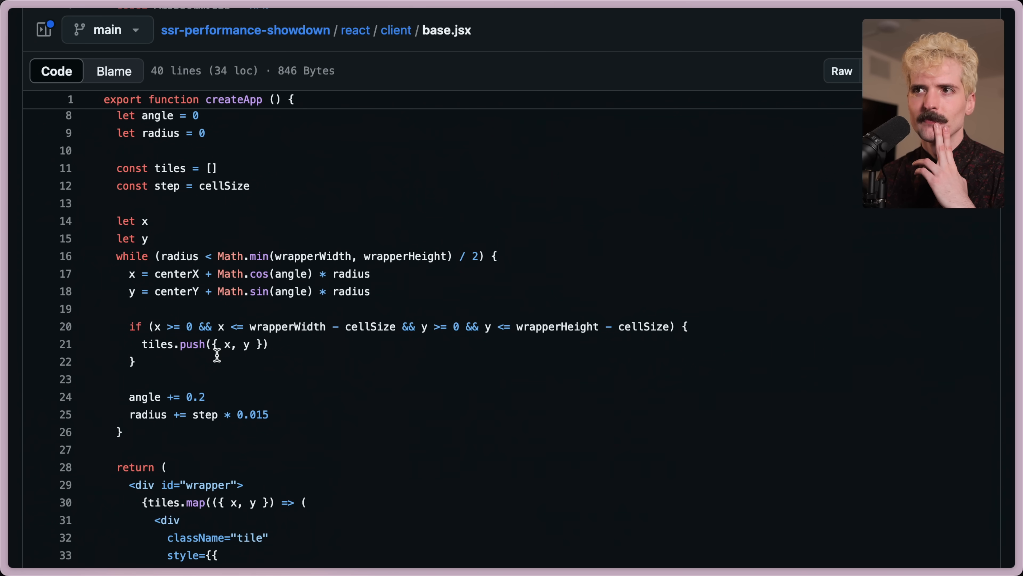
scroll(down, 3)
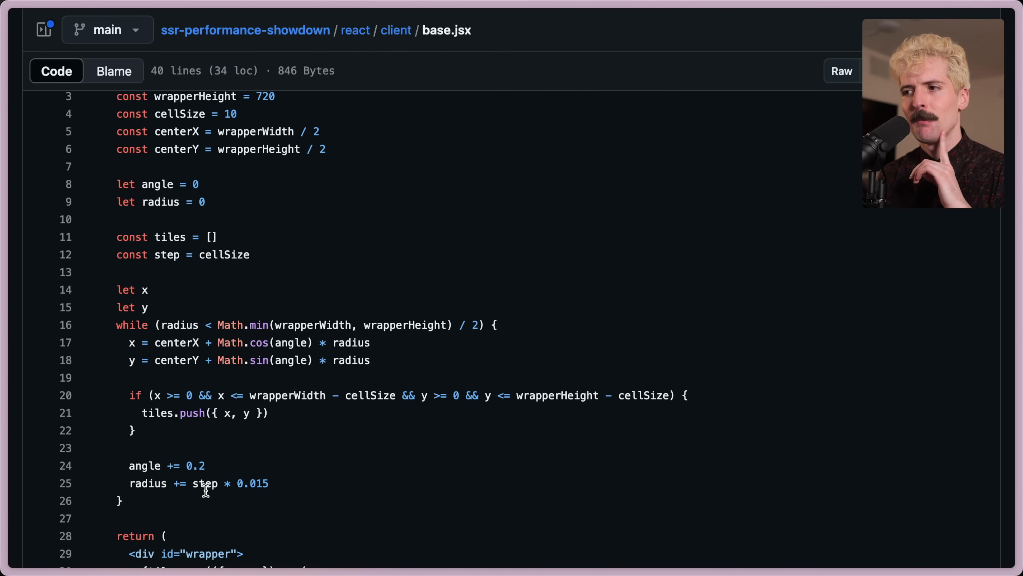
scroll(down, 3)
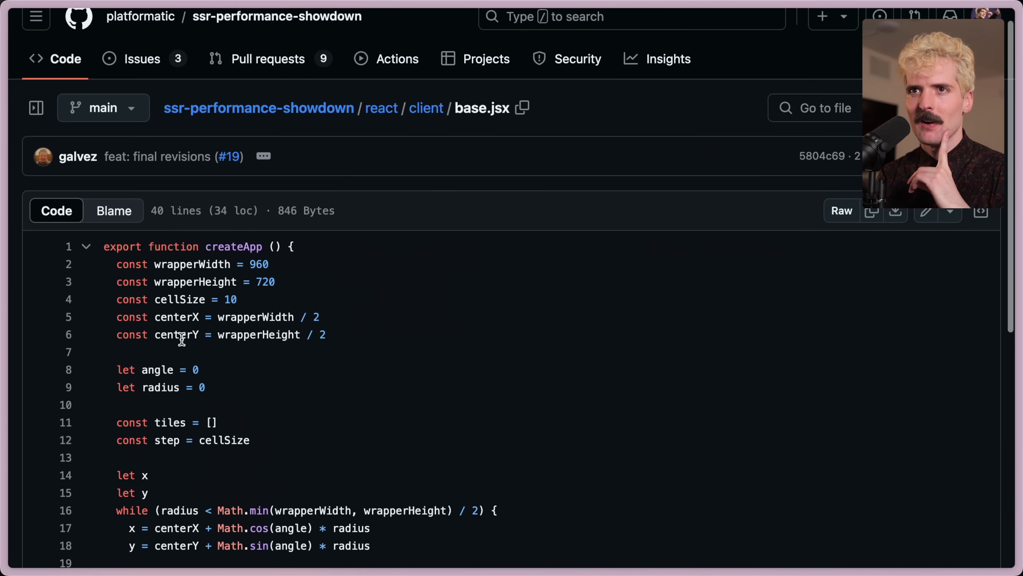
scroll(down, 3)
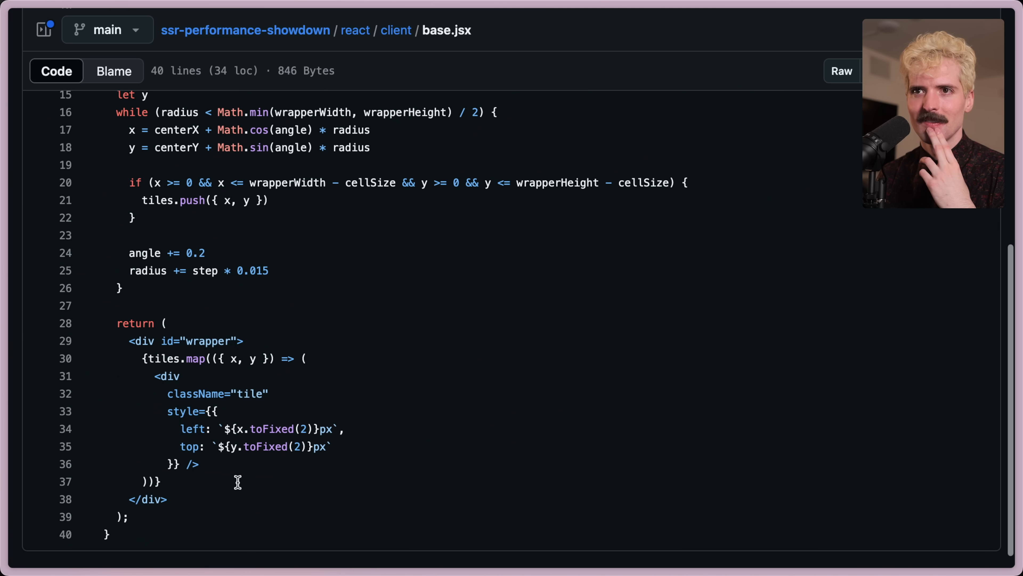
mouse_move(181, 468)
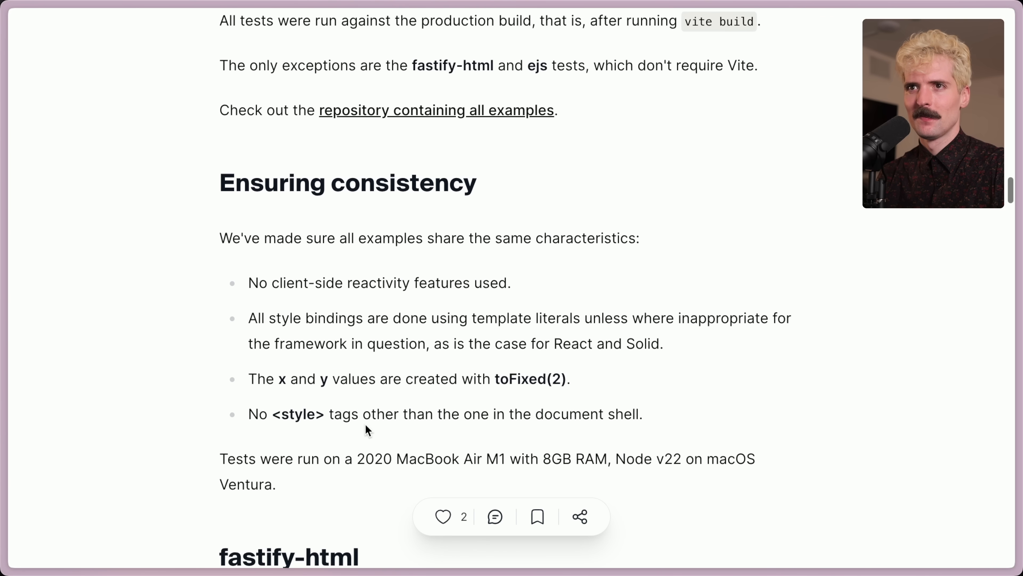
scroll(down, 3)
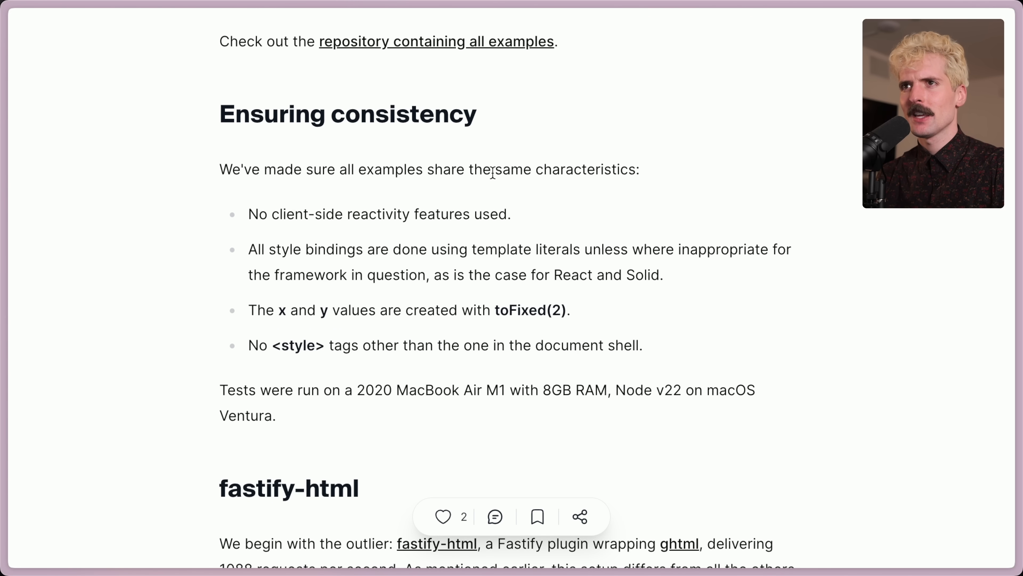
drag(248, 214, 498, 213)
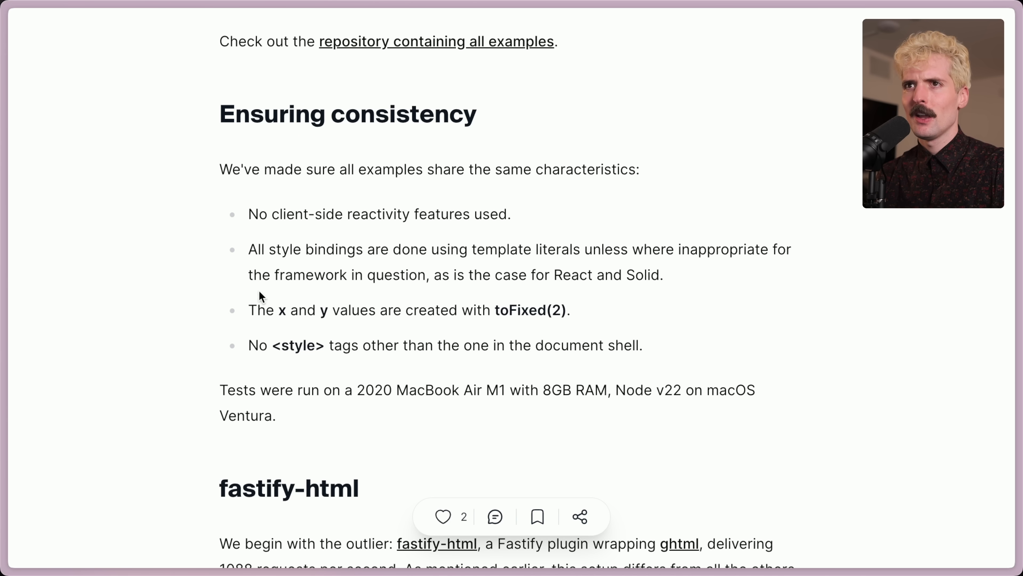
mouse_move(410, 245)
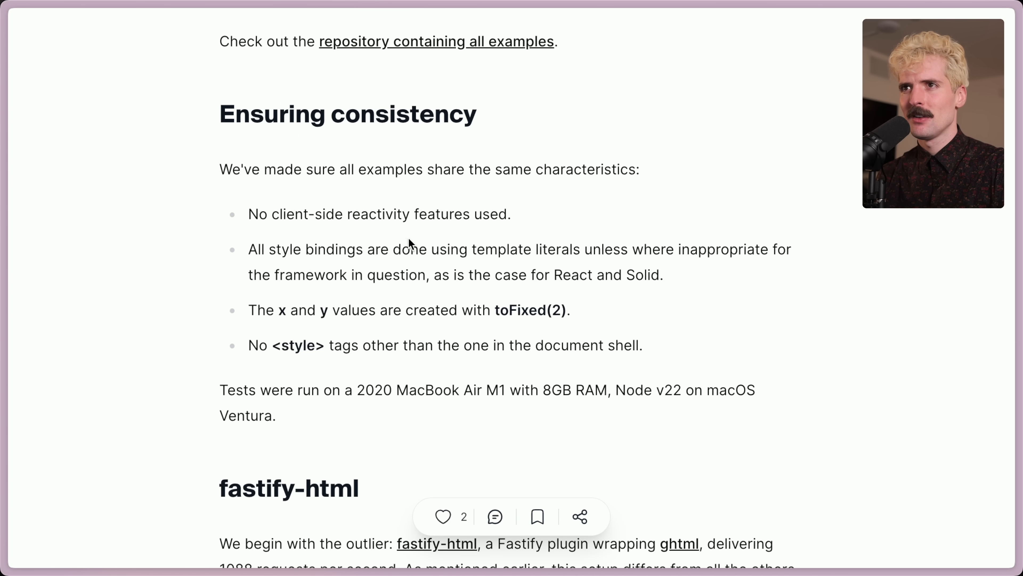
mouse_move(388, 297)
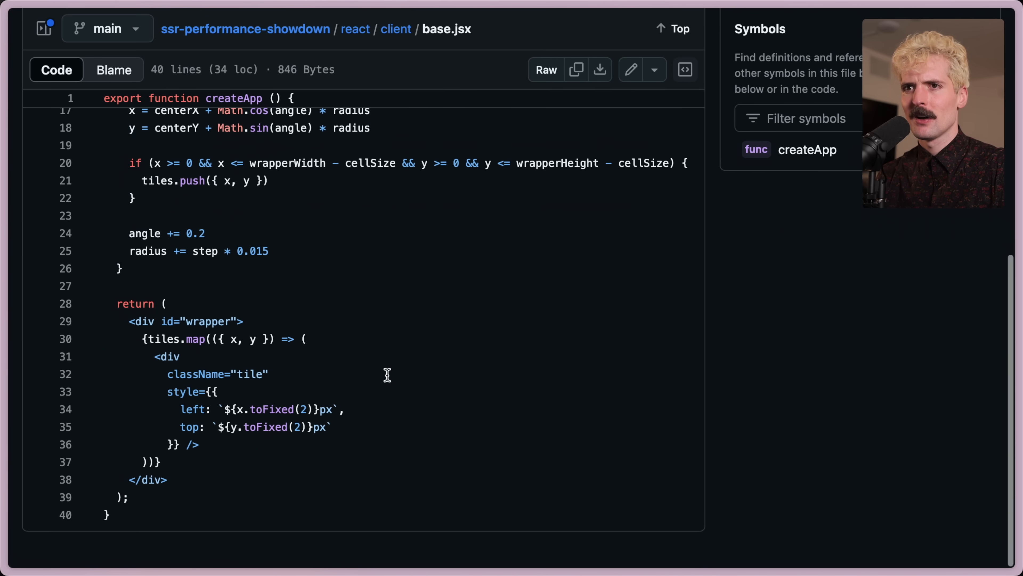
Step: Inspect base.jsx's tile style bindings with template literals and toFixed(2)
double_click(217, 375)
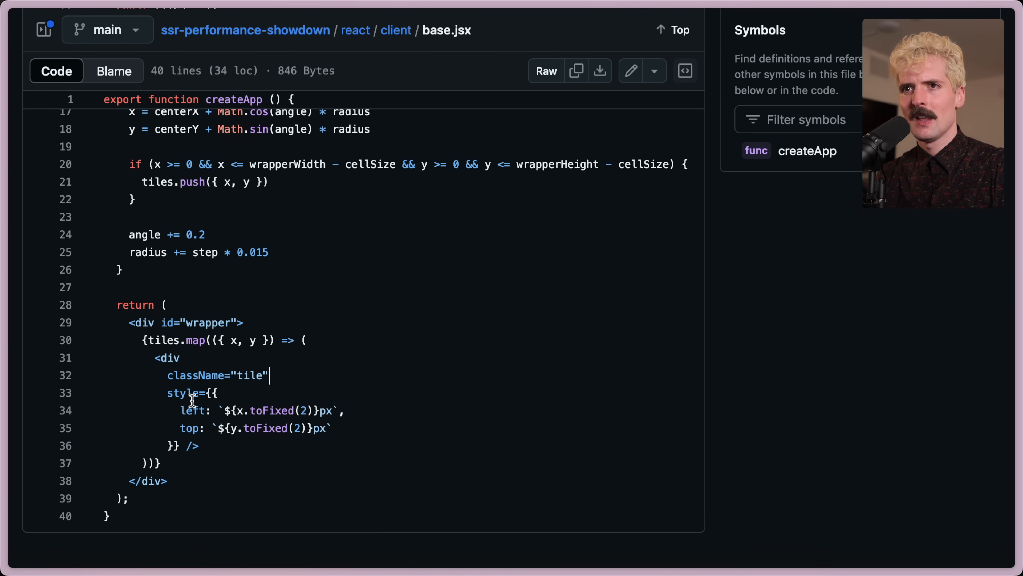
mouse_move(262, 443)
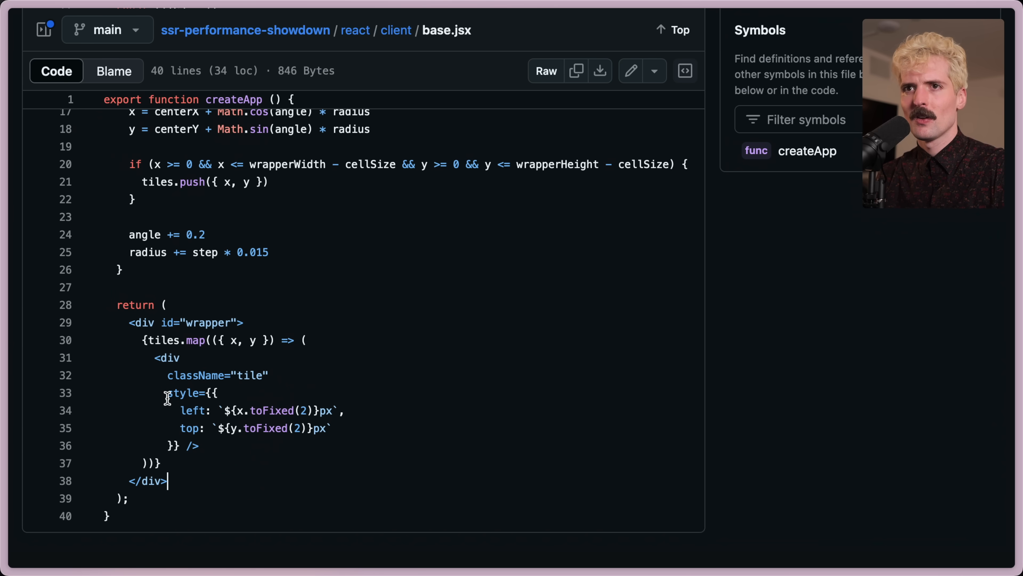
drag(167, 392, 180, 446)
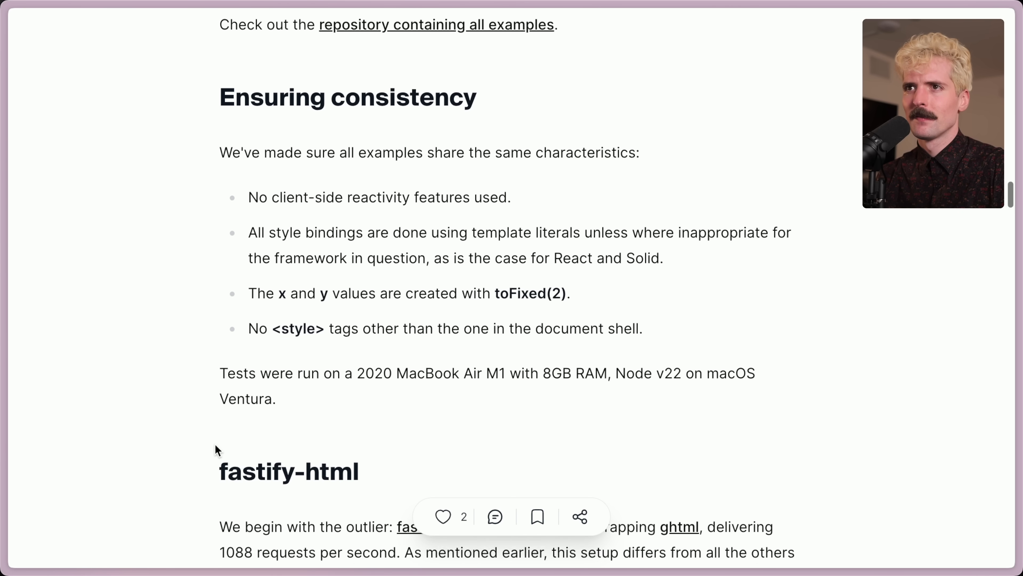
Step: Review the consistency rules and test hardware sentence, clearing its highlight
scroll(down, 3)
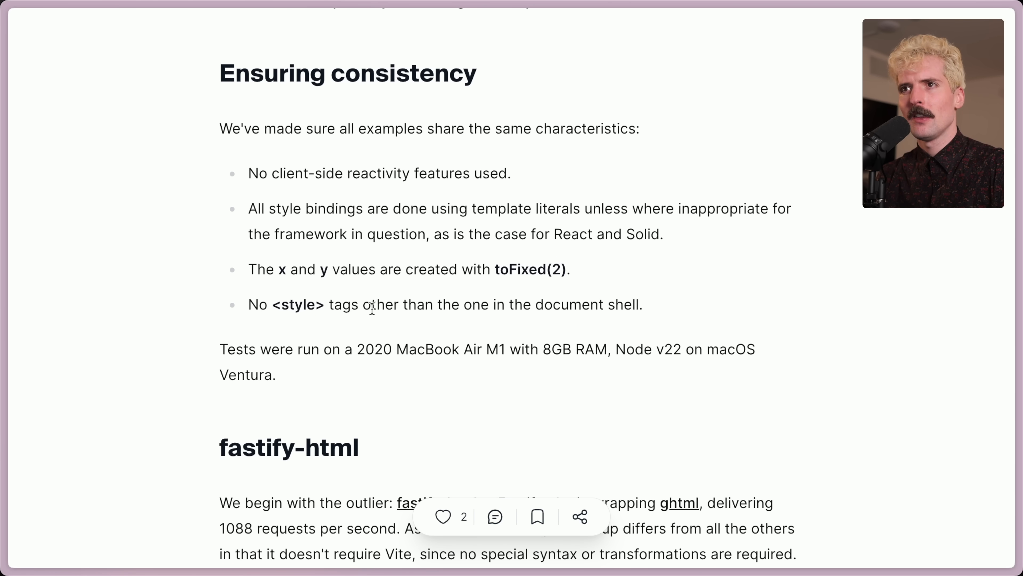
scroll(down, 3)
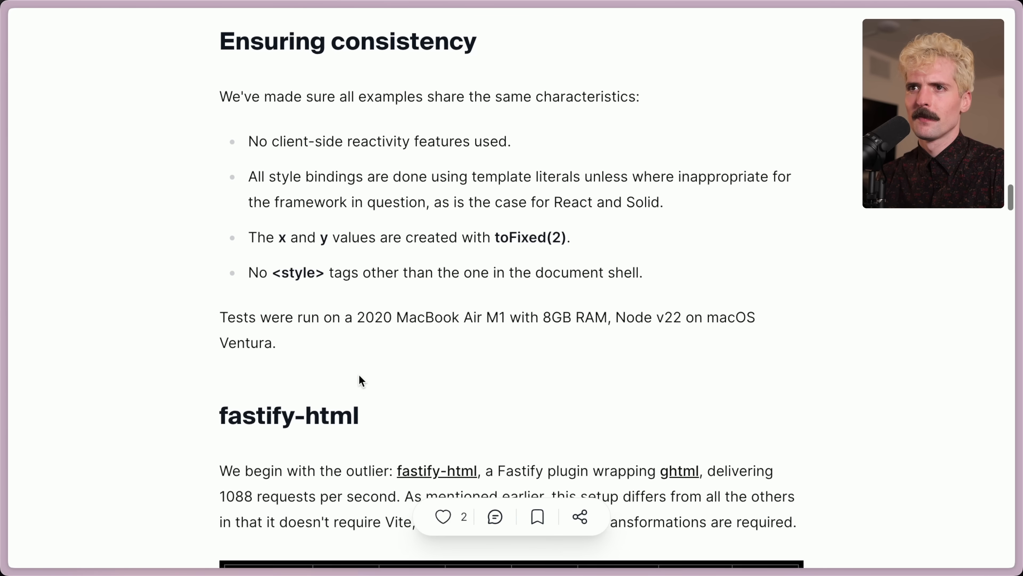
scroll(up, 3)
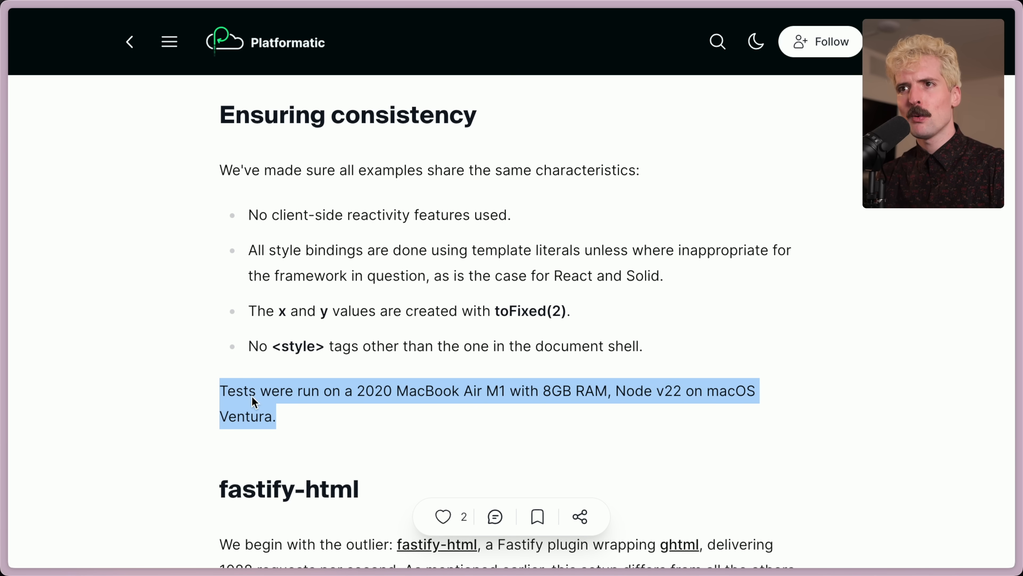
mouse_move(367, 436)
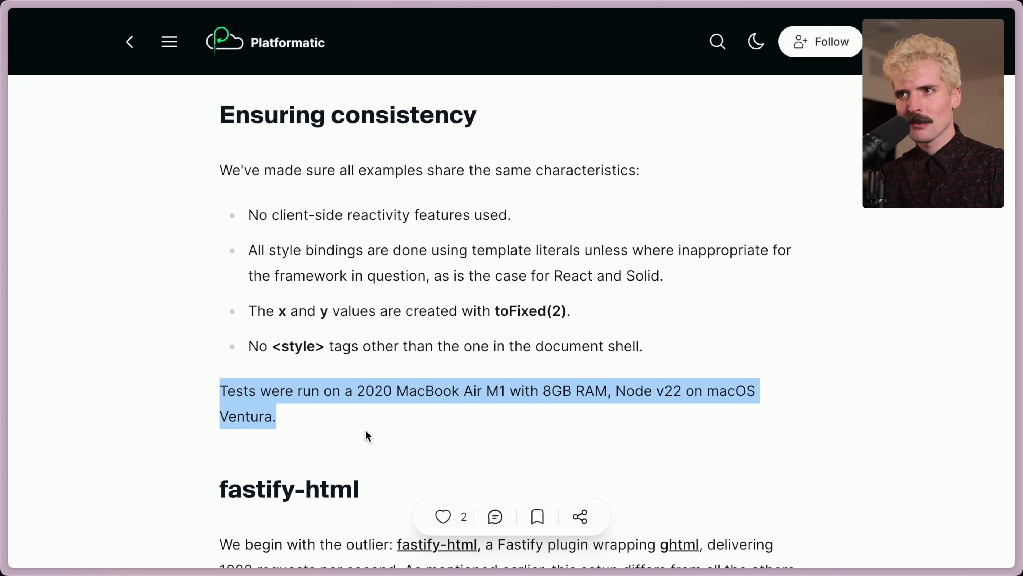
click(367, 437)
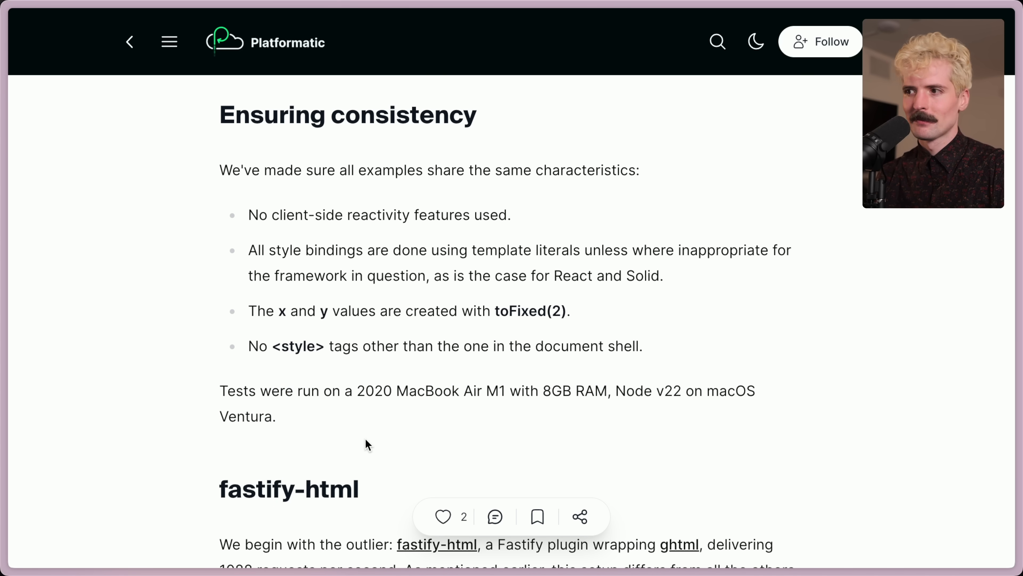
Step: Read the fastify-html results table and boilerplate code down to the EJS note and Vue section
scroll(down, 3)
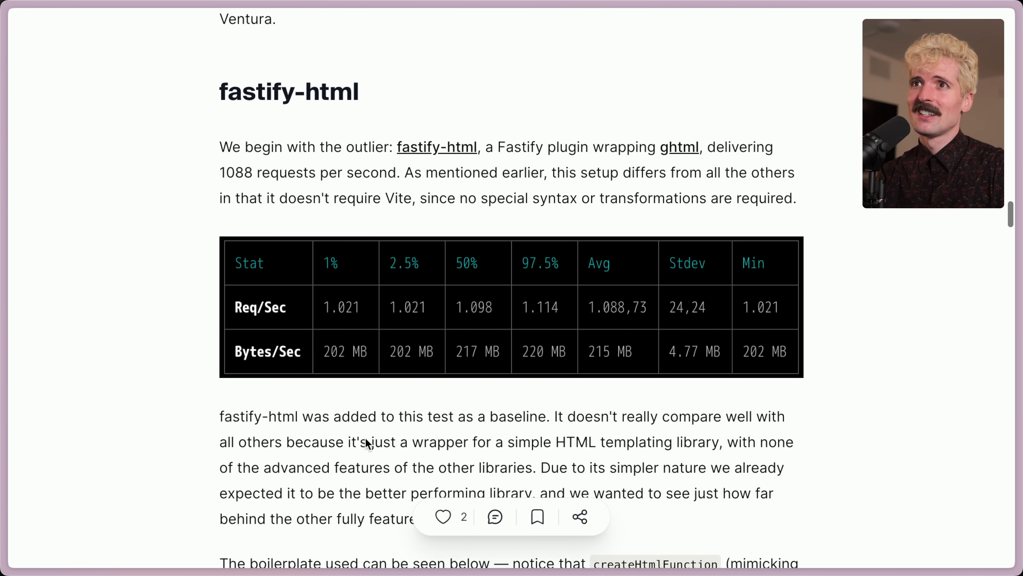
scroll(down, 3)
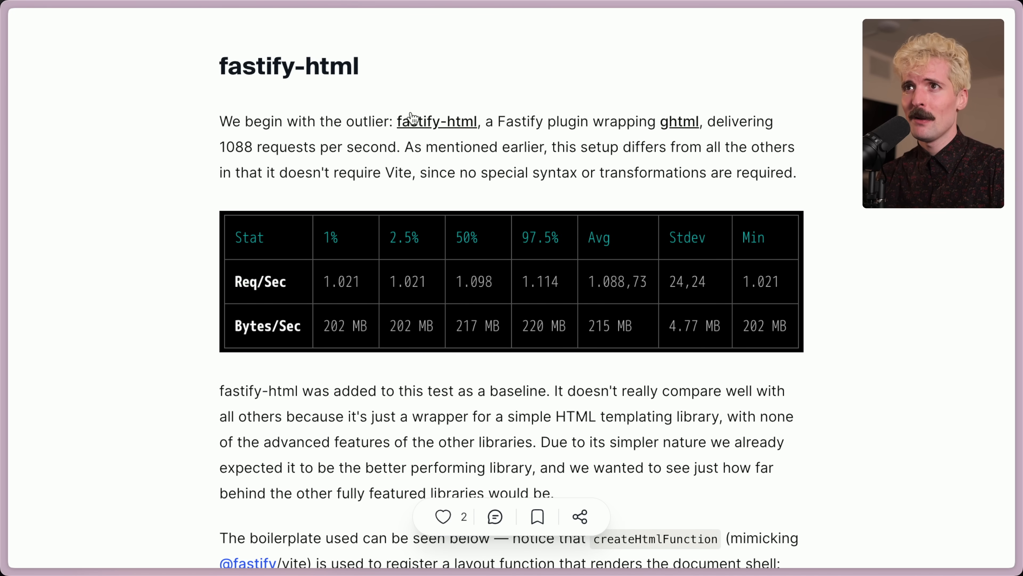
mouse_move(698, 271)
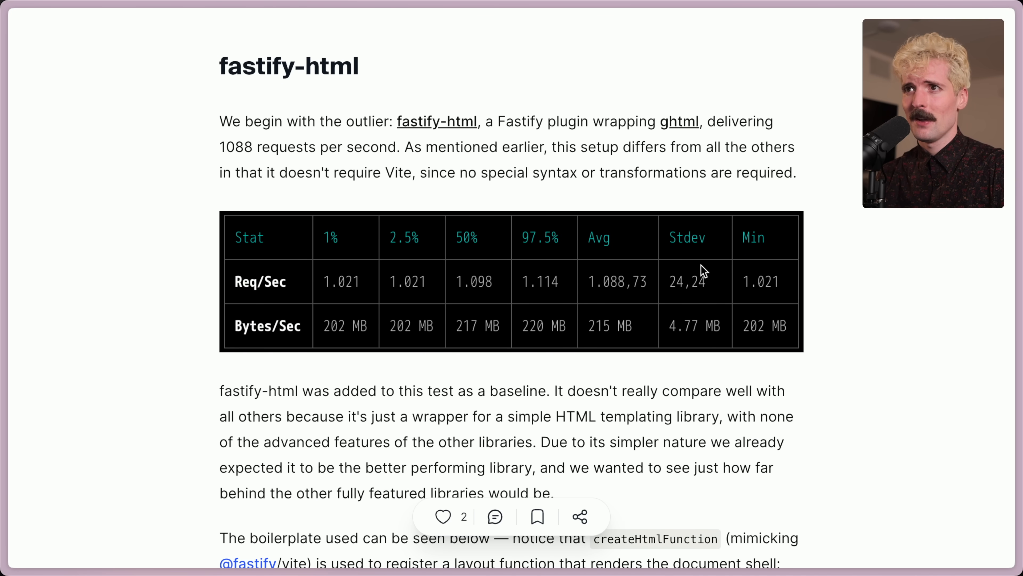
mouse_move(616, 297)
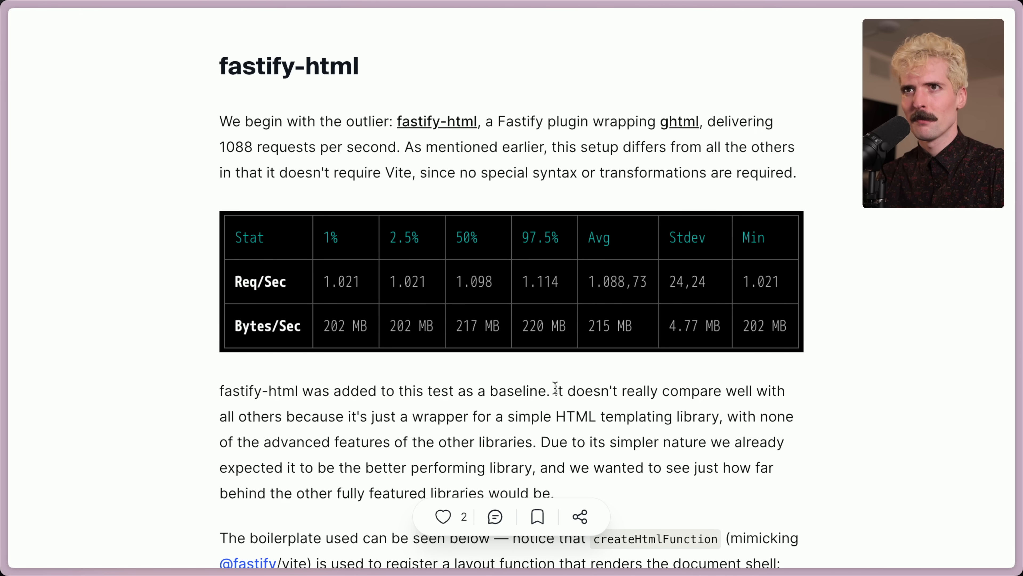
mouse_move(296, 146)
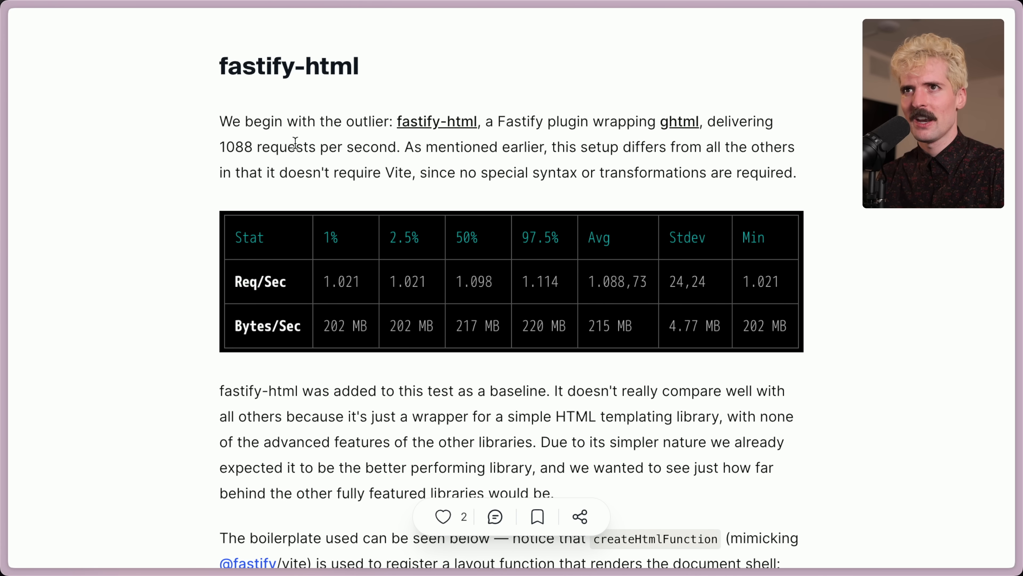
scroll(down, 3)
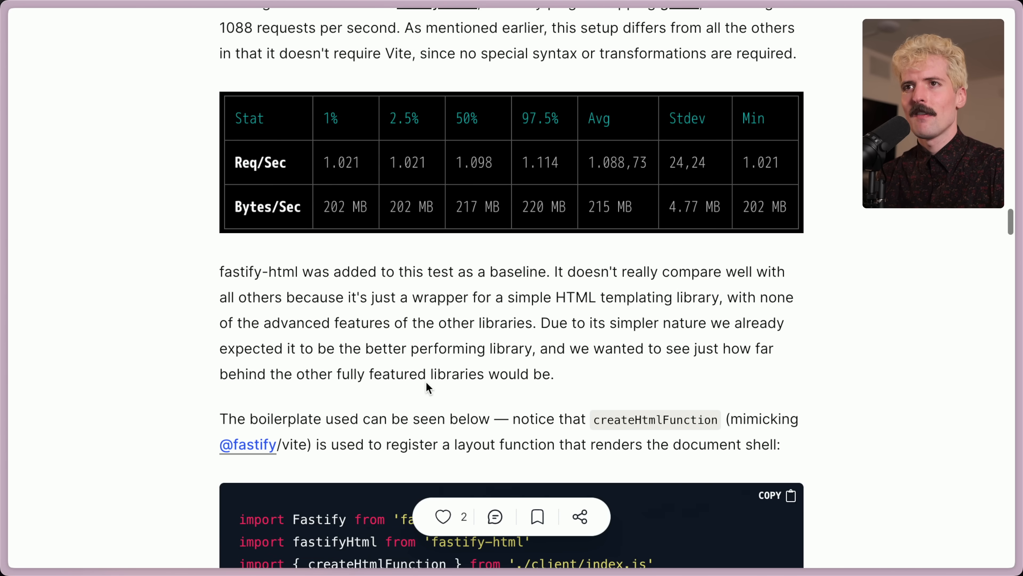
scroll(down, 3)
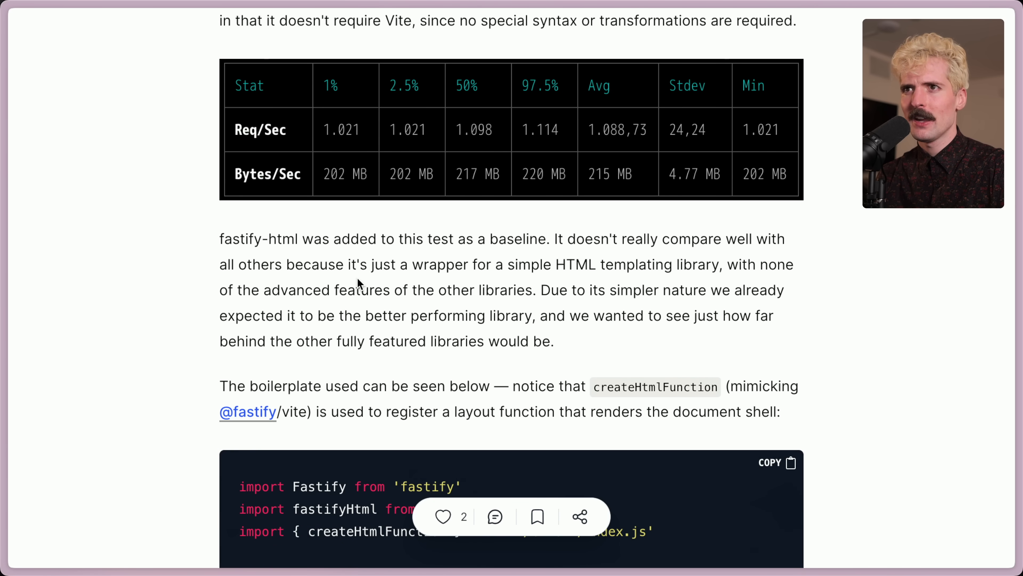
scroll(down, 3)
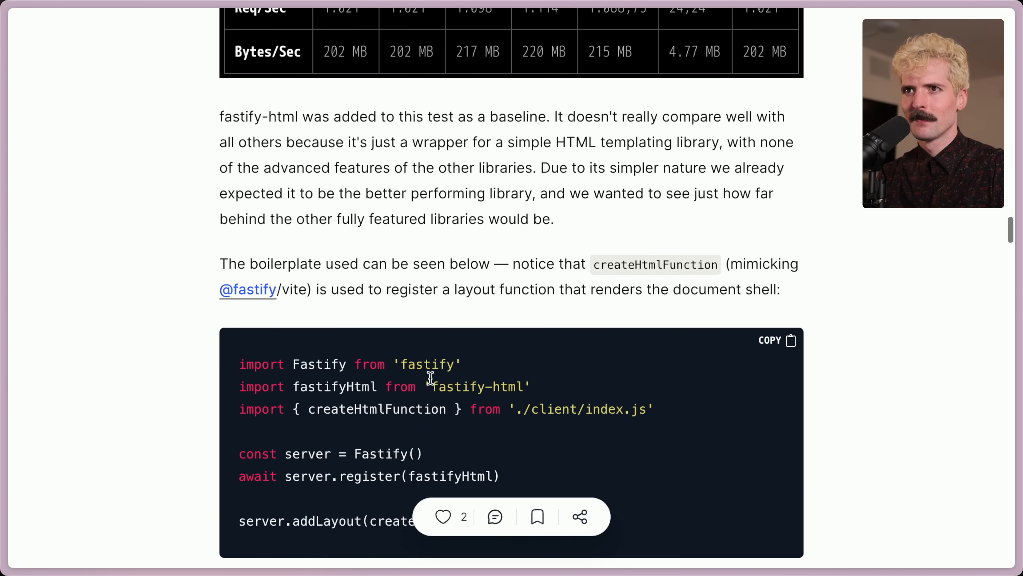
scroll(down, 3)
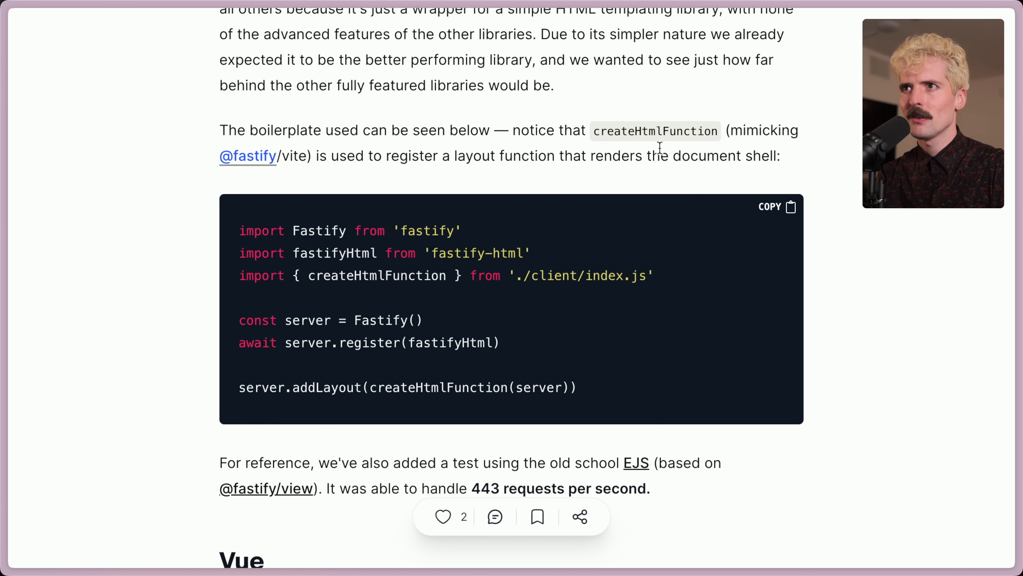
scroll(down, 3)
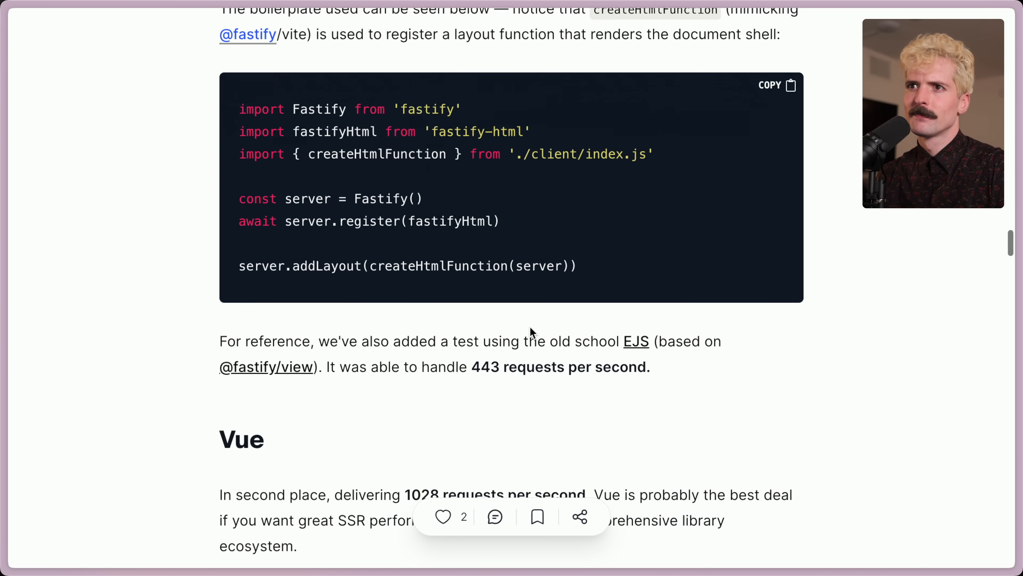
Step: Scroll through the Vue renderToString results and the Svelte stats table to its render() code
scroll(down, 3)
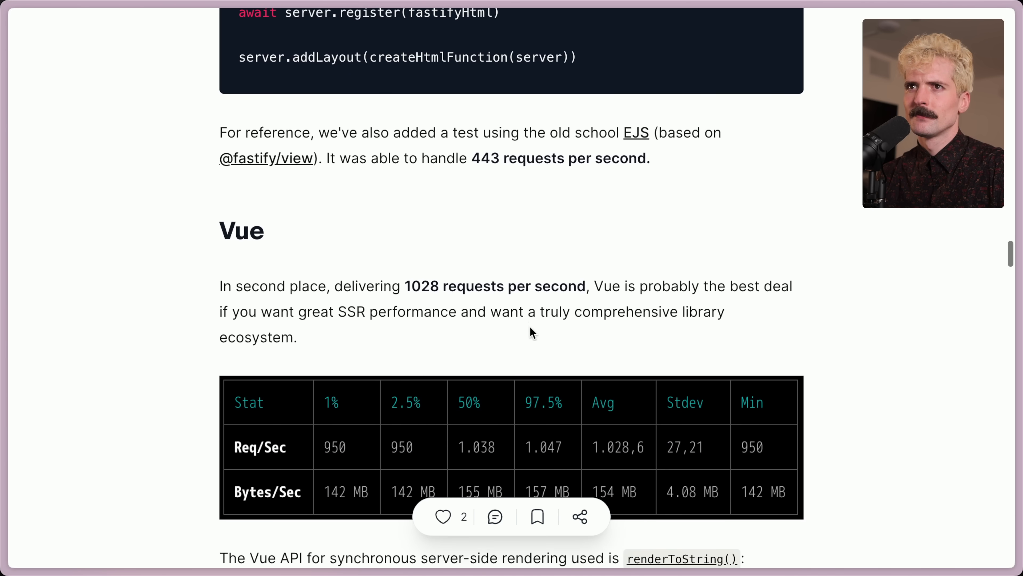
scroll(down, 3)
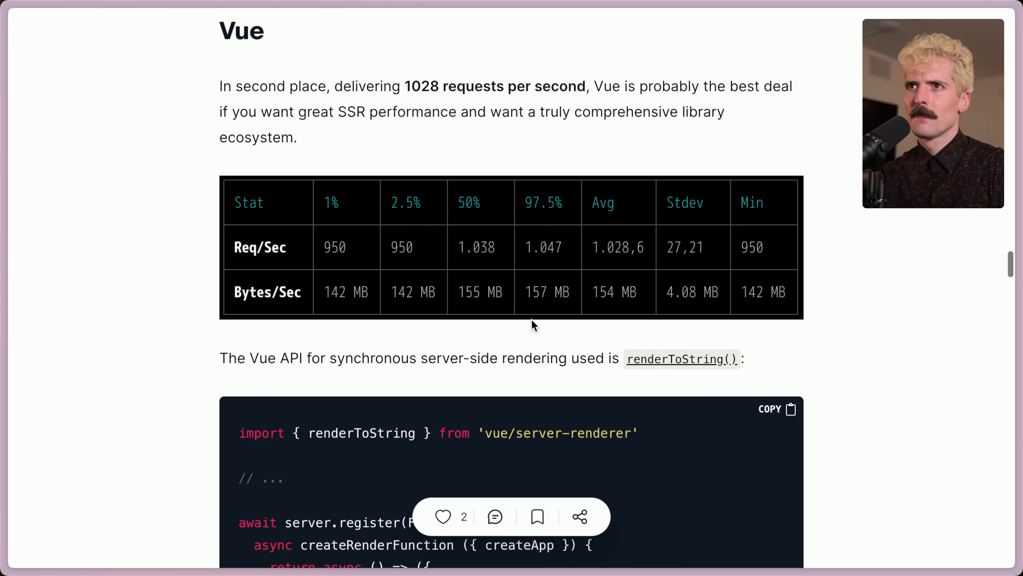
scroll(down, 3)
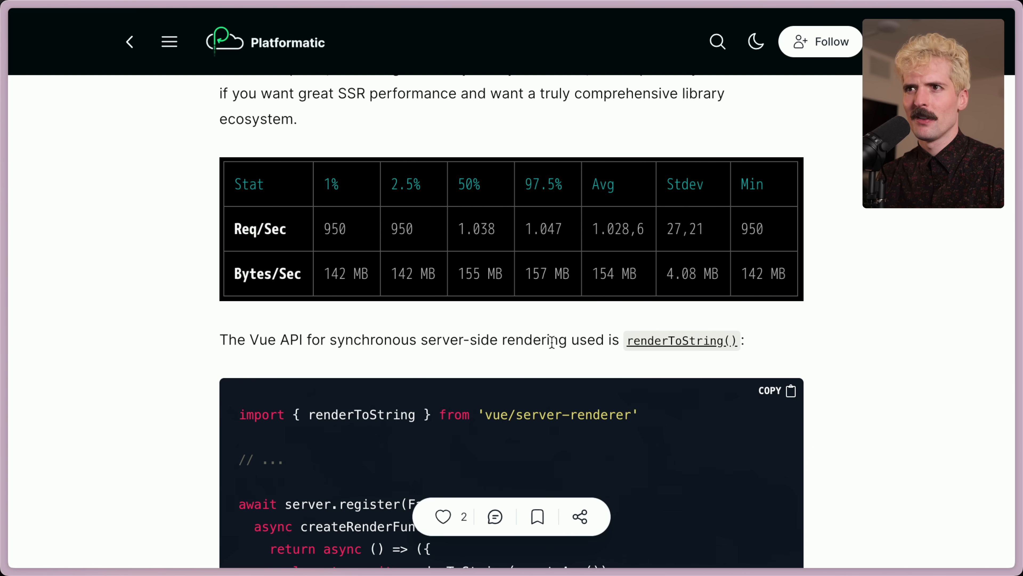
scroll(down, 3)
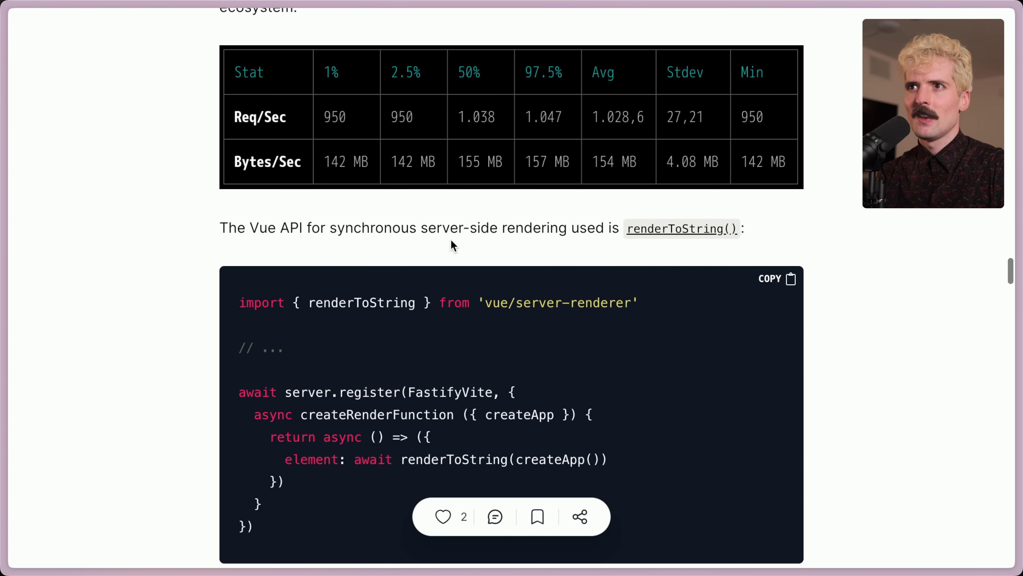
mouse_move(633, 242)
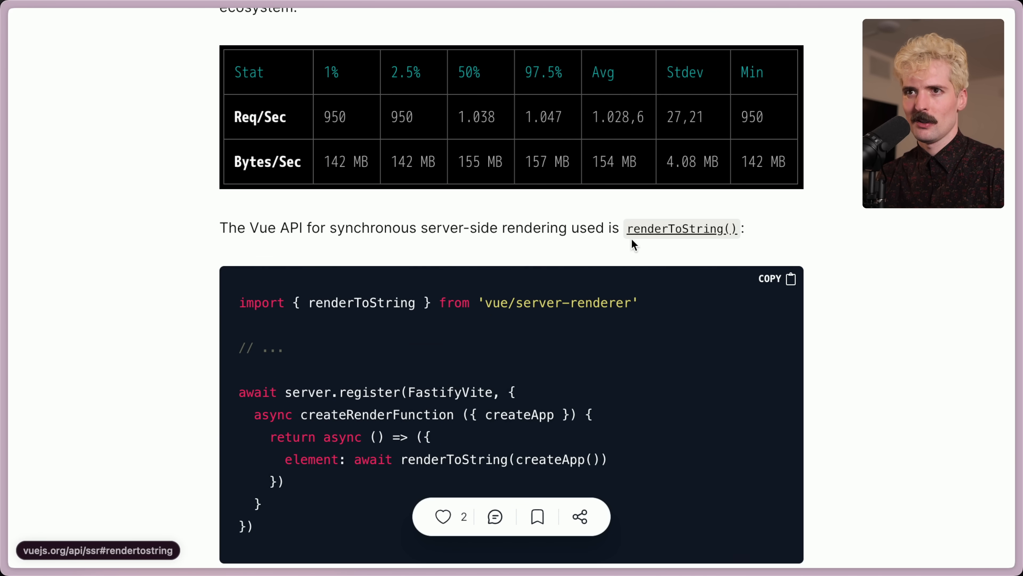
scroll(down, 3)
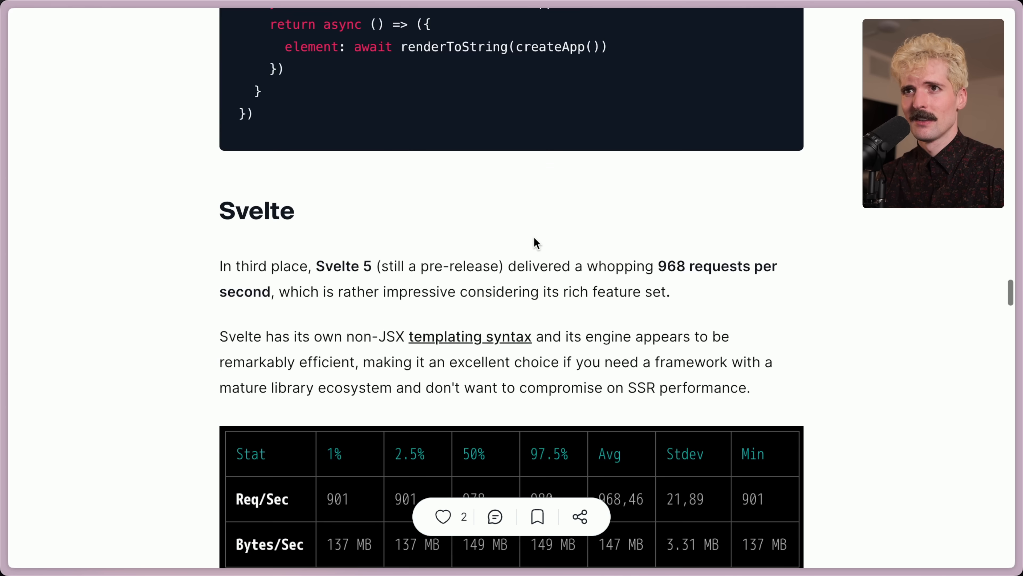
scroll(down, 3)
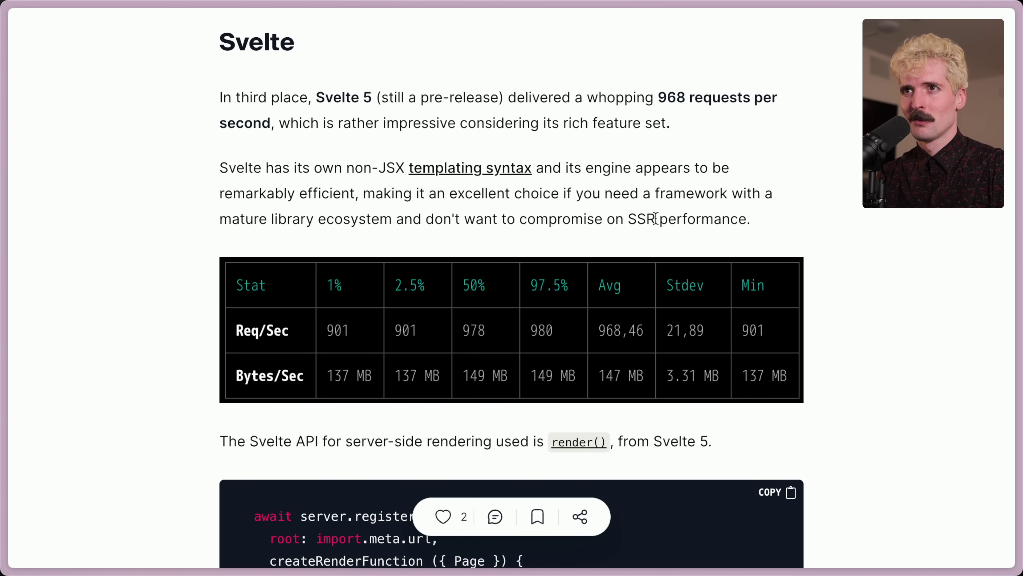
mouse_move(470, 169)
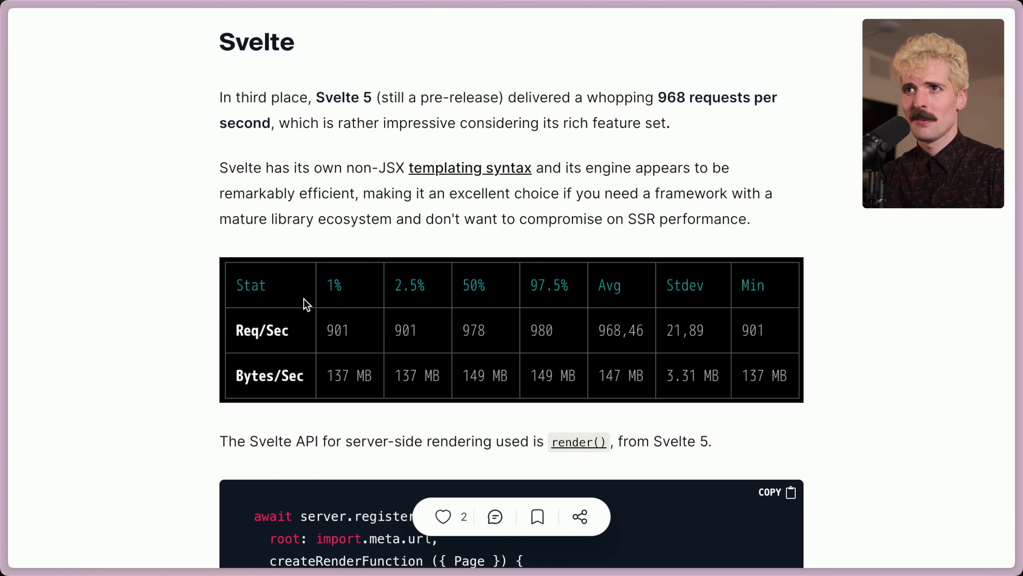
scroll(down, 3)
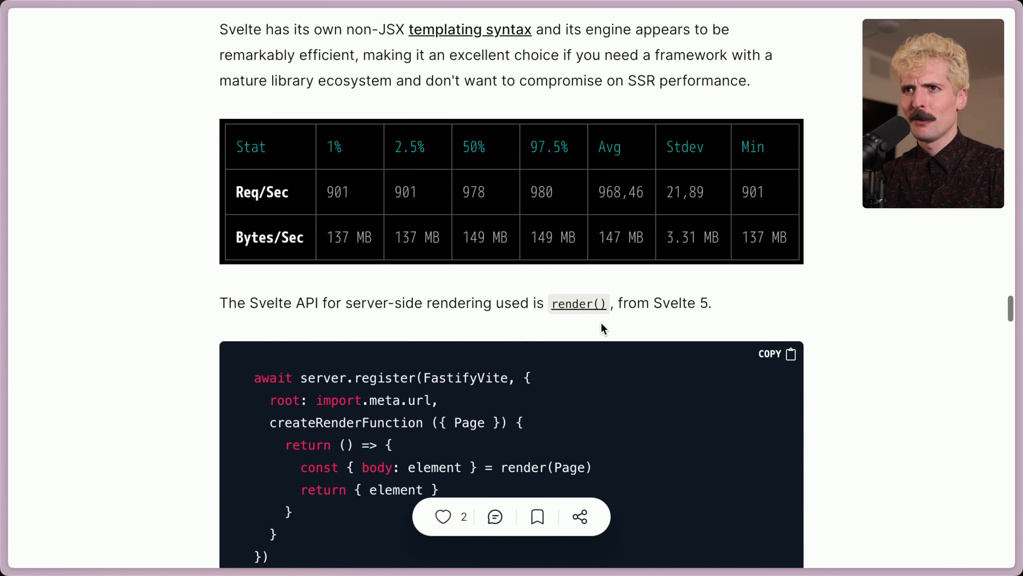
scroll(down, 3)
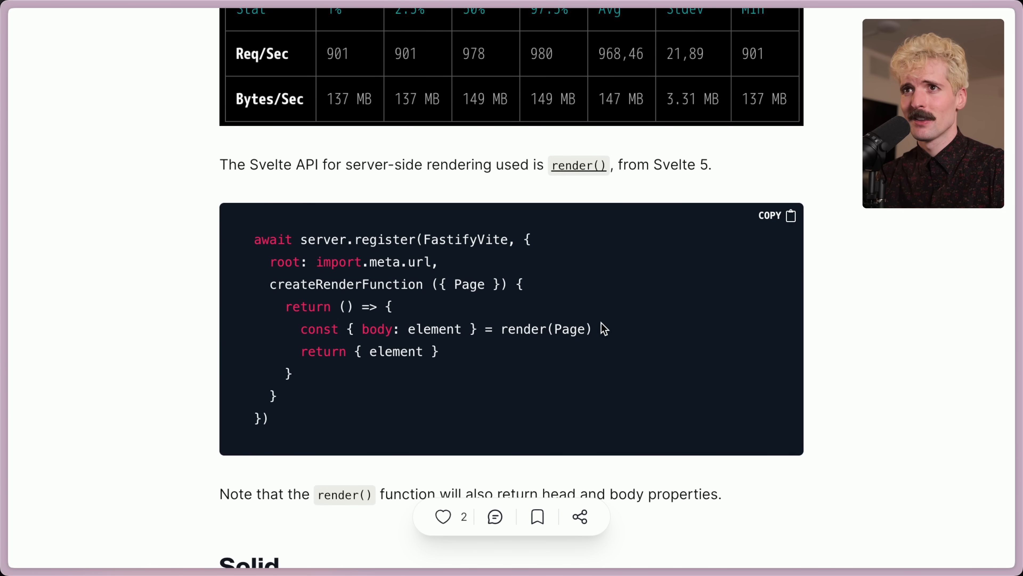
Step: Reach the Solid section and deselect its opening paragraph
scroll(down, 3)
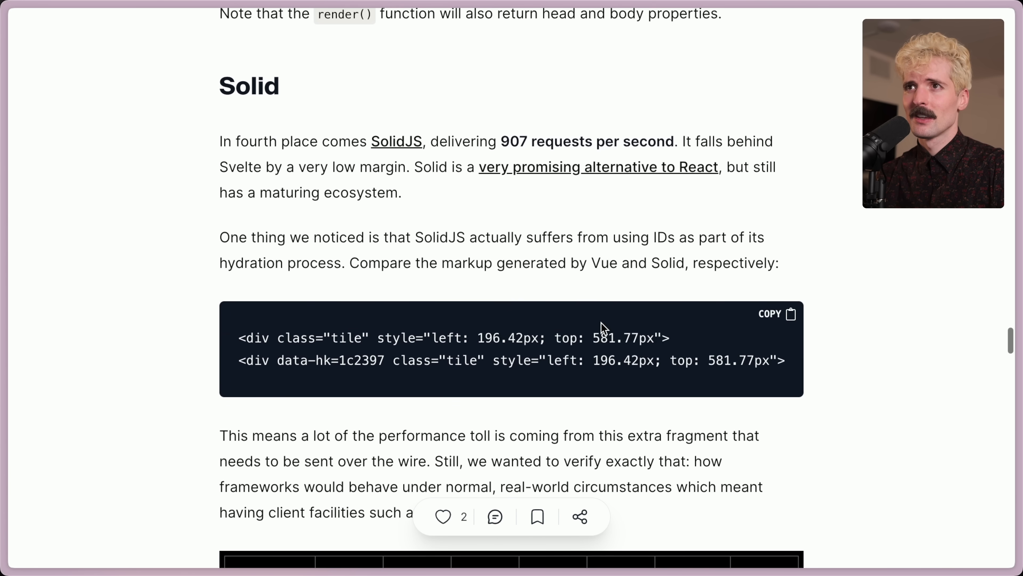
scroll(down, 3)
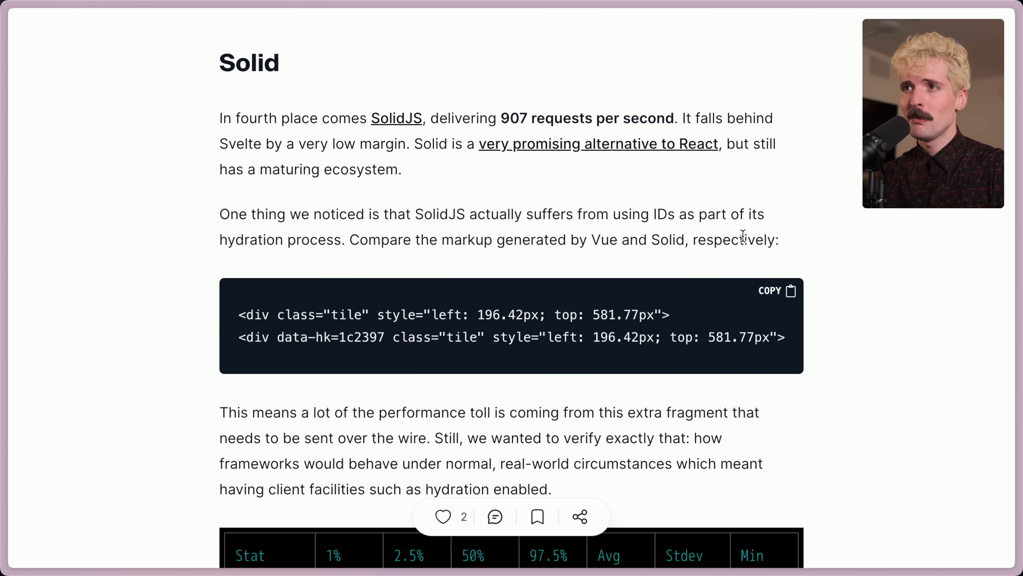
mouse_move(670, 215)
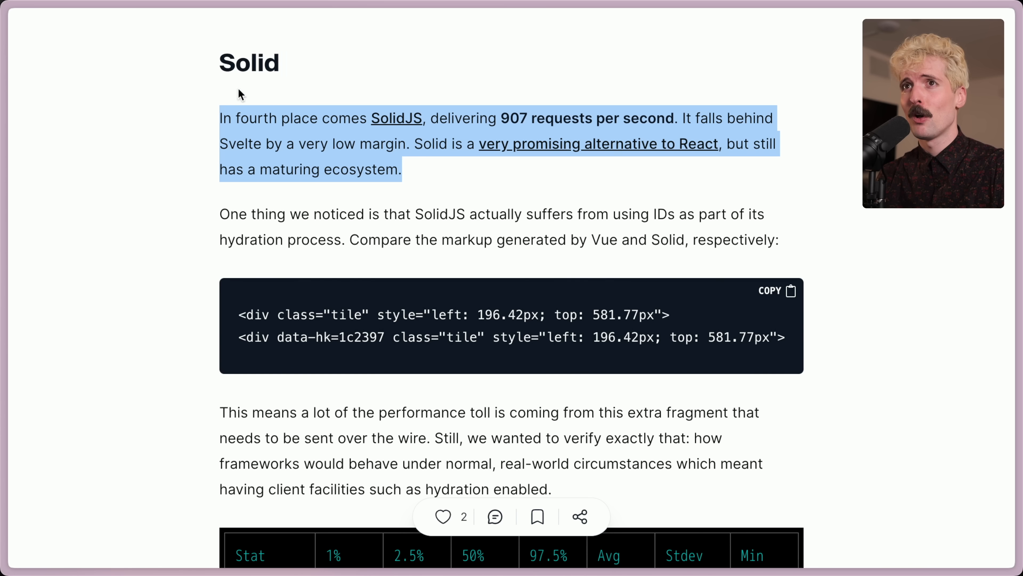
click(414, 178)
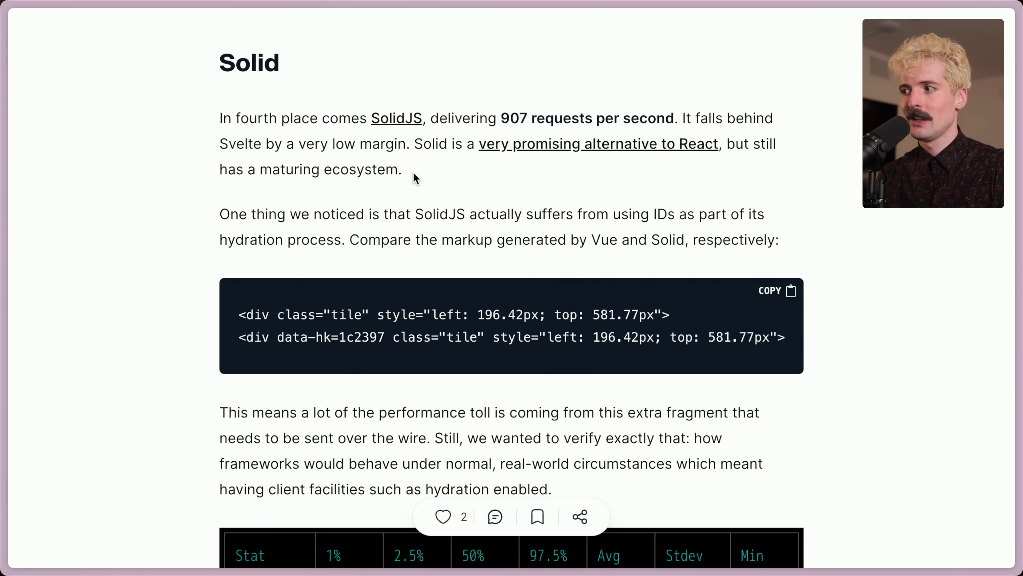
Step: Read past the Preact results into React 19 RC's 572 requests per second table and renderToString code
scroll(down, 3)
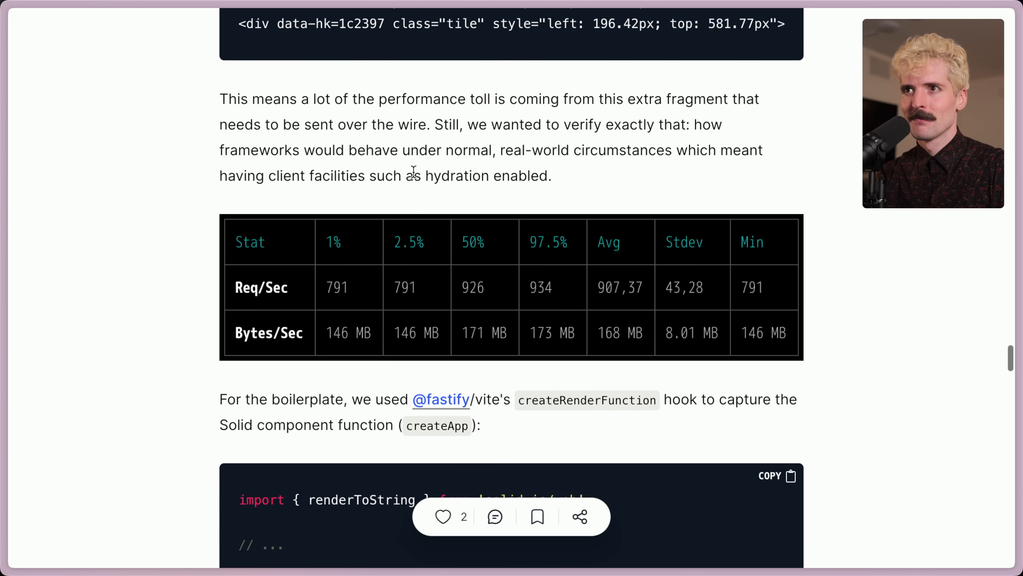
scroll(down, 3)
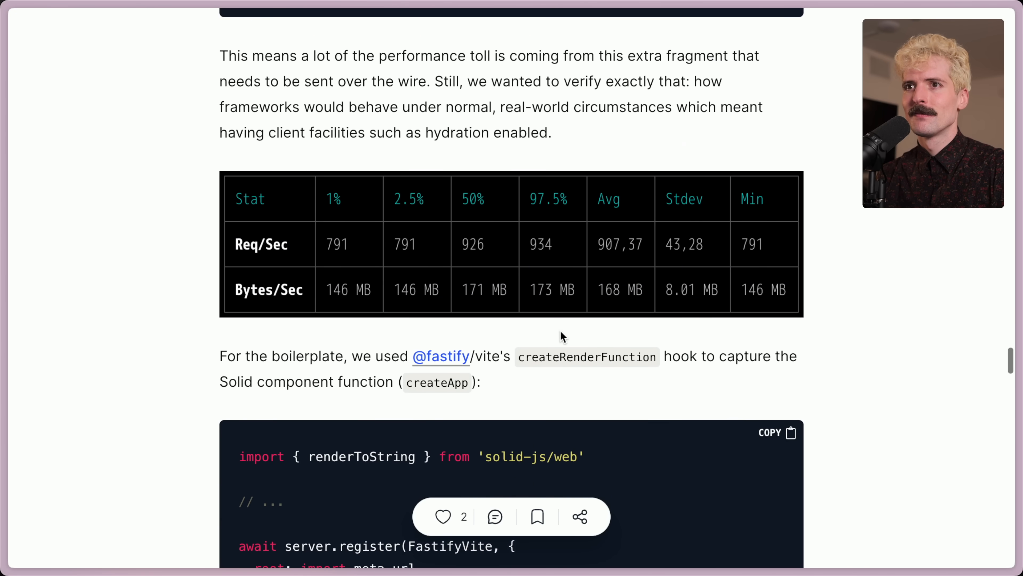
scroll(down, 3)
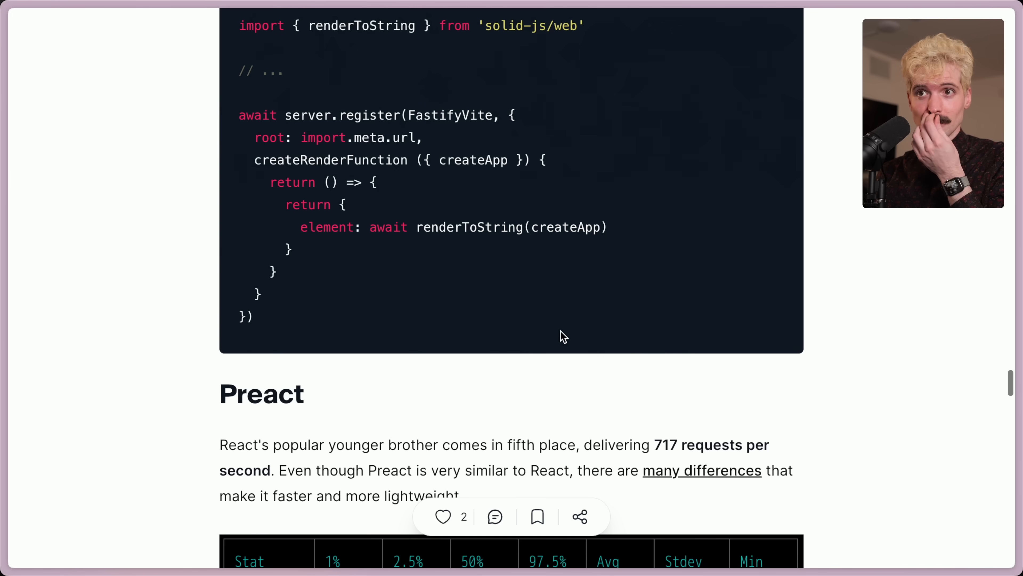
scroll(down, 3)
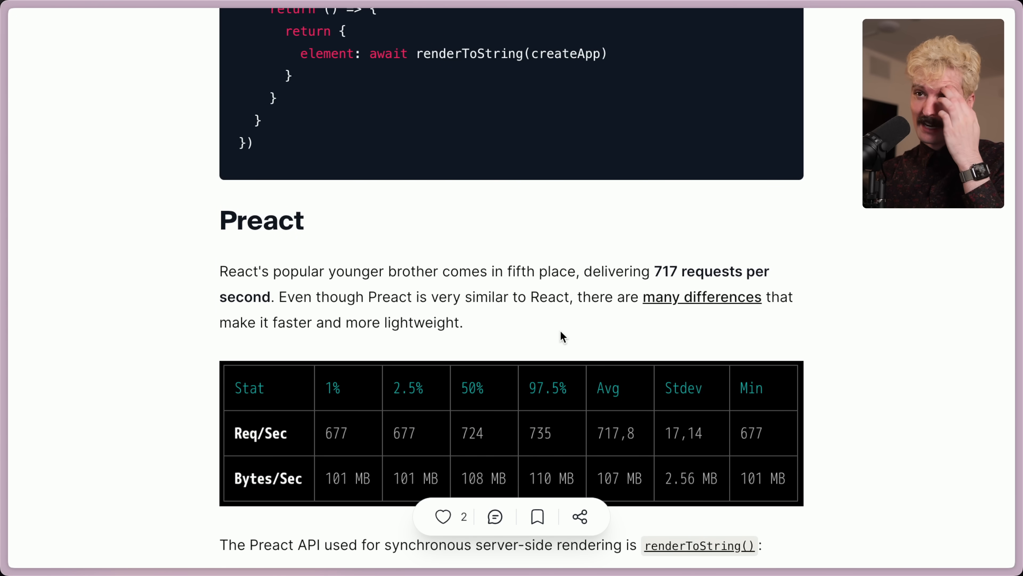
scroll(down, 3)
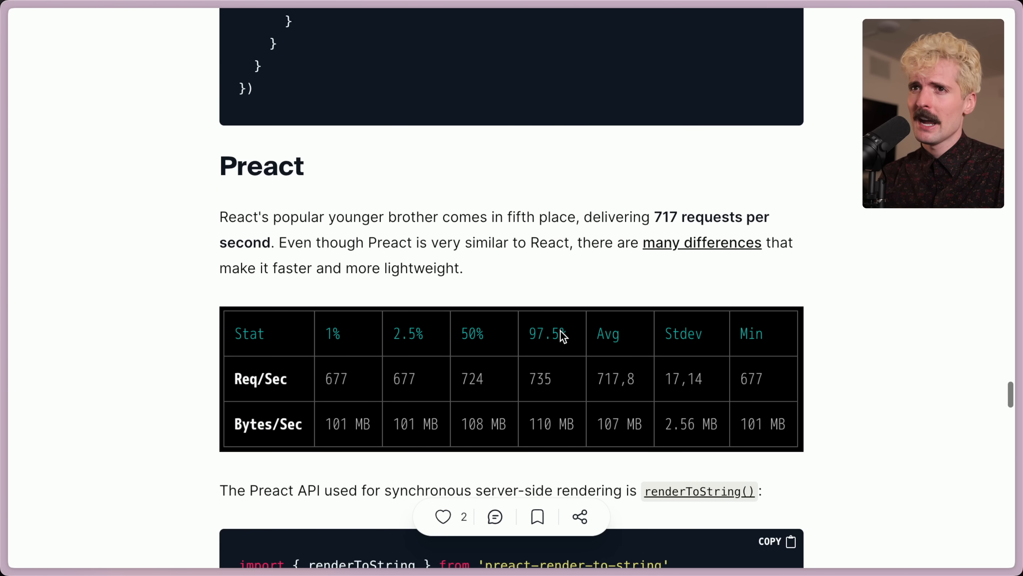
scroll(down, 3)
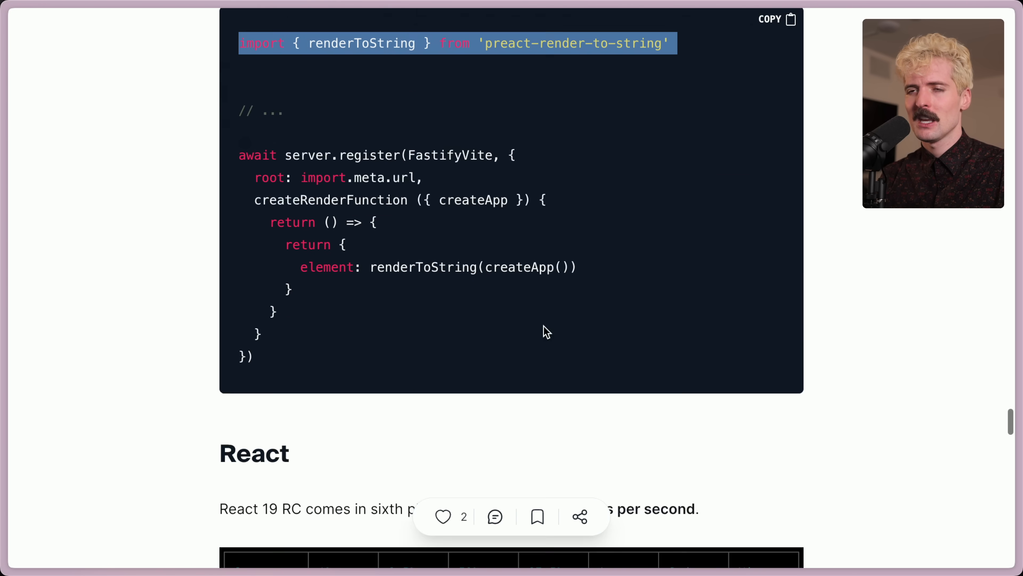
scroll(down, 3)
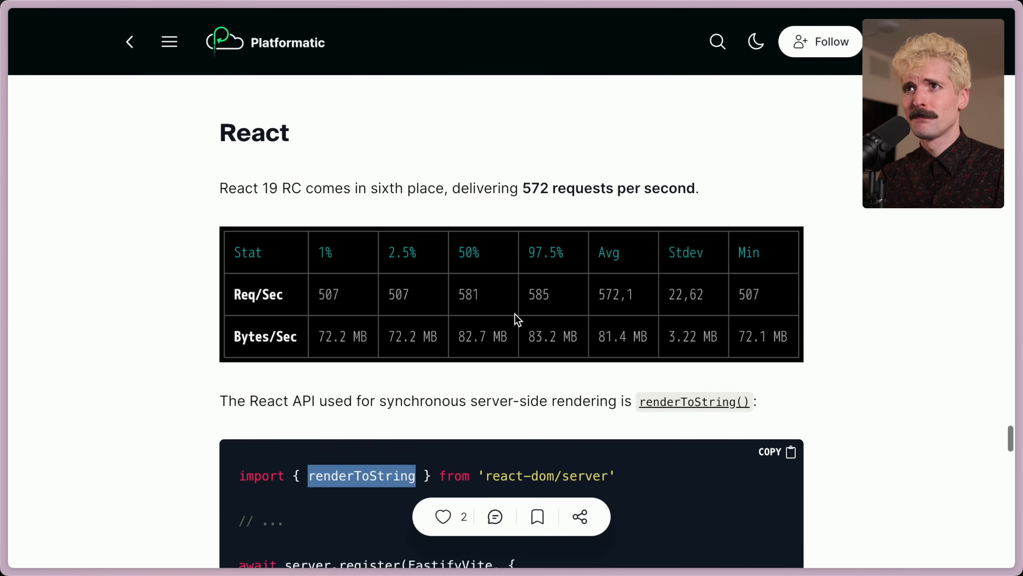
Step: Review facebook/react PR #30105, selecting renderToMarkup in its code sample and reading the implementation notes
scroll(down, 3)
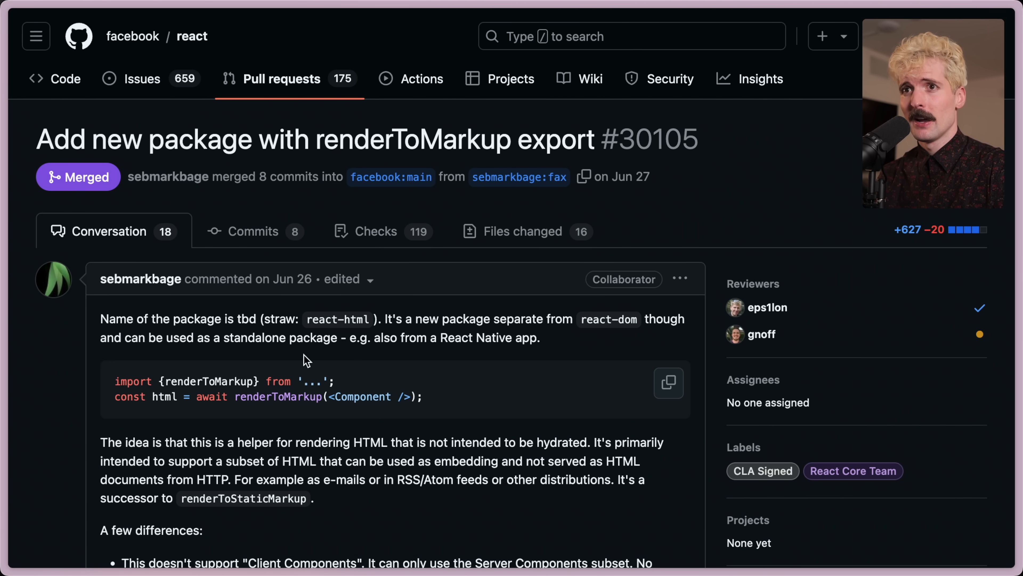
mouse_move(244, 381)
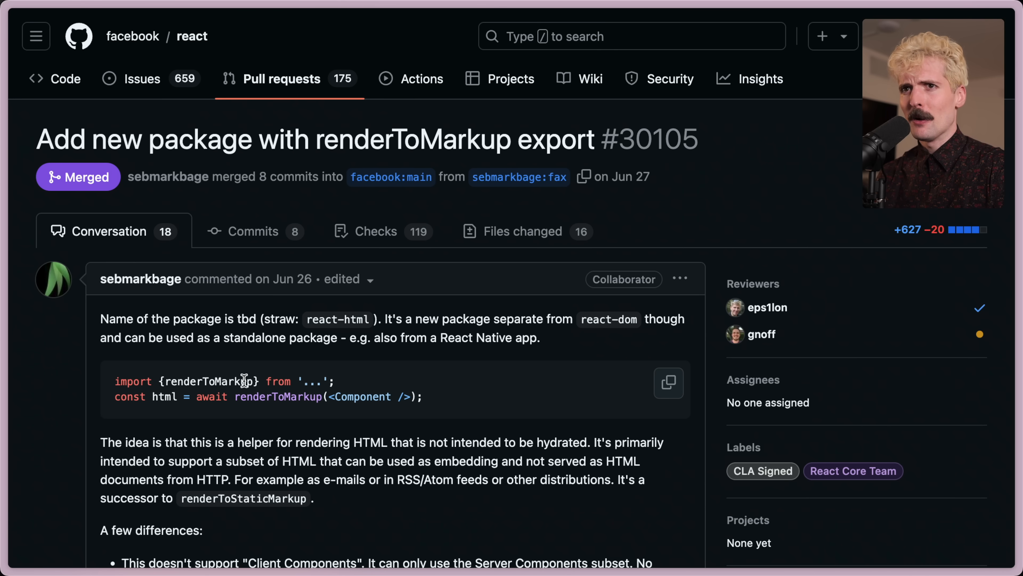
mouse_move(345, 295)
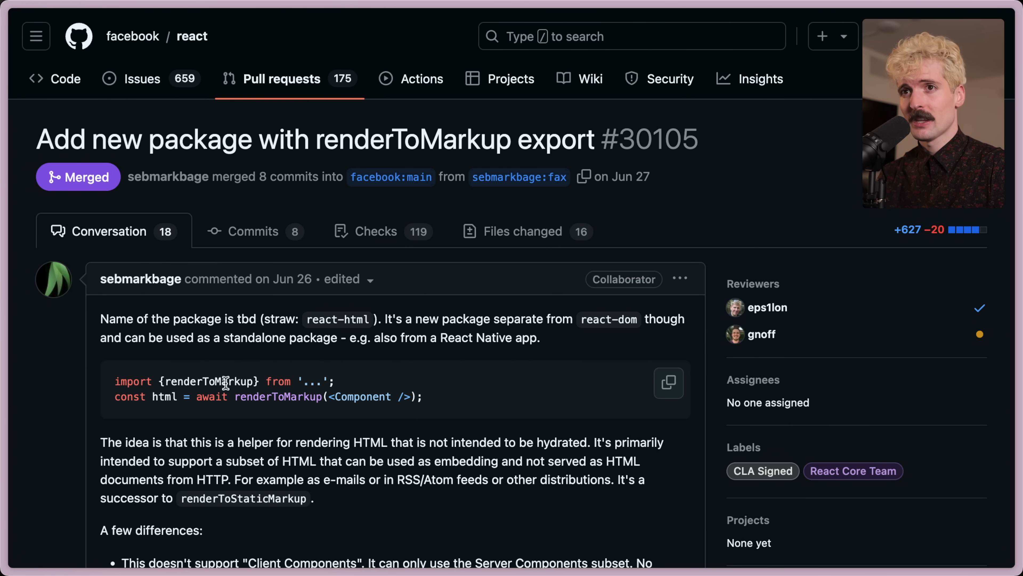
double_click(207, 382)
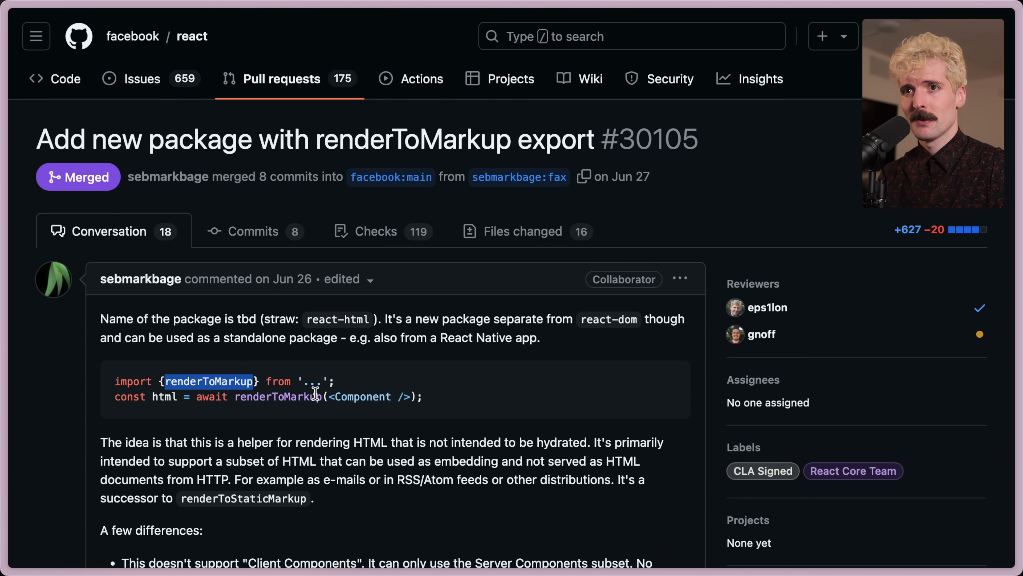
scroll(down, 3)
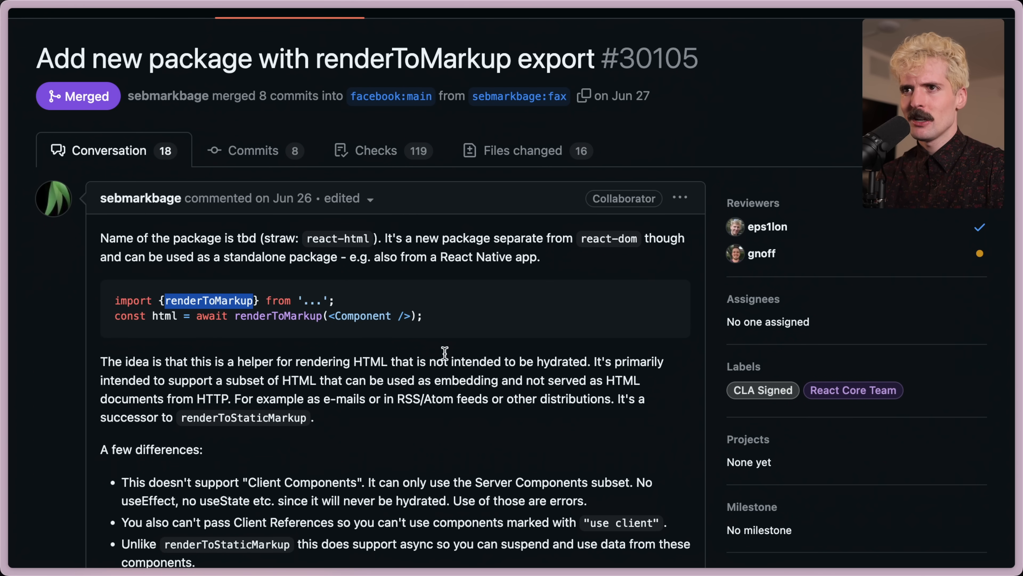
mouse_move(238, 381)
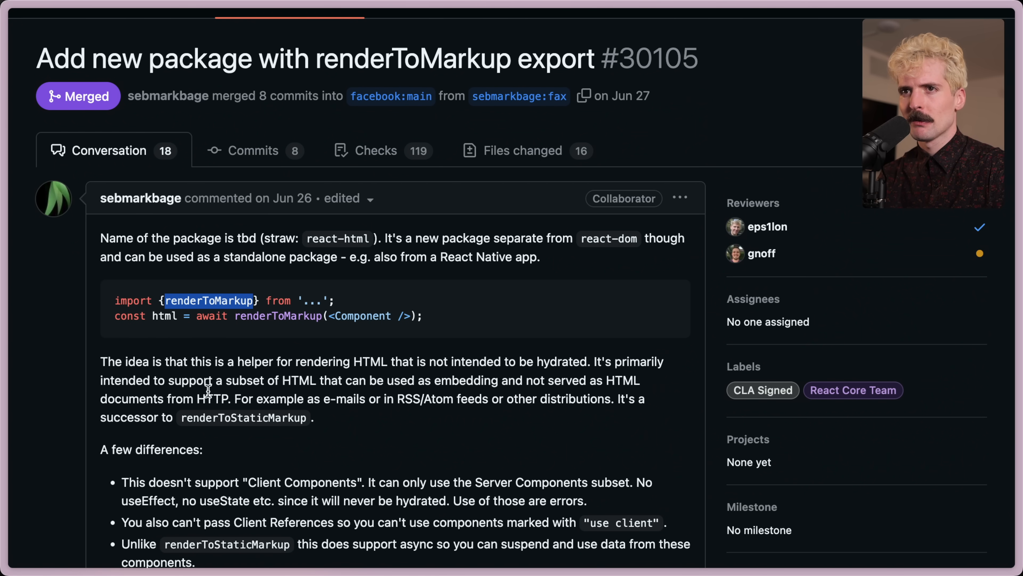
mouse_move(377, 399)
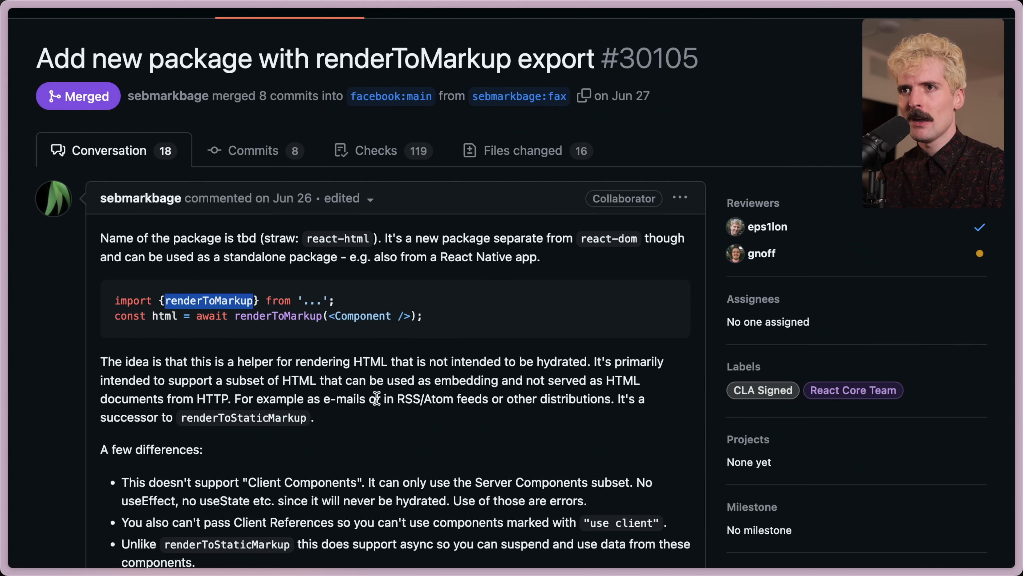
mouse_move(265, 438)
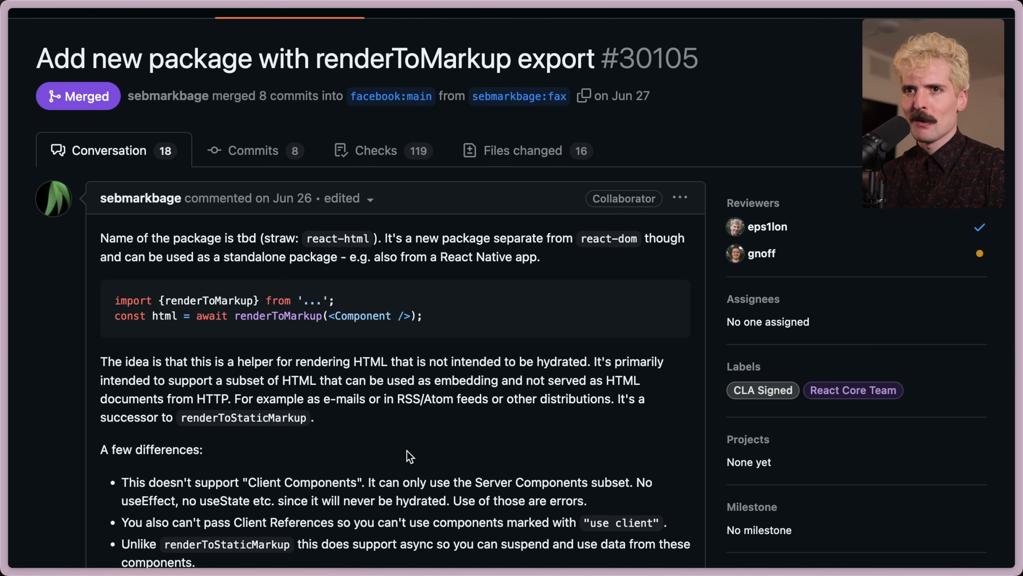
scroll(down, 3)
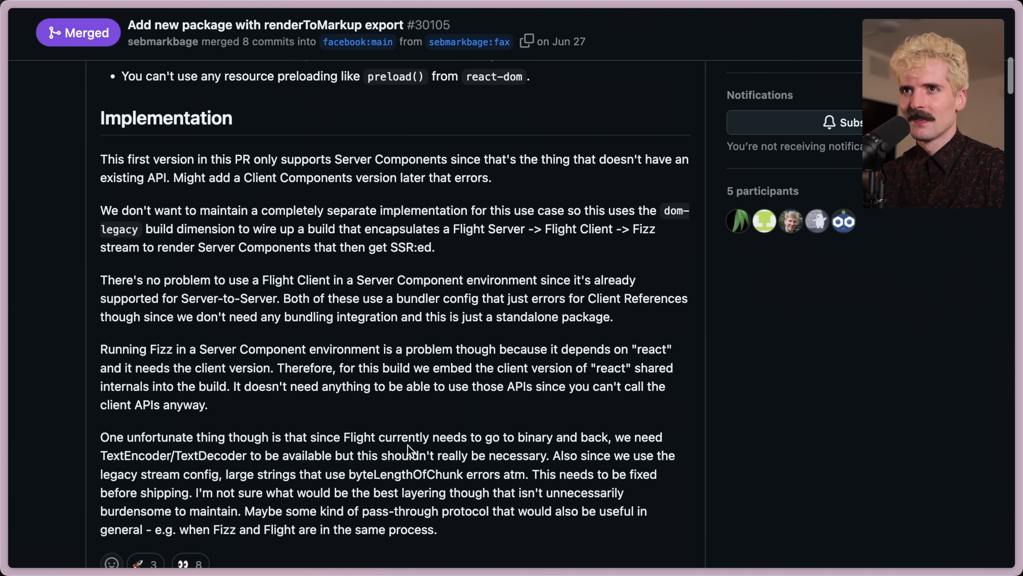
scroll(down, 3)
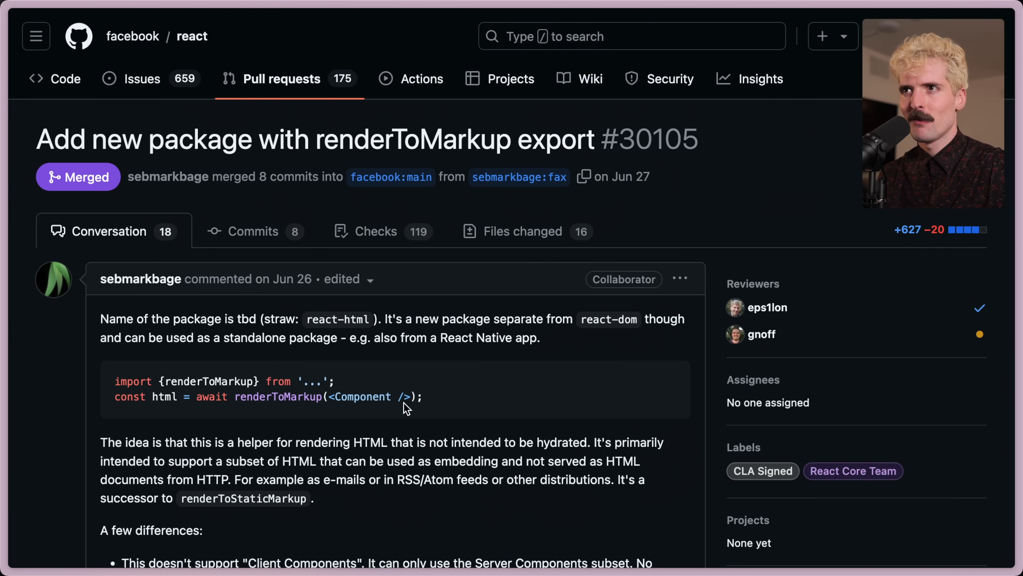
mouse_move(521, 421)
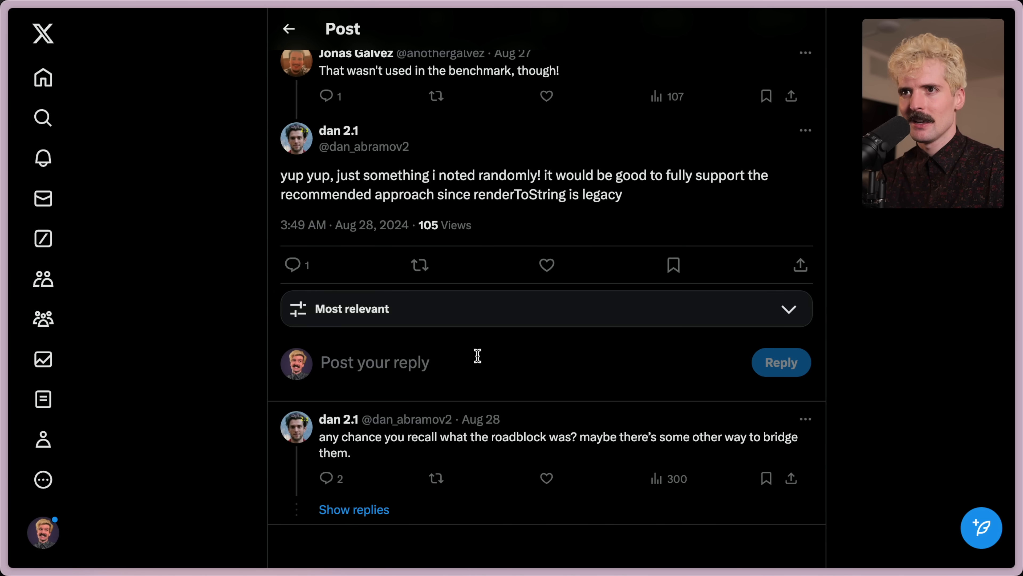
Step: Scroll Dan Abramov's renderToPipeableStream thread and open Matteo Collina's reply.send(stream) roadblock reply
scroll(down, 3)
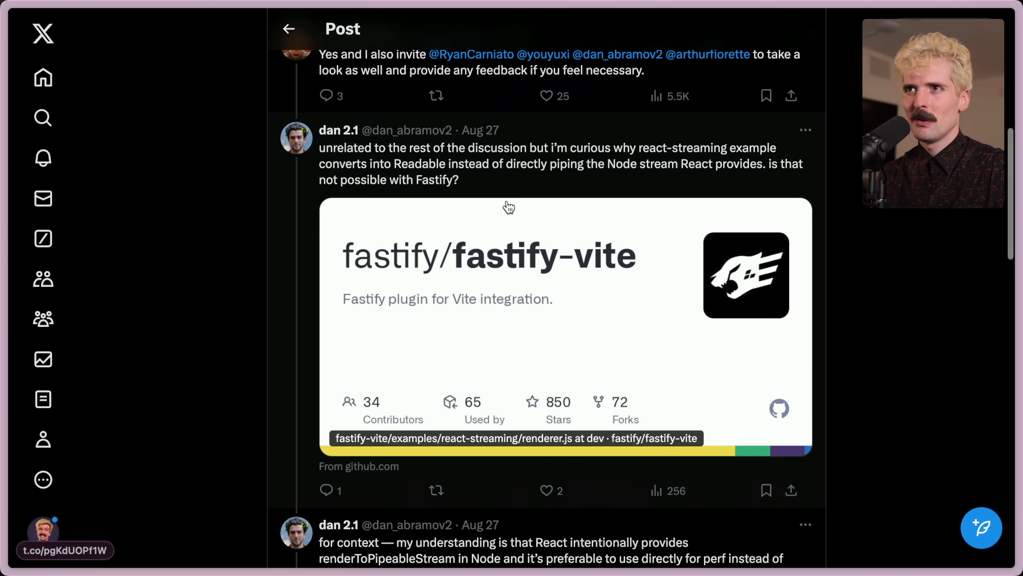
mouse_move(454, 330)
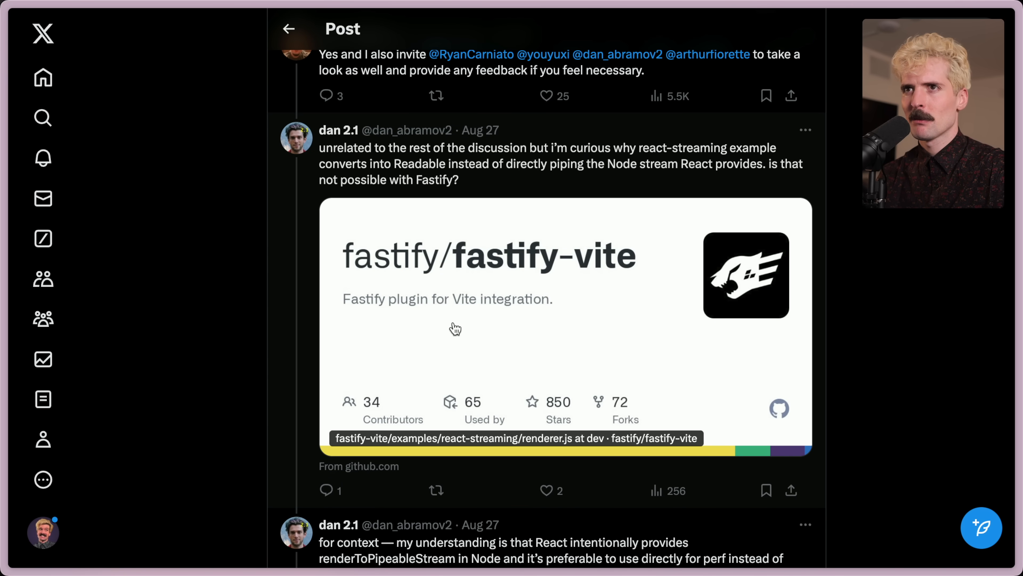
scroll(down, 3)
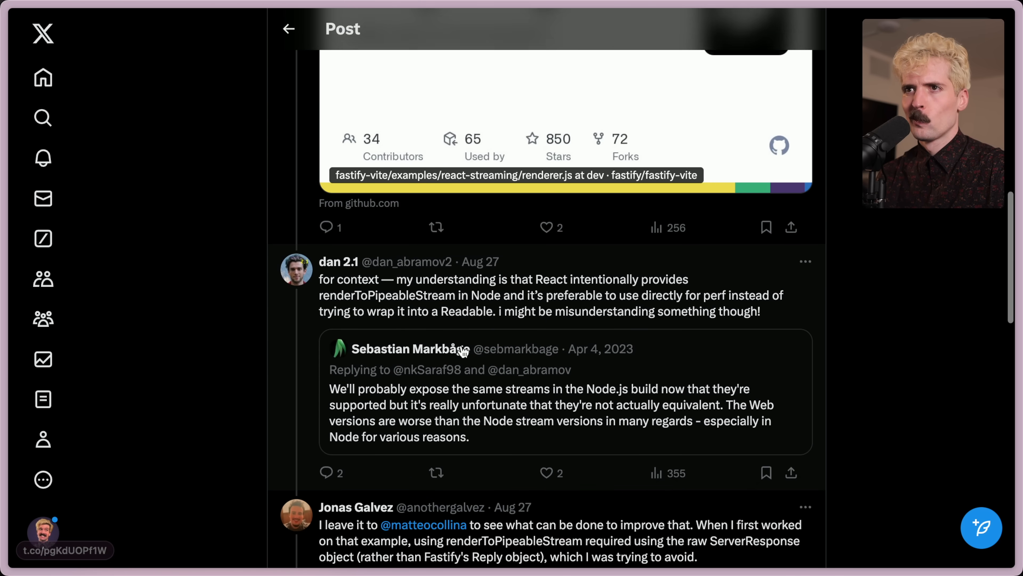
scroll(down, 3)
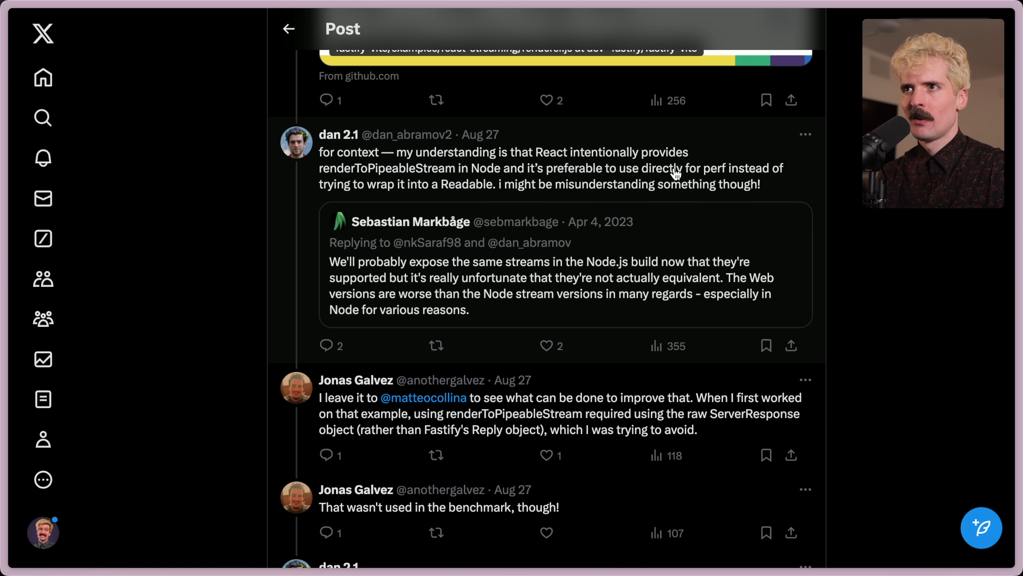
mouse_move(500, 191)
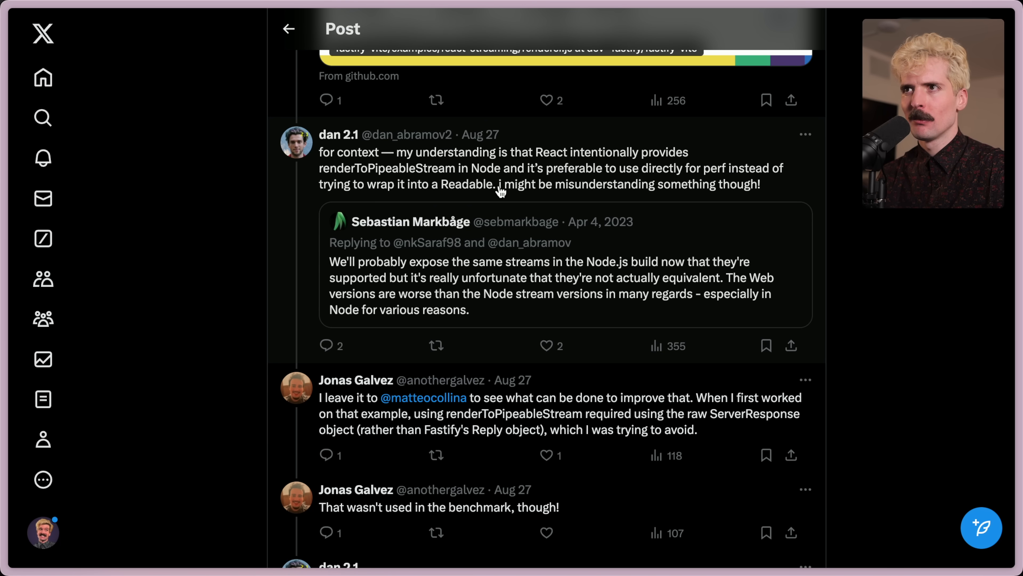
click(423, 397)
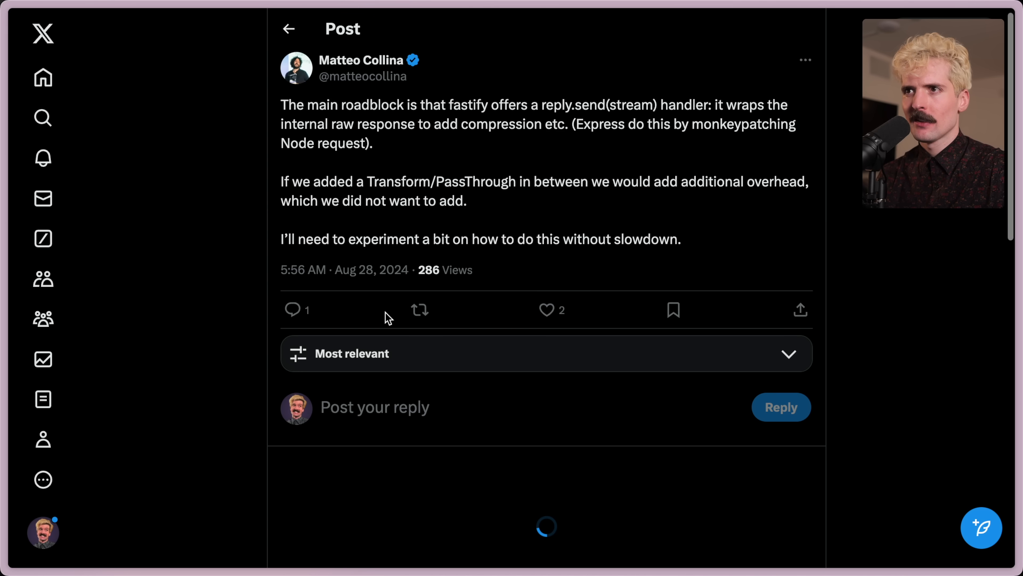
mouse_move(394, 281)
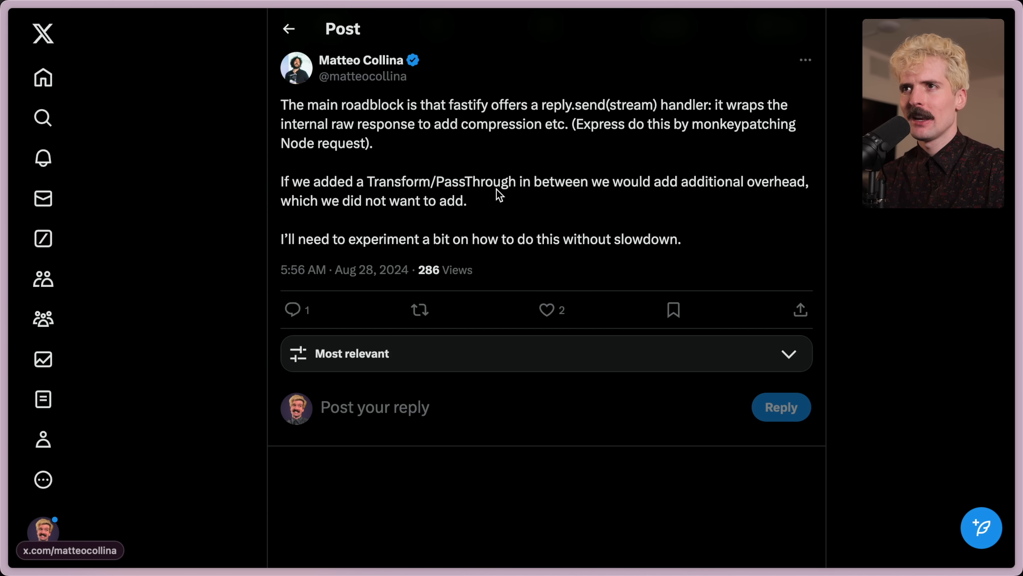
mouse_move(508, 208)
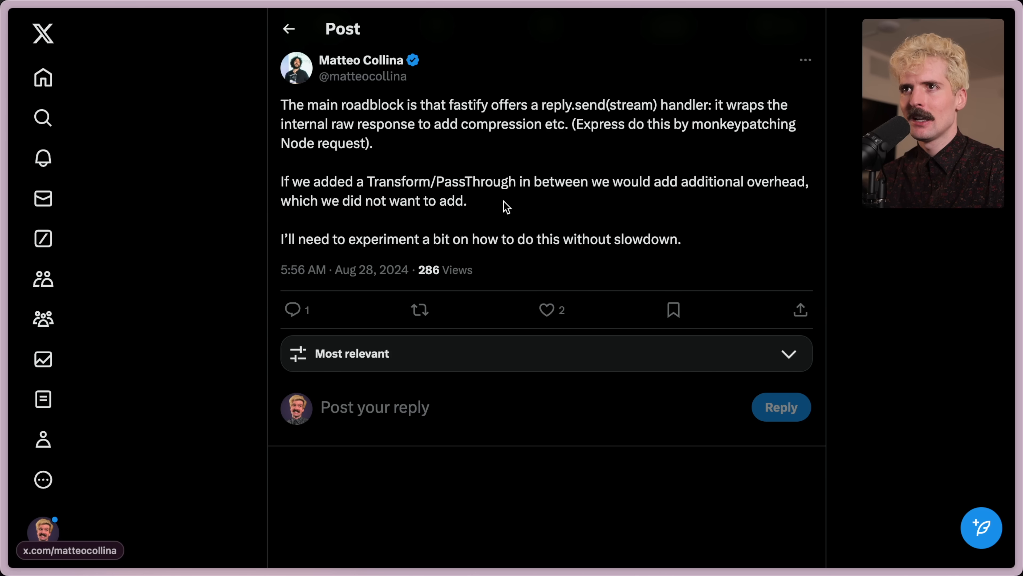
mouse_move(658, 232)
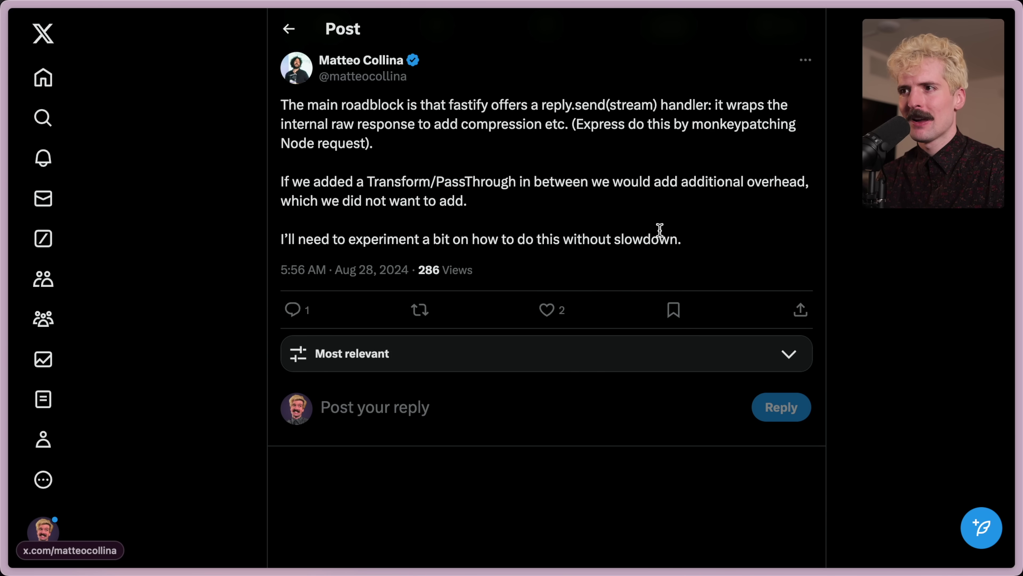
Step: Return to the Platformatic article at its SSR Performance Showdown chart
scroll(up, 3)
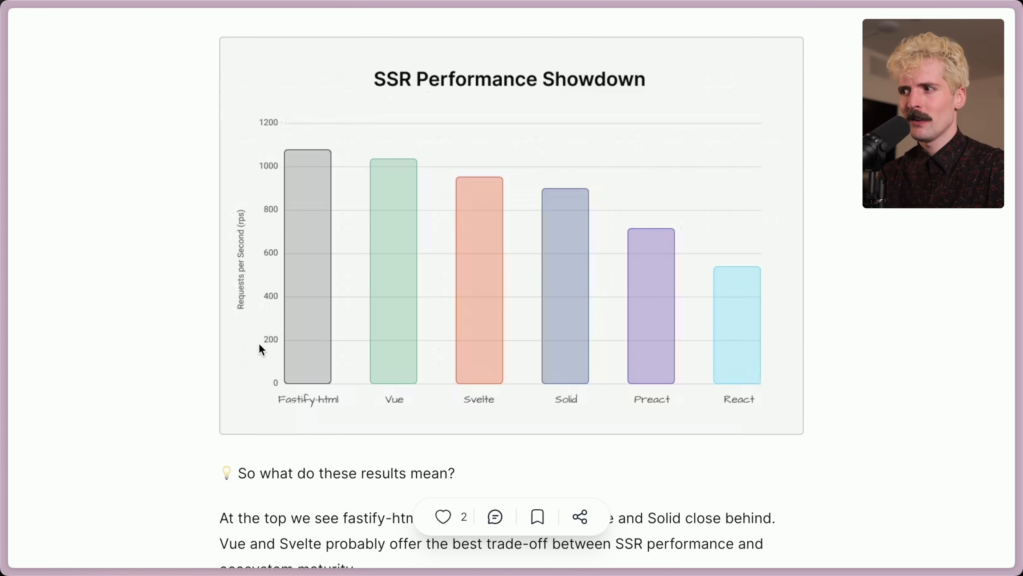
mouse_move(854, 348)
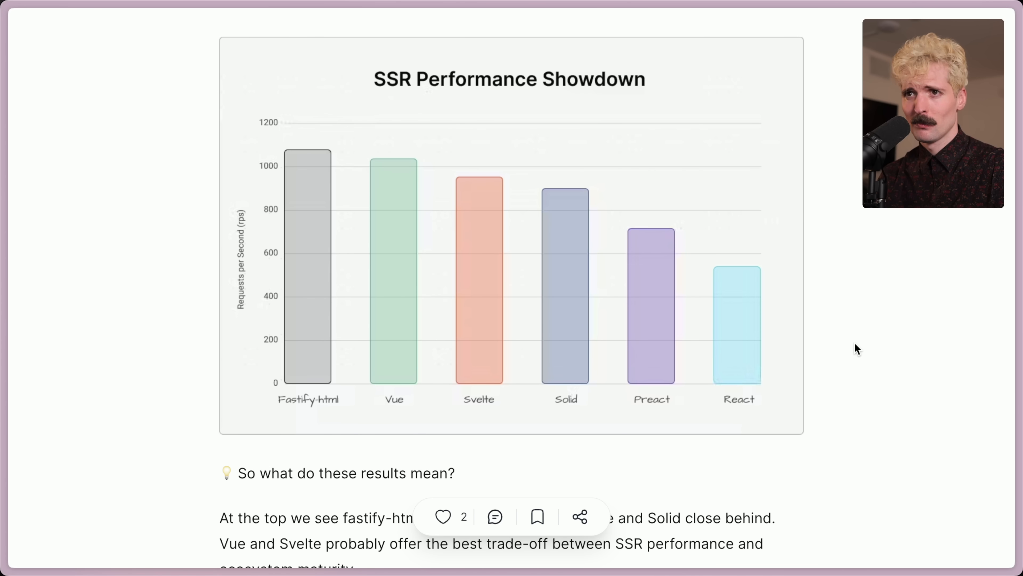
Step: Reveal the open tabs and switch to the X tab showing Theo's t3.gg profile
key(cmd+l)
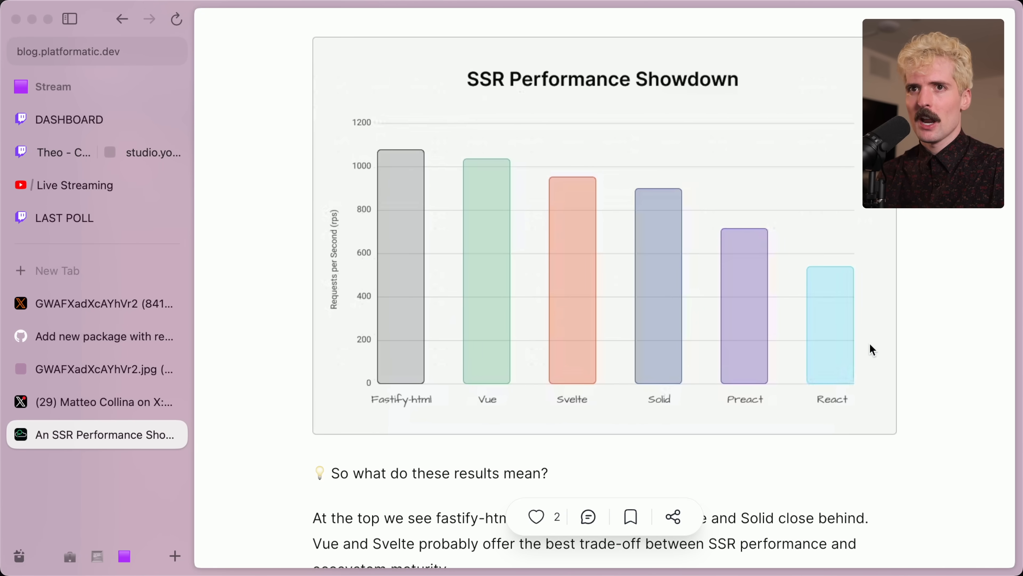
click(96, 401)
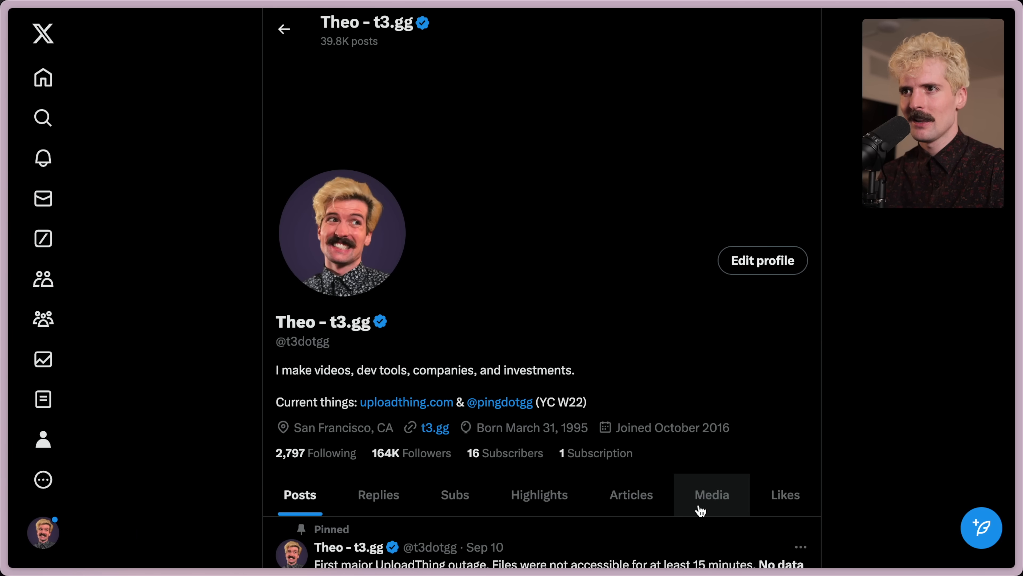
Step: Show the profile's Media grid and scroll to the Rails vs Bun.js requests/sec screenshot
click(712, 495)
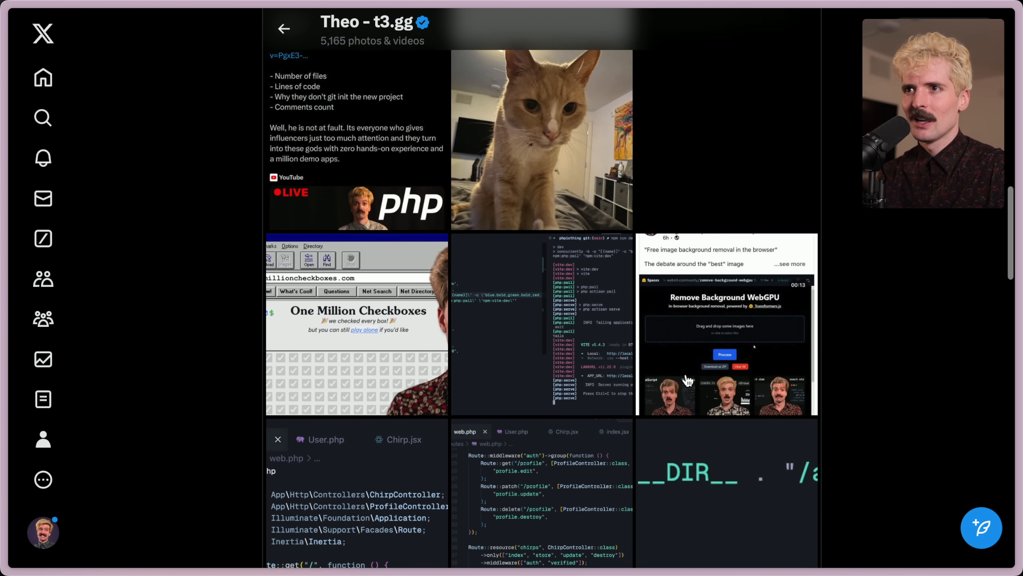
scroll(down, 3)
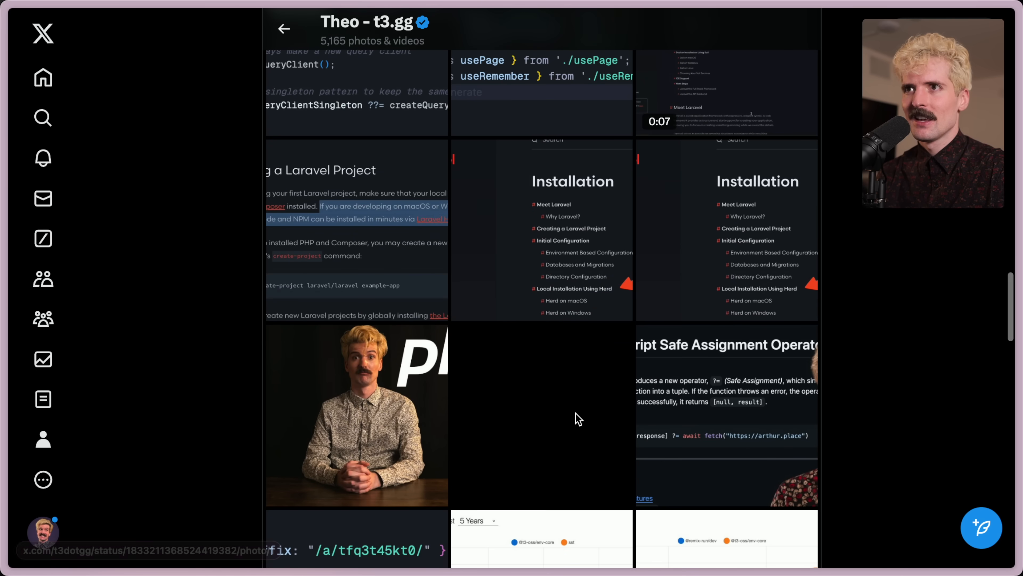
scroll(down, 3)
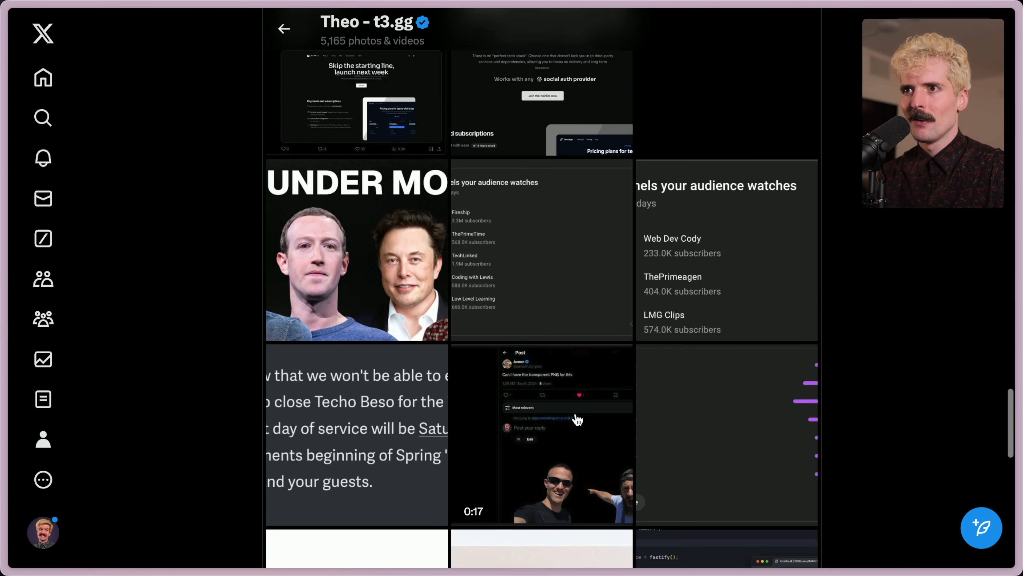
scroll(down, 3)
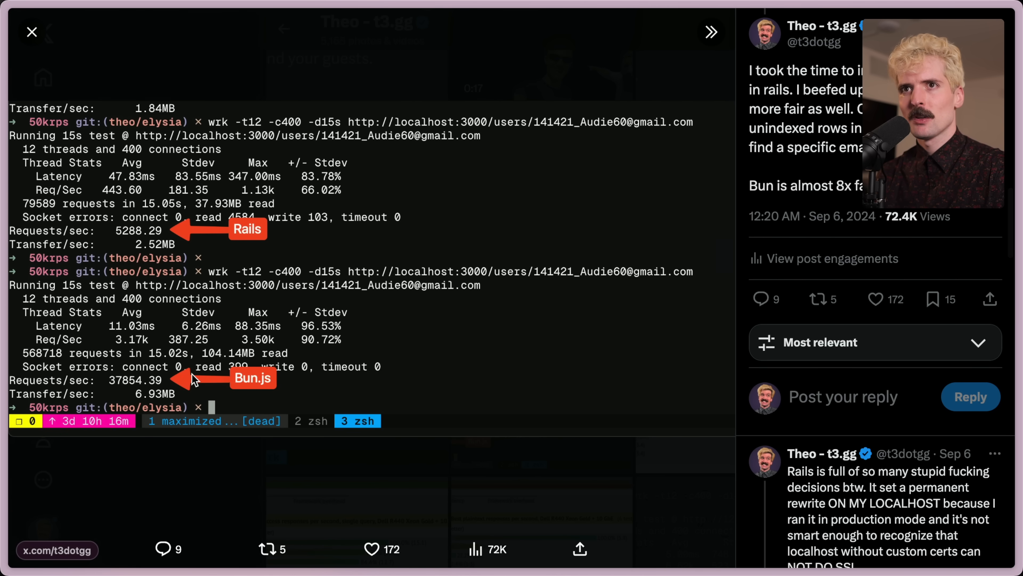
mouse_move(140, 238)
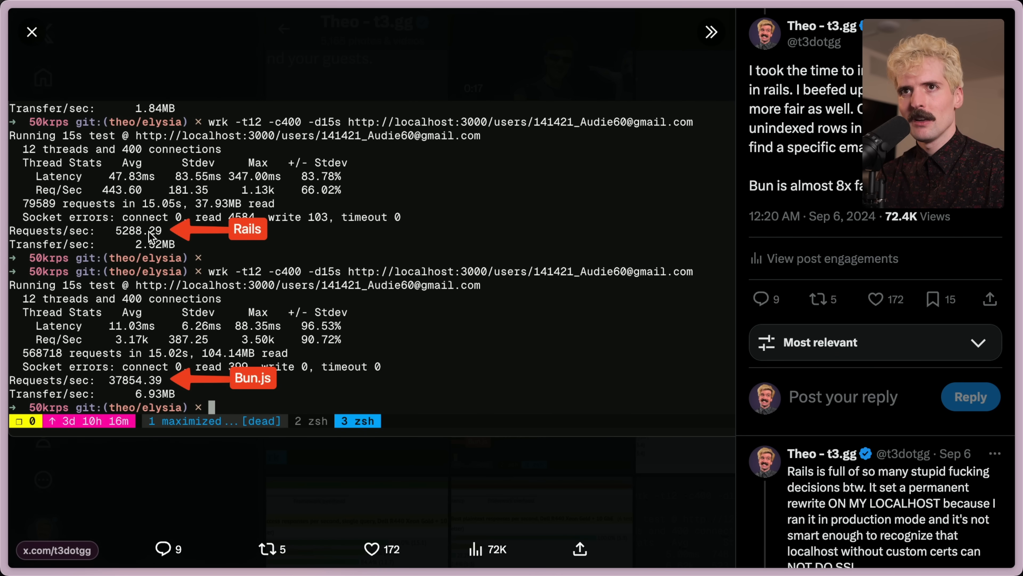
mouse_move(131, 240)
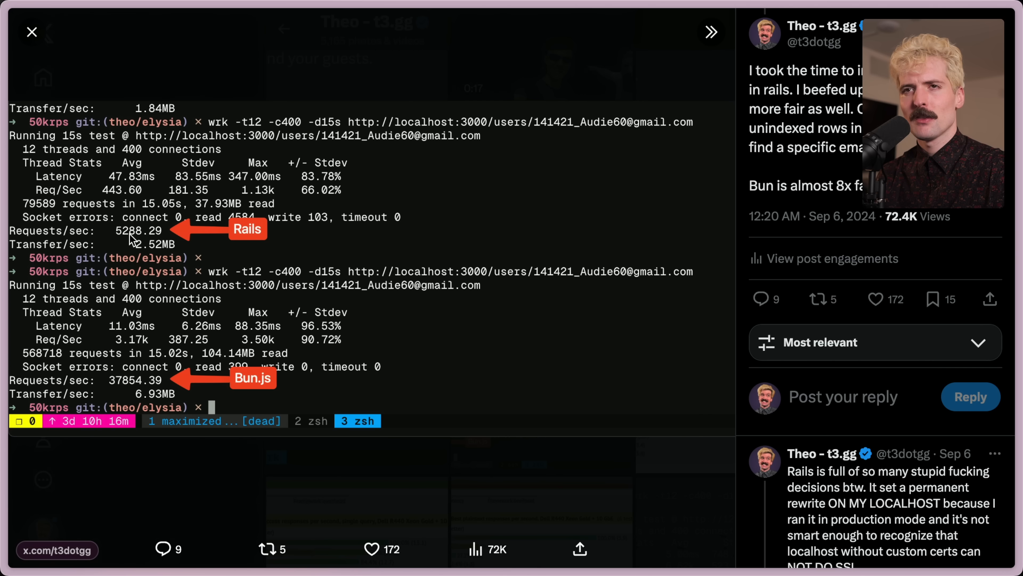
mouse_move(98, 385)
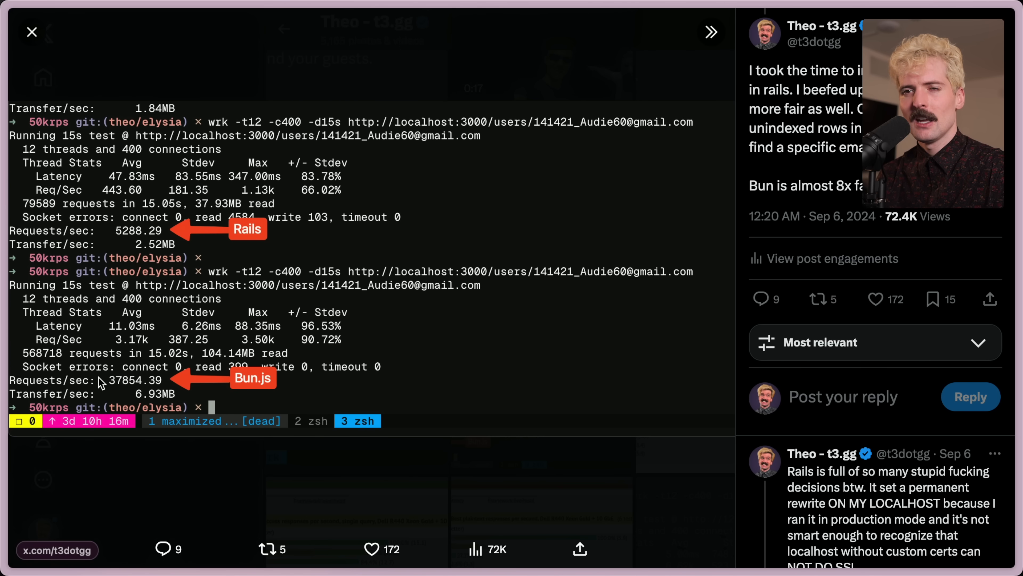
mouse_move(148, 383)
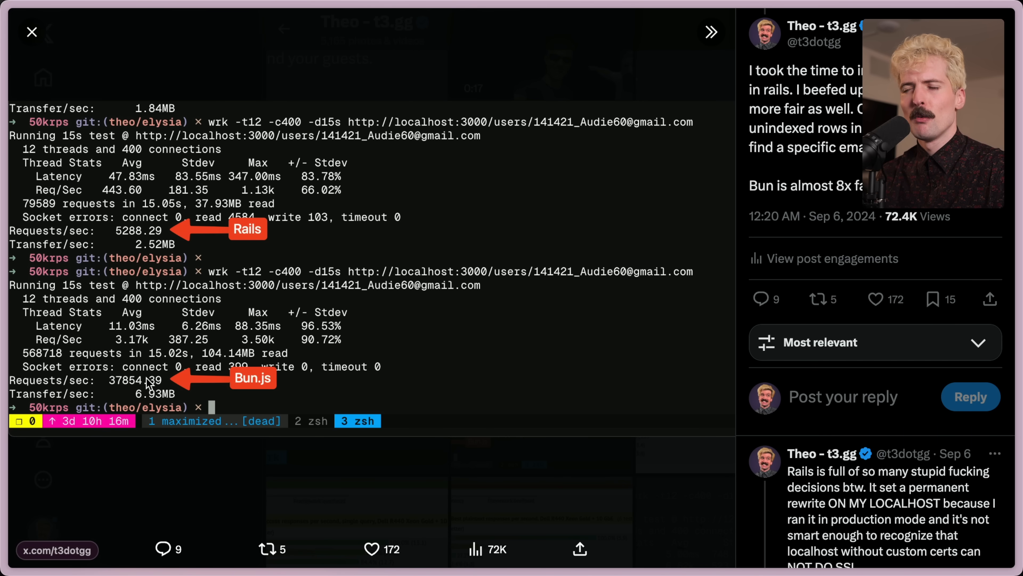
Step: View the Node.js 35704 requests/sec screenshot enlarged, then return to the Rails/Bun.js/Node.js thread
scroll(down, 3)
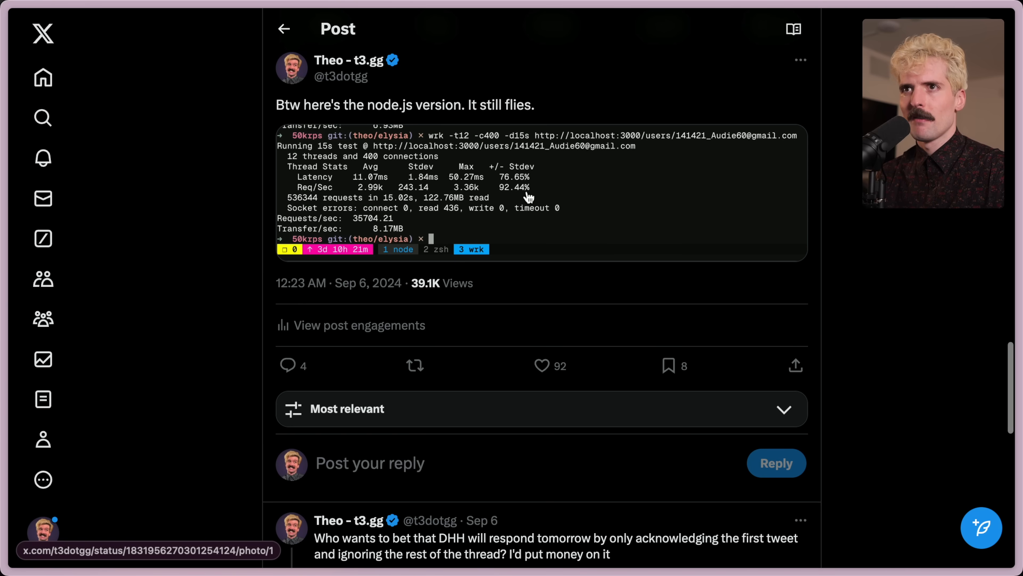
click(529, 196)
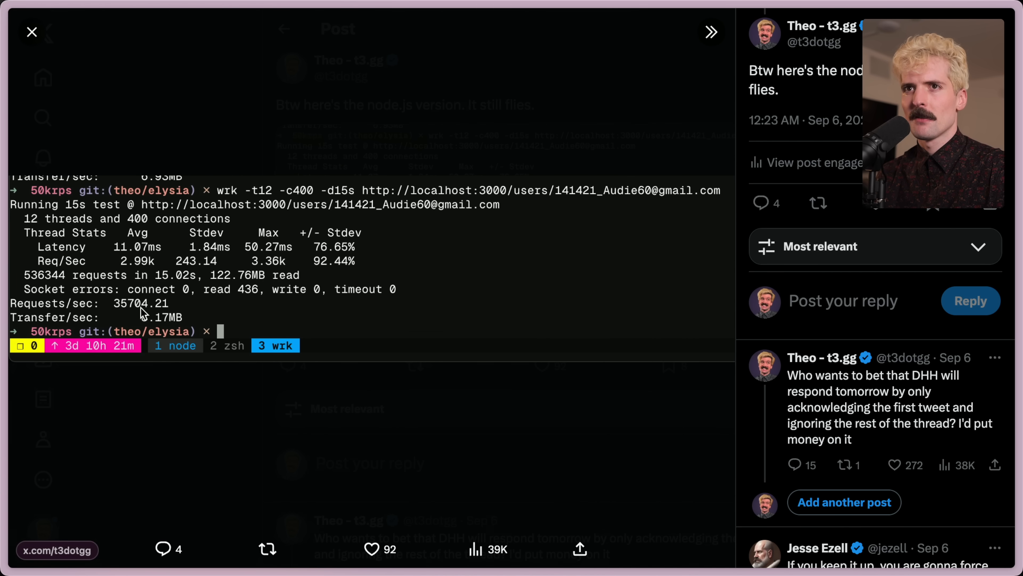
click(31, 31)
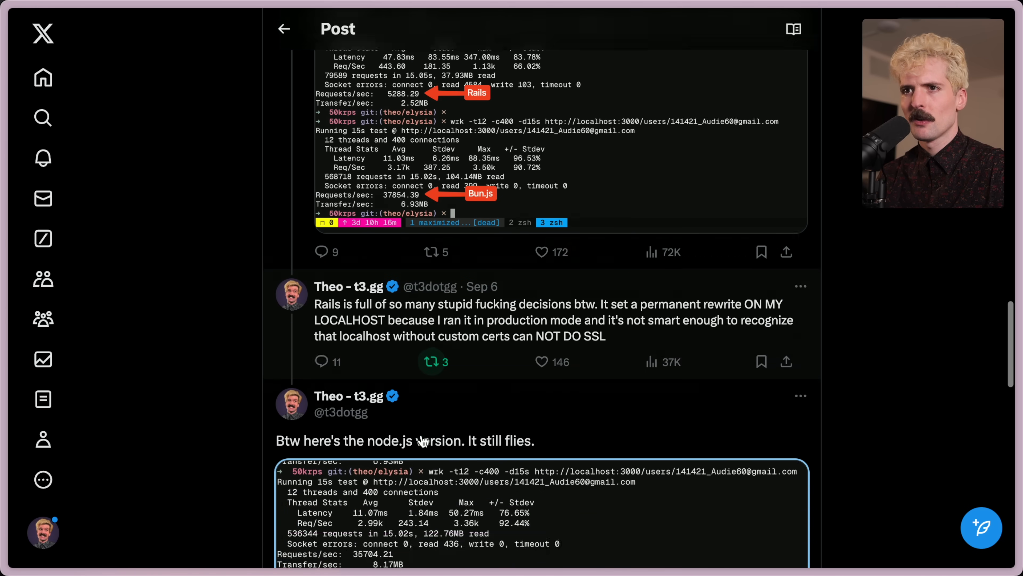
scroll(down, 3)
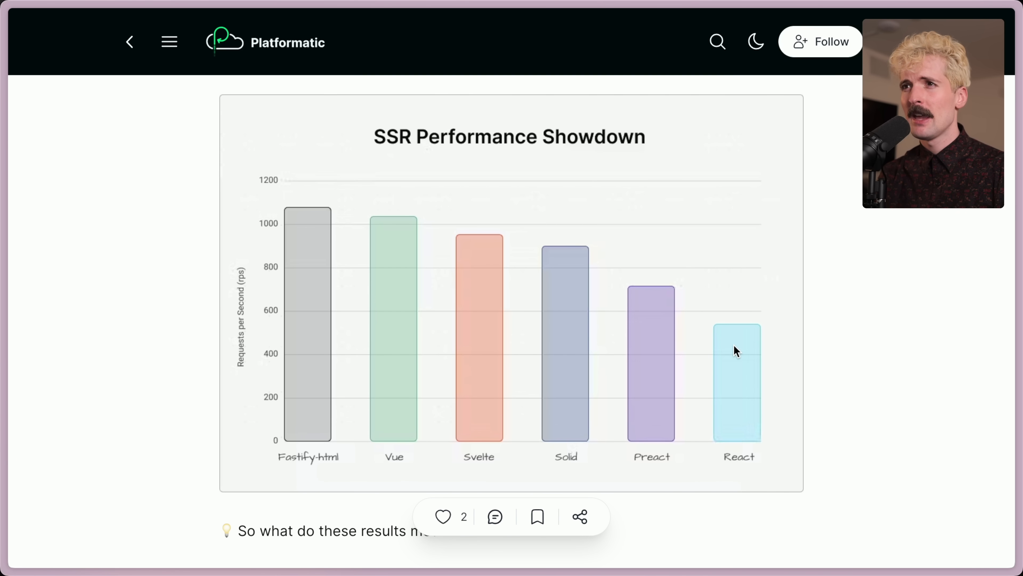
mouse_move(686, 362)
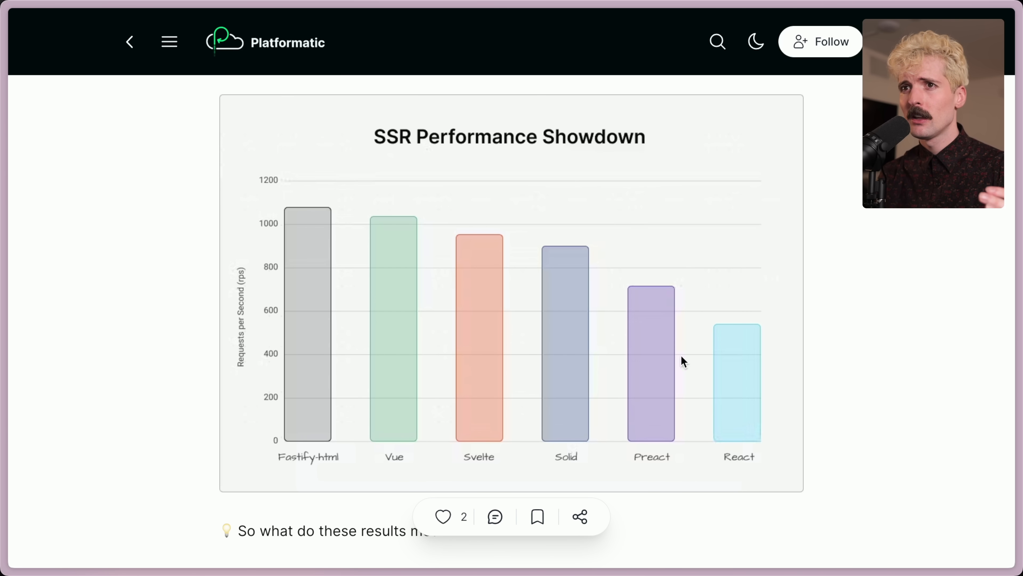
mouse_move(301, 443)
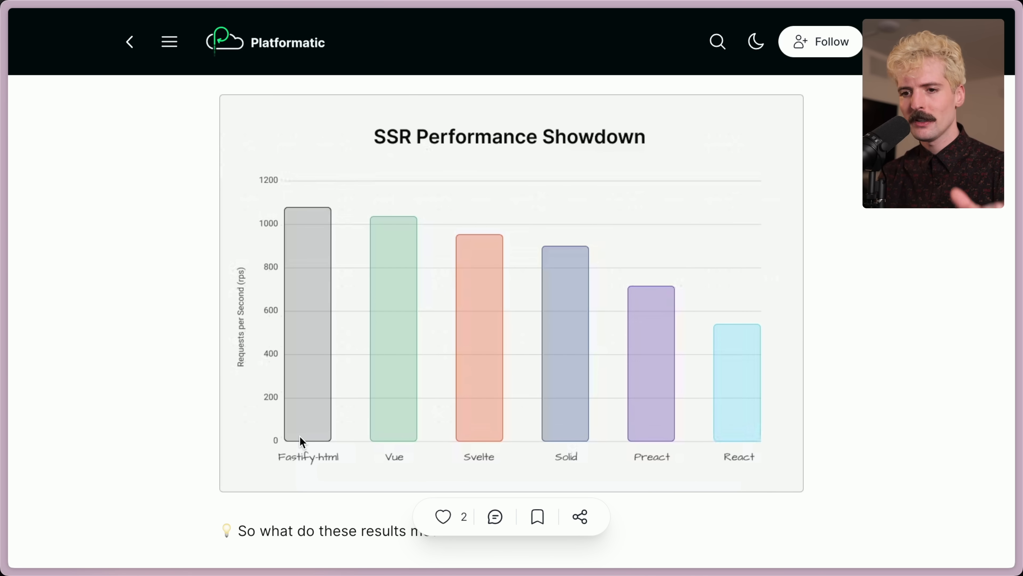
mouse_move(455, 446)
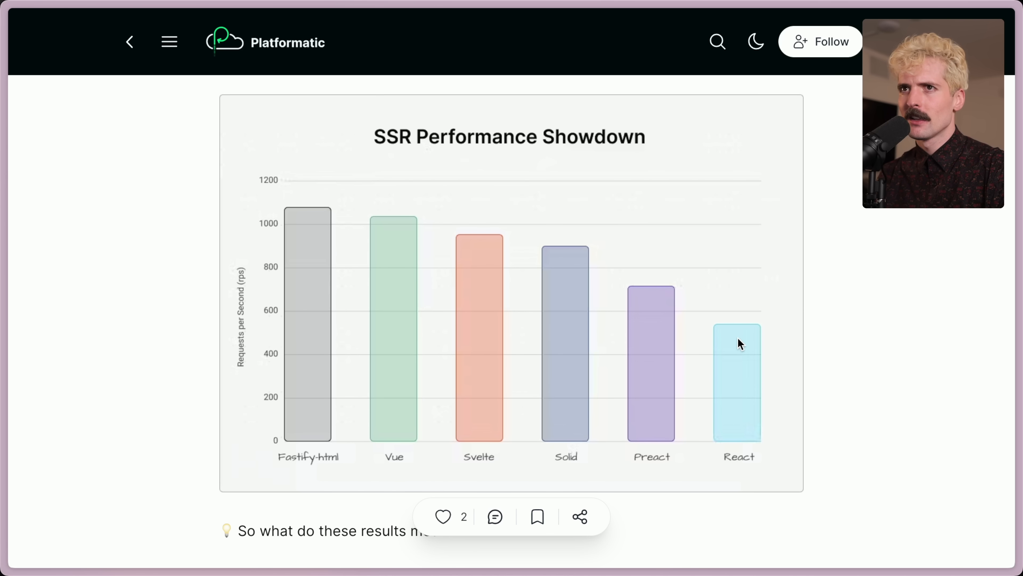
mouse_move(399, 262)
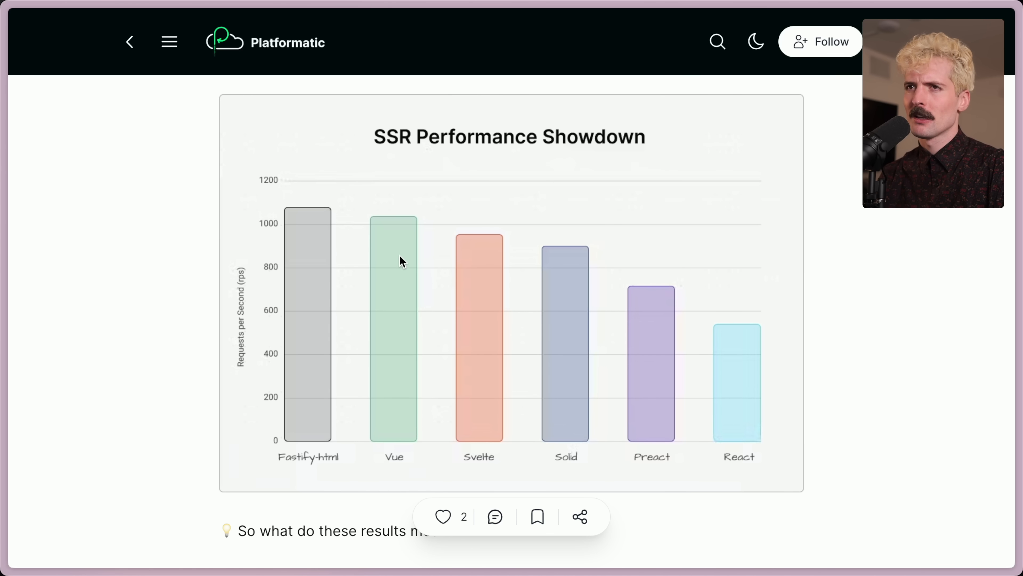
mouse_move(320, 260)
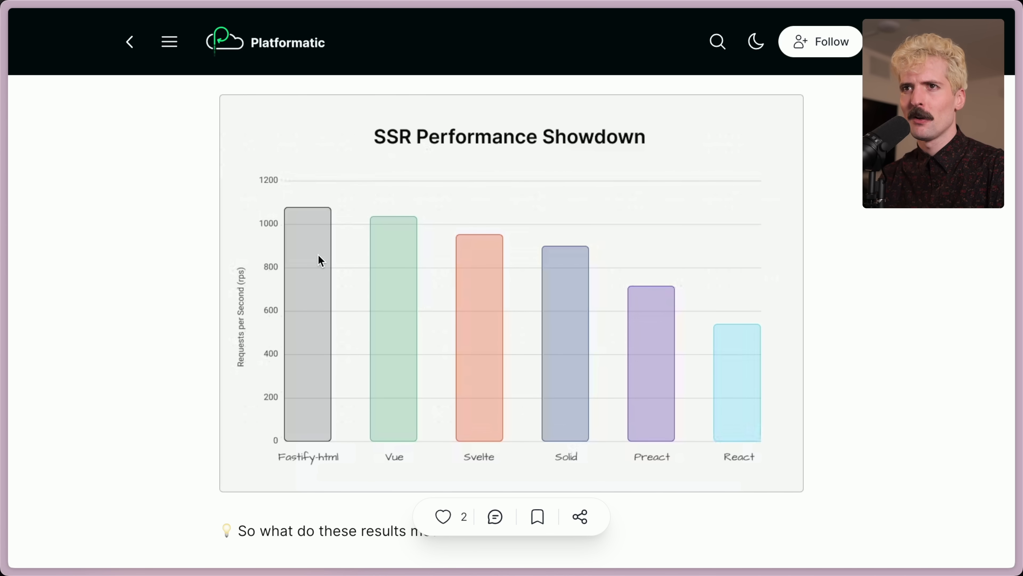
mouse_move(407, 239)
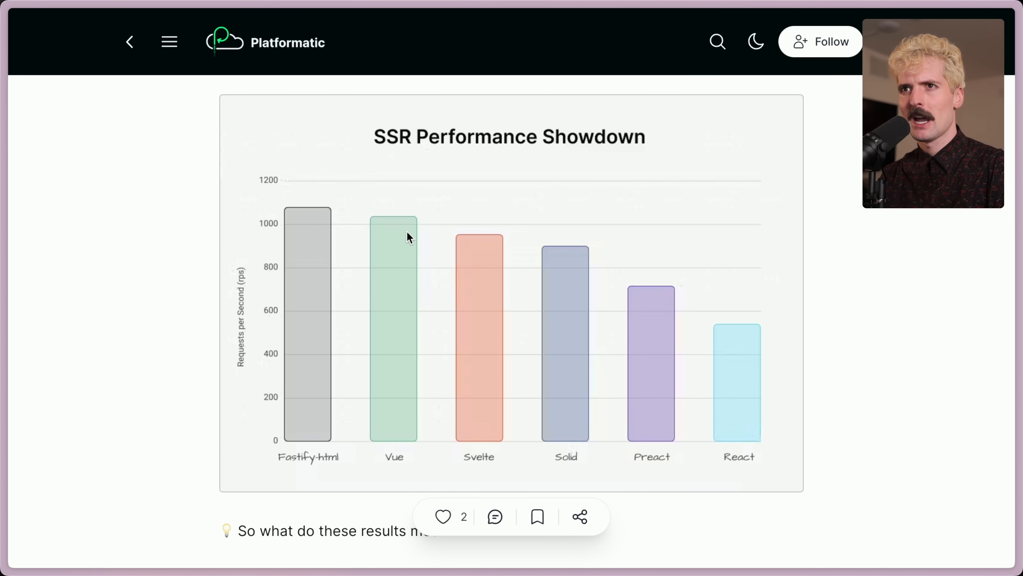
mouse_move(391, 270)
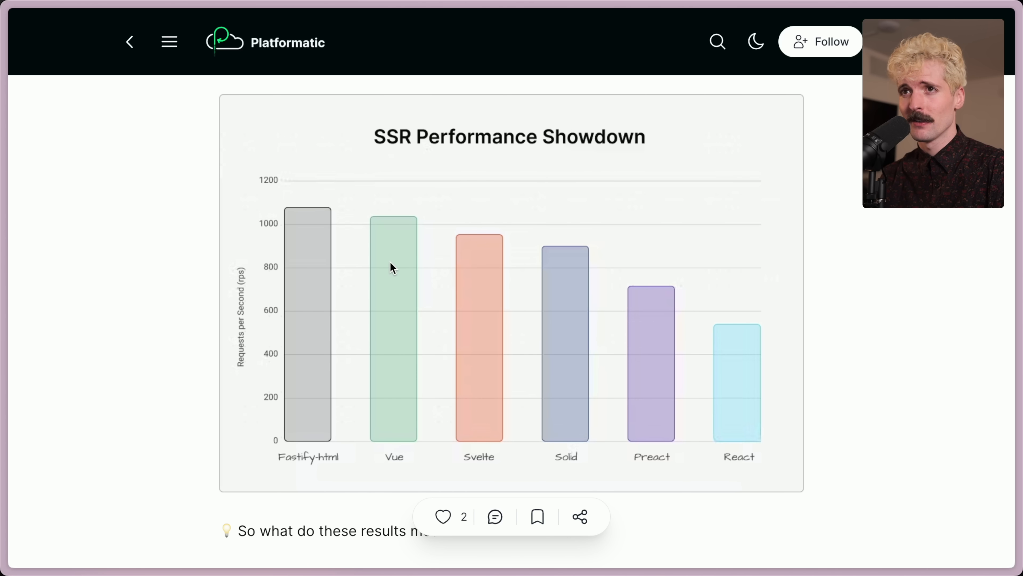
mouse_move(396, 284)
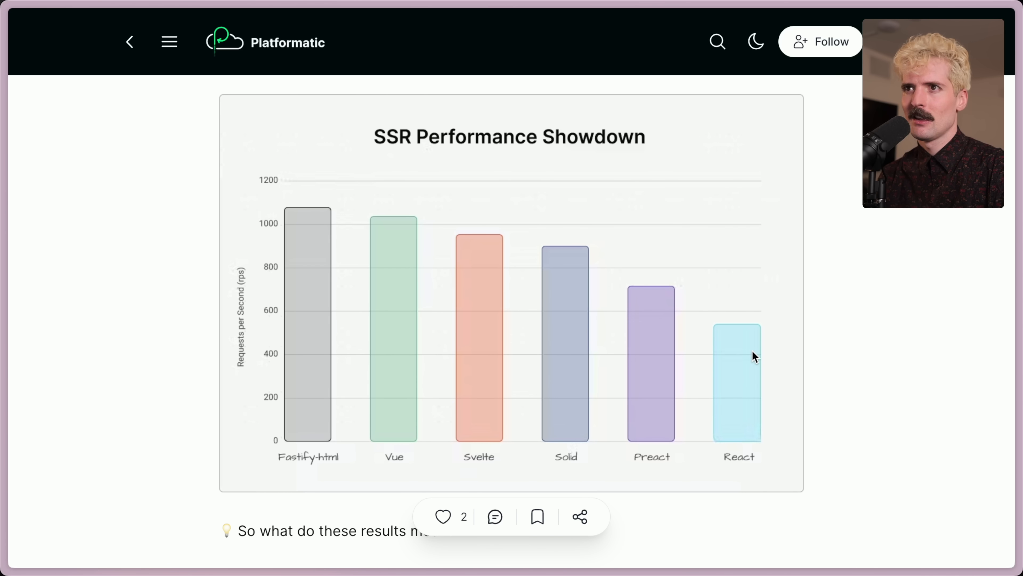
mouse_move(679, 363)
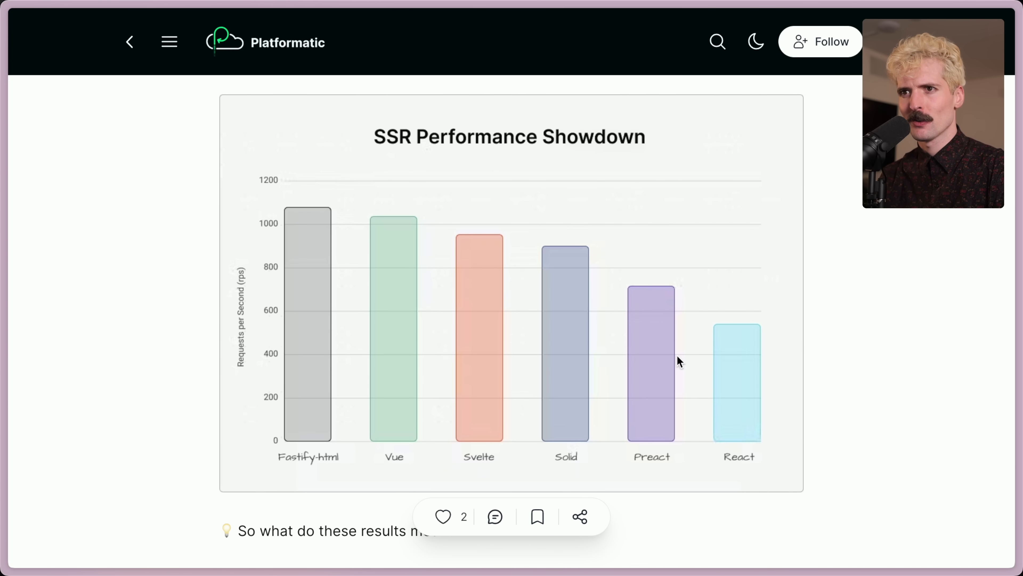
Step: Scroll past the SSR Performance Showdown chart to the 'So what do these results mean?' section
scroll(down, 3)
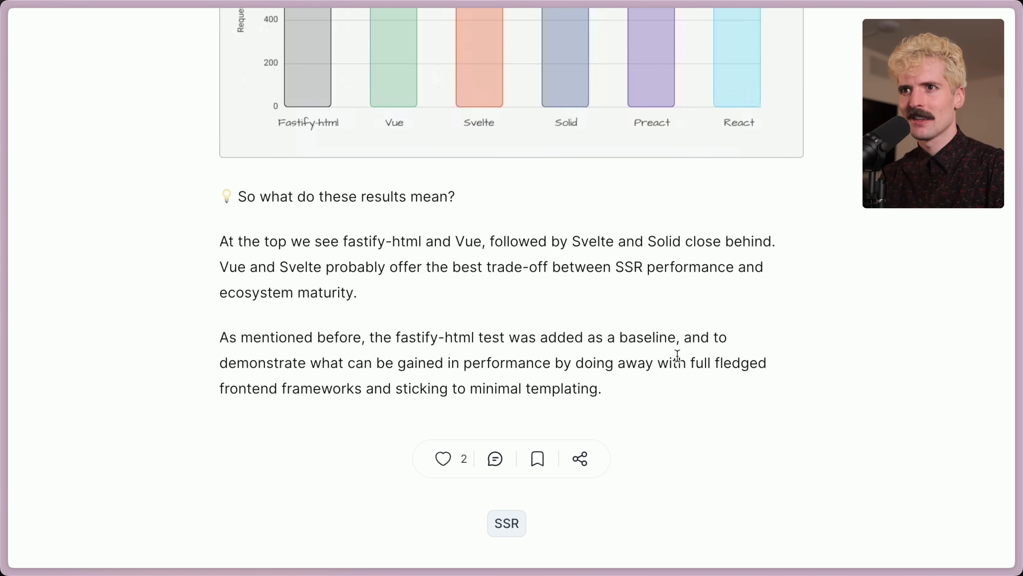